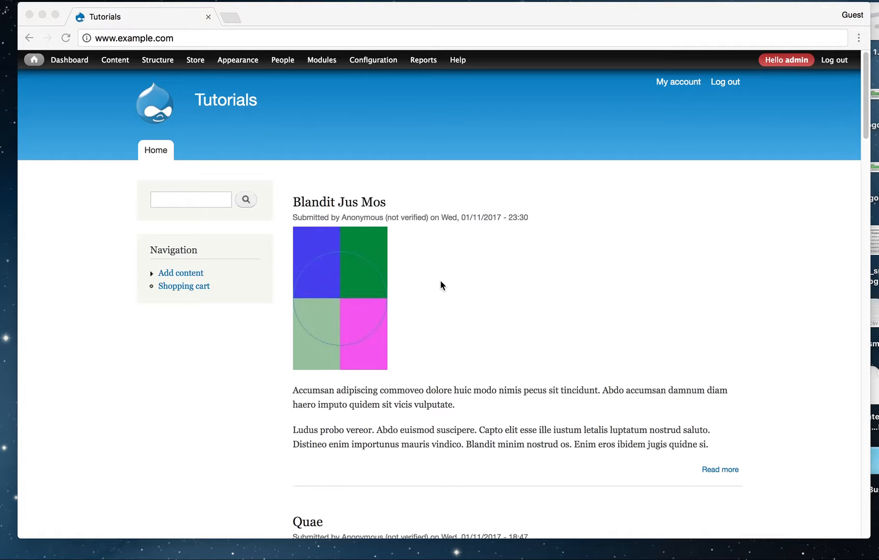
mouse_move(540, 284)
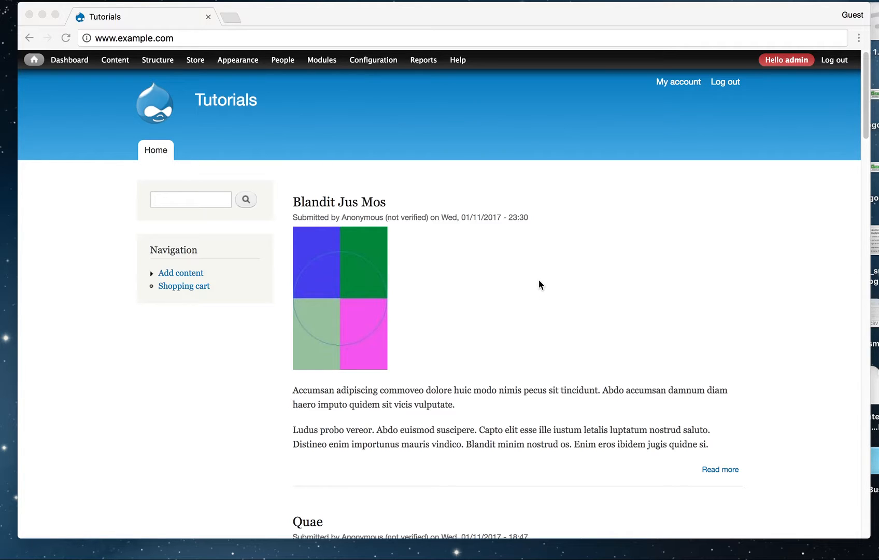
mouse_move(439, 132)
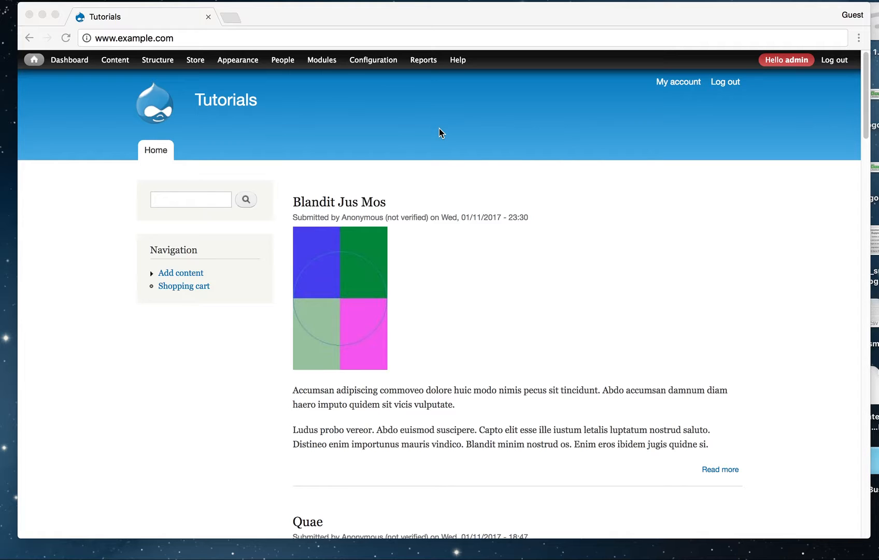
Step: Open a new blank browser tab next to the Tutorials site
left_click(321, 60)
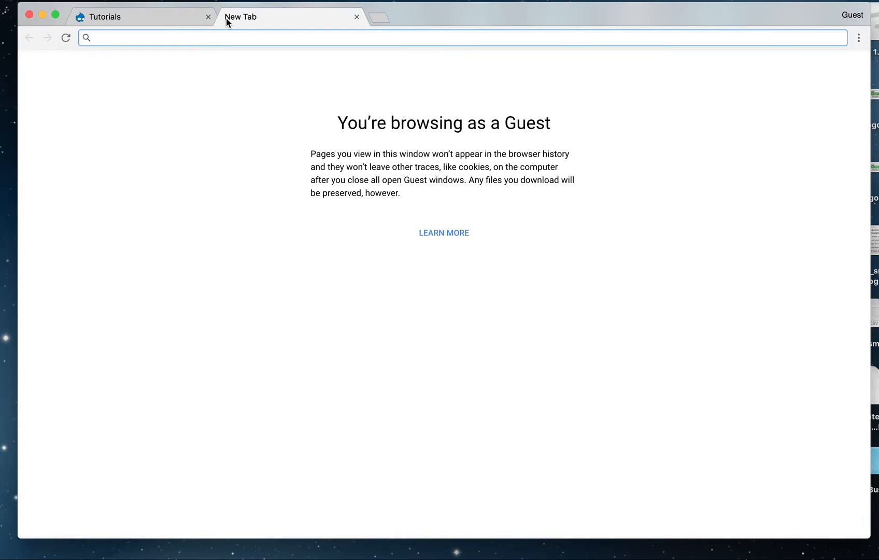
mouse_move(227, 23)
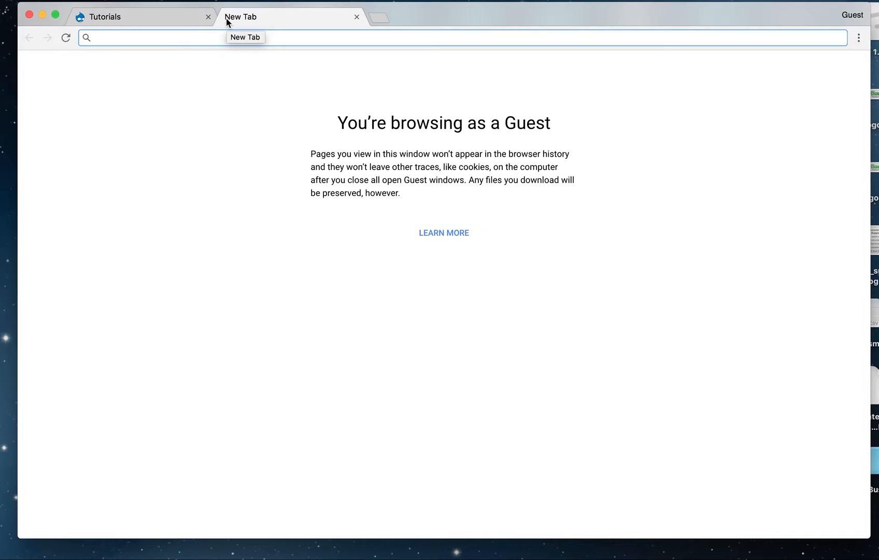
Step: Search 'drupal webform' and open the Webform | Drupal.org project page
type("drupal webf")
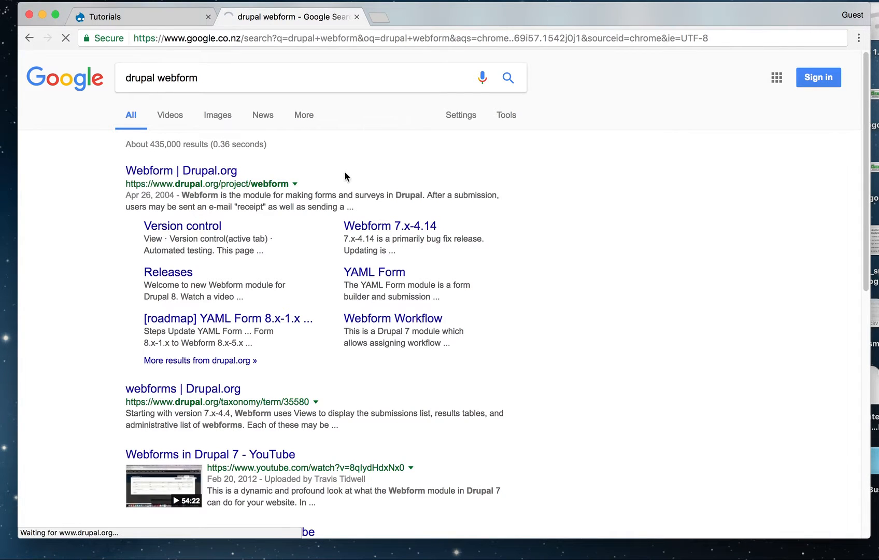
left_click(181, 170)
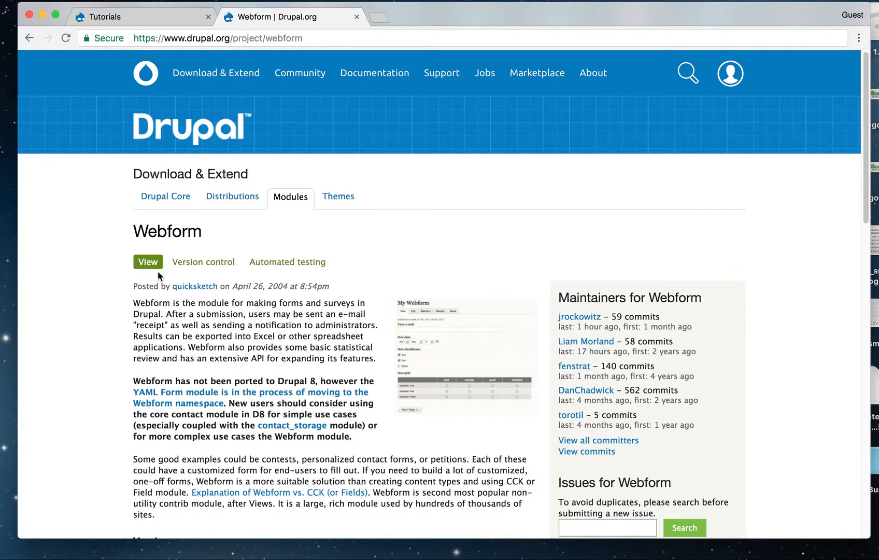
mouse_move(190, 281)
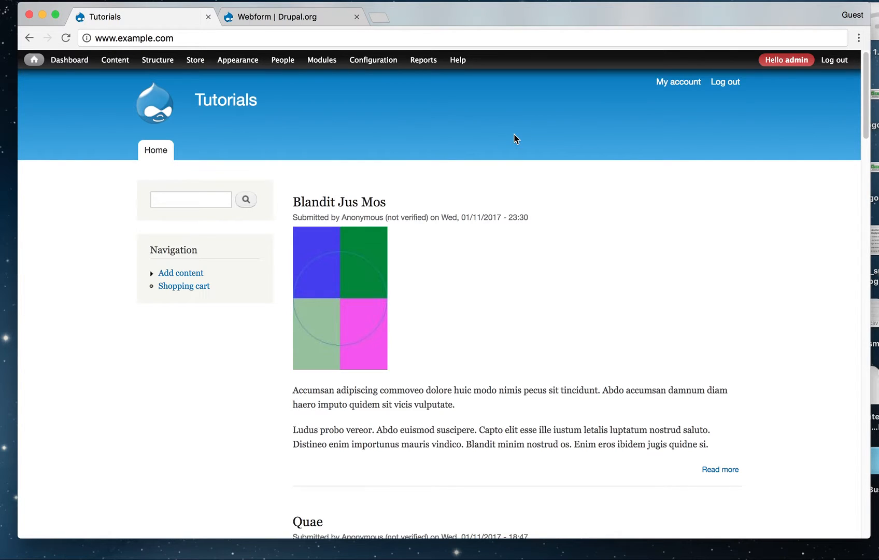
Step: Filter Modules by 'webform', switch Webform on, save configuration, and close the overlay
left_click(322, 60)
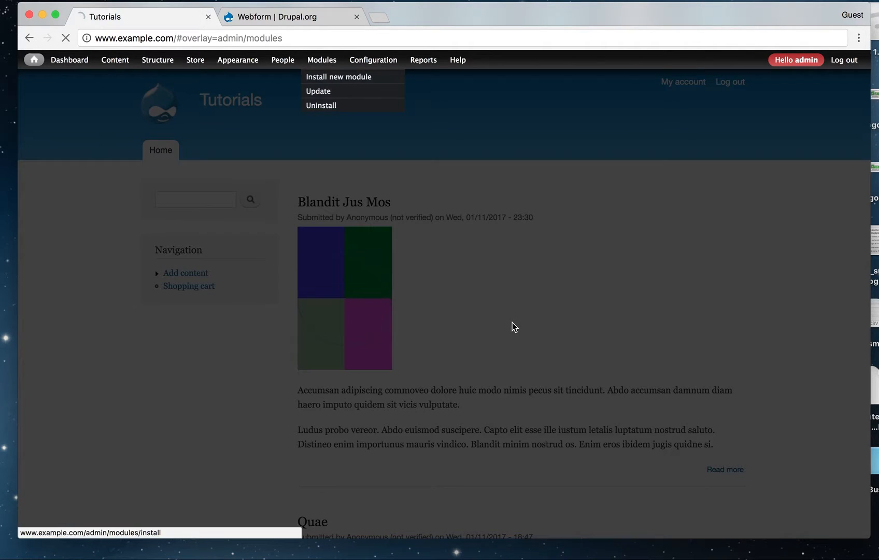
left_click(337, 76)
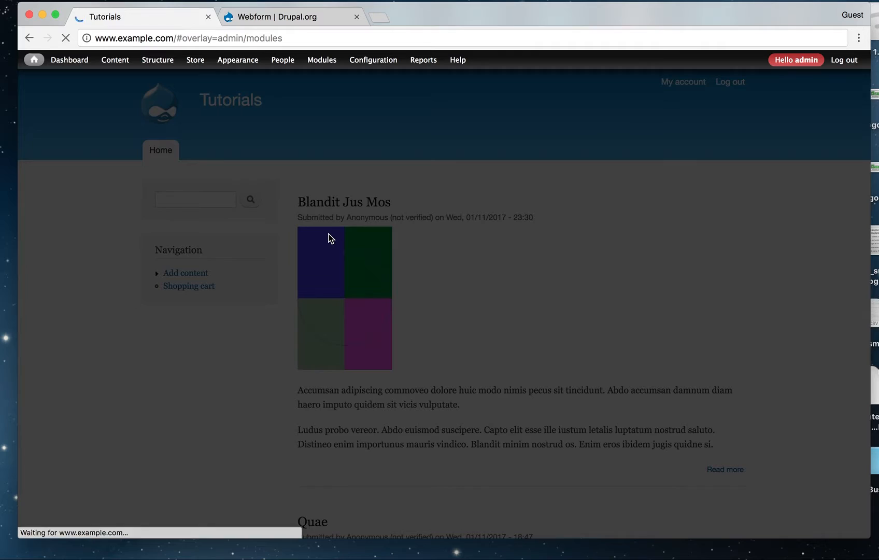
left_click(322, 59)
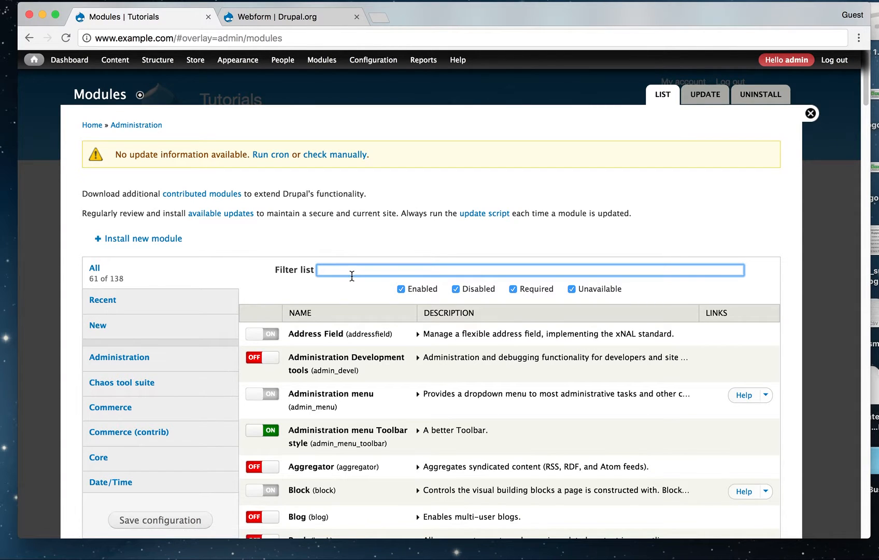
type("webform")
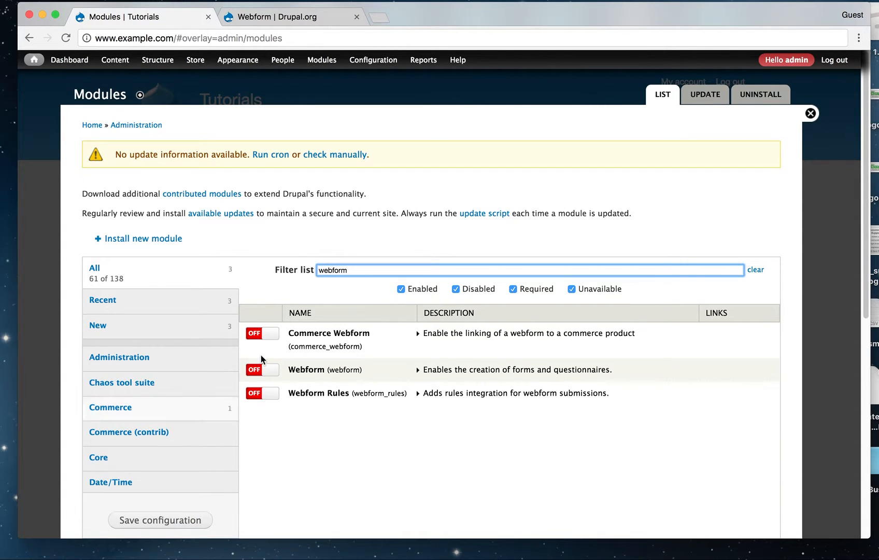
left_click(261, 370)
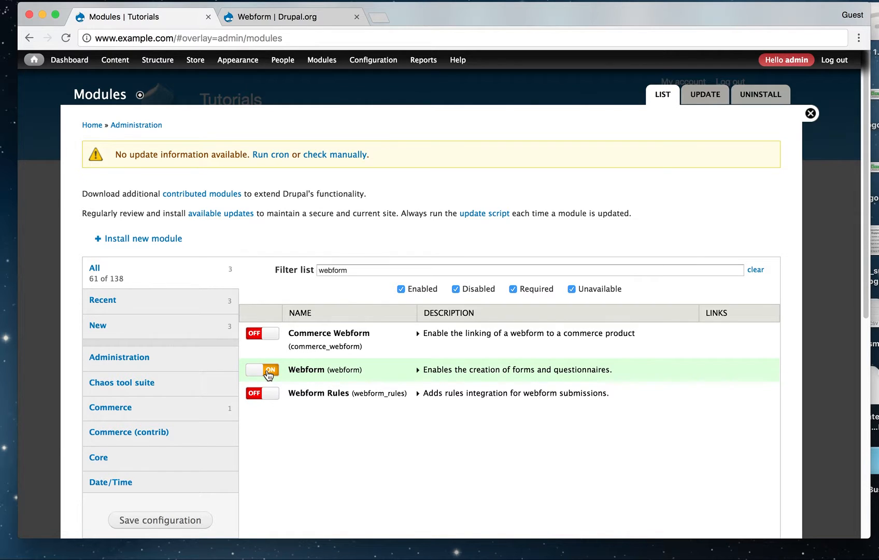
left_click(322, 60)
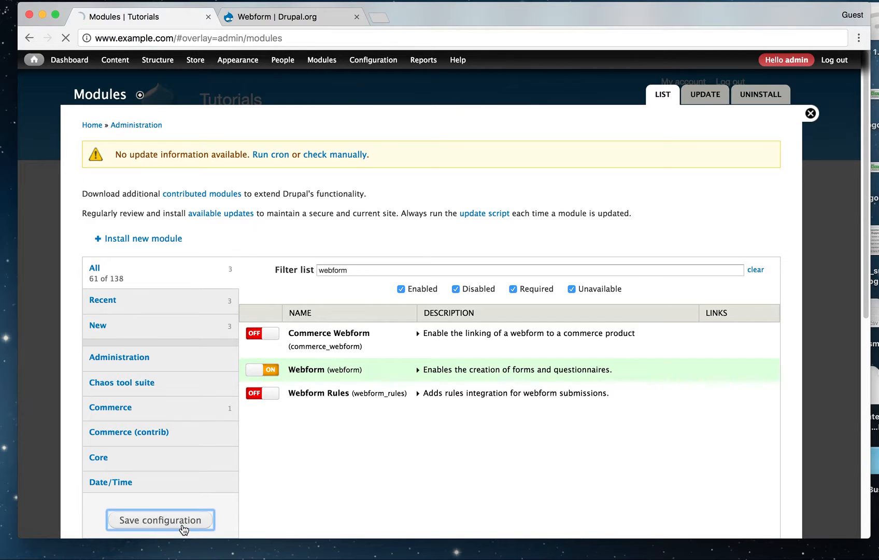
left_click(160, 519)
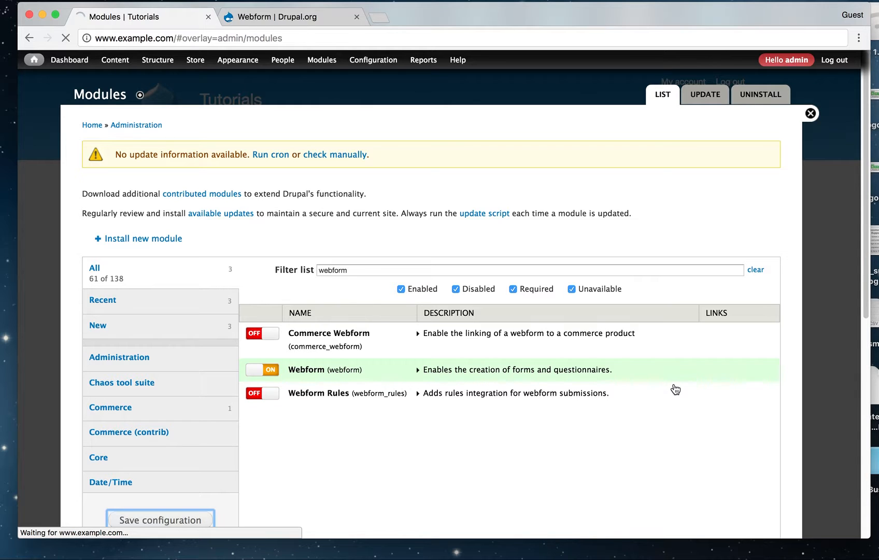
left_click(159, 519)
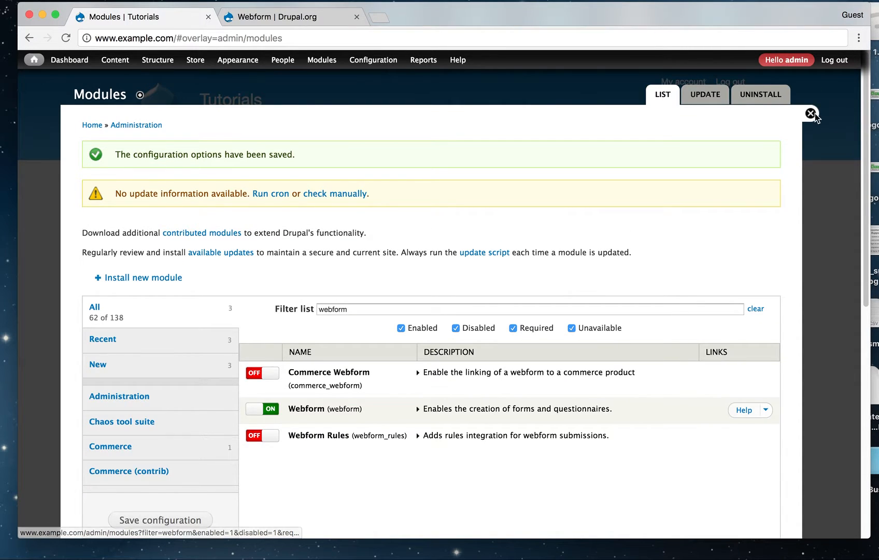
left_click(810, 114)
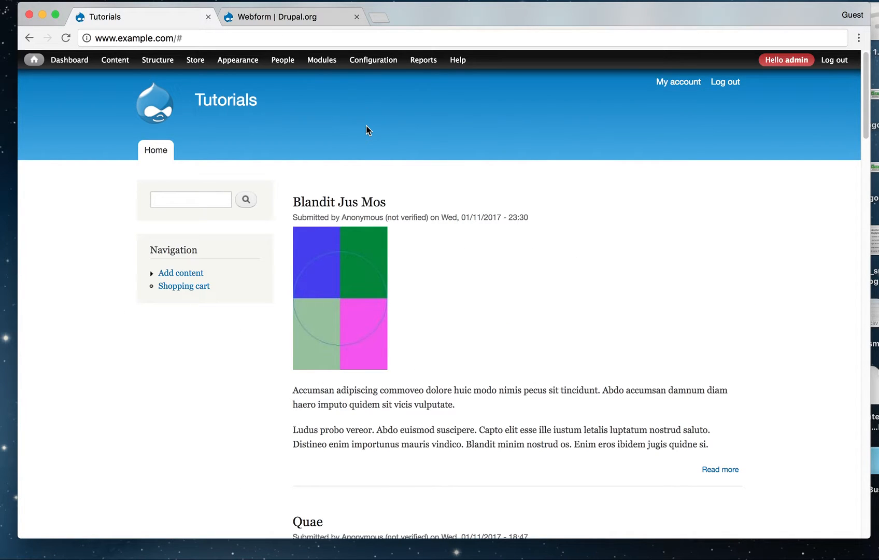
mouse_move(100, 73)
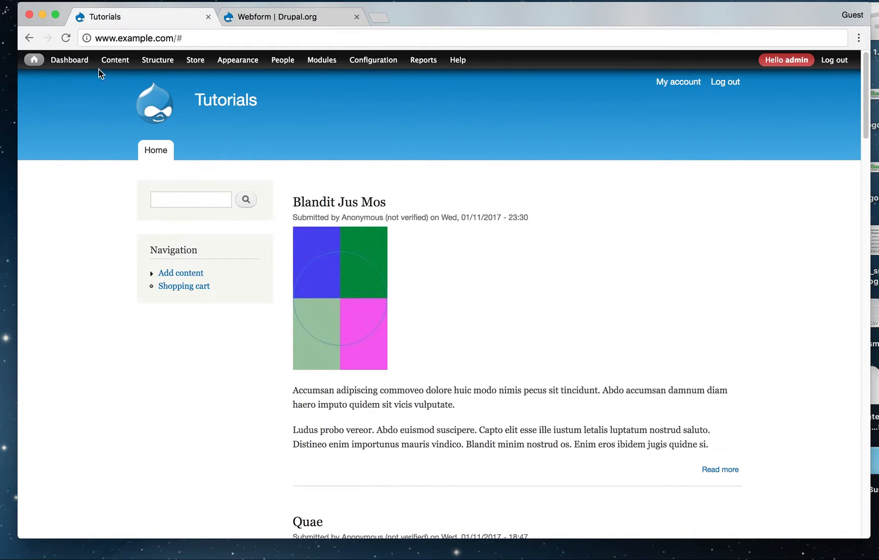
Step: Add Webform content titled 'Registration' and save it, reaching Form components
left_click(115, 60)
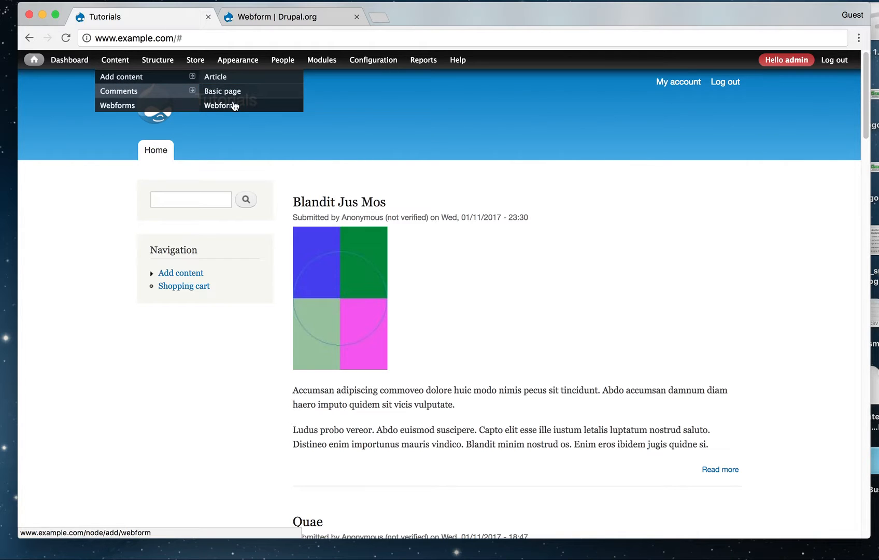
left_click(220, 105)
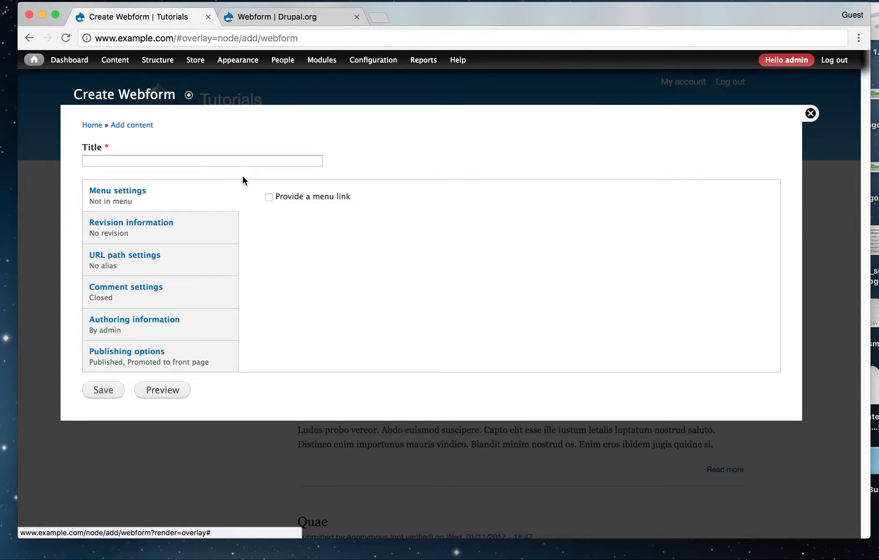
left_click(202, 161)
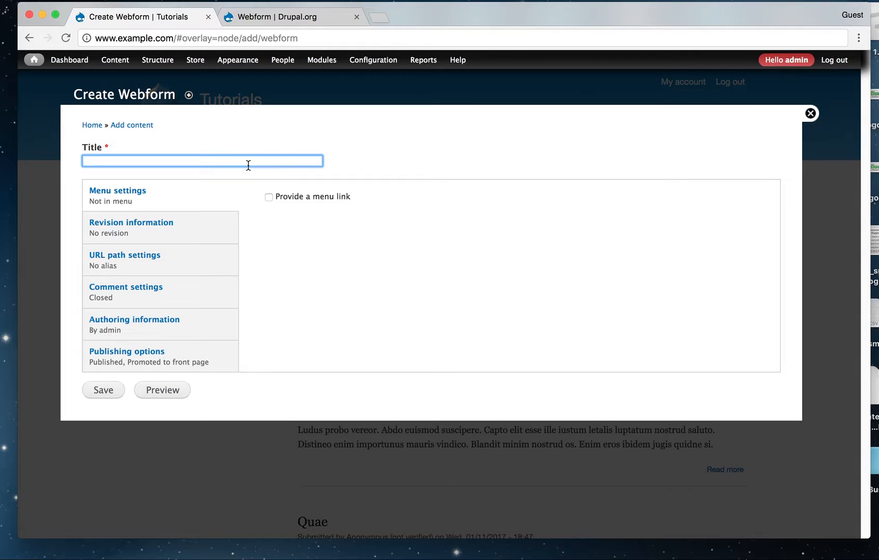
type("Re")
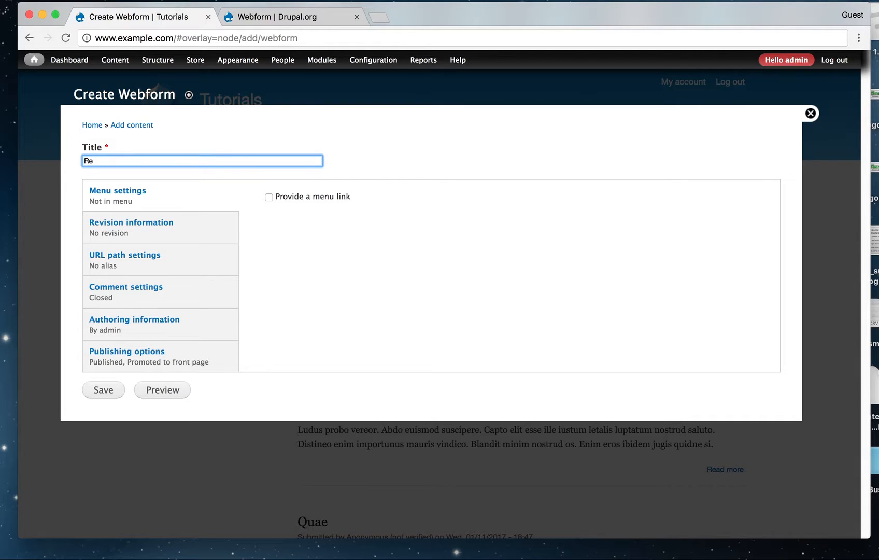
type("gistration")
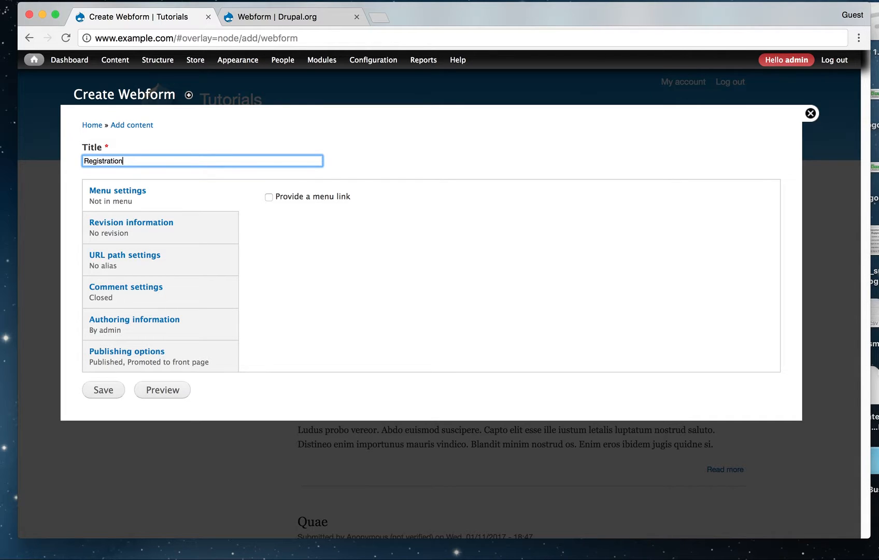
left_click(102, 389)
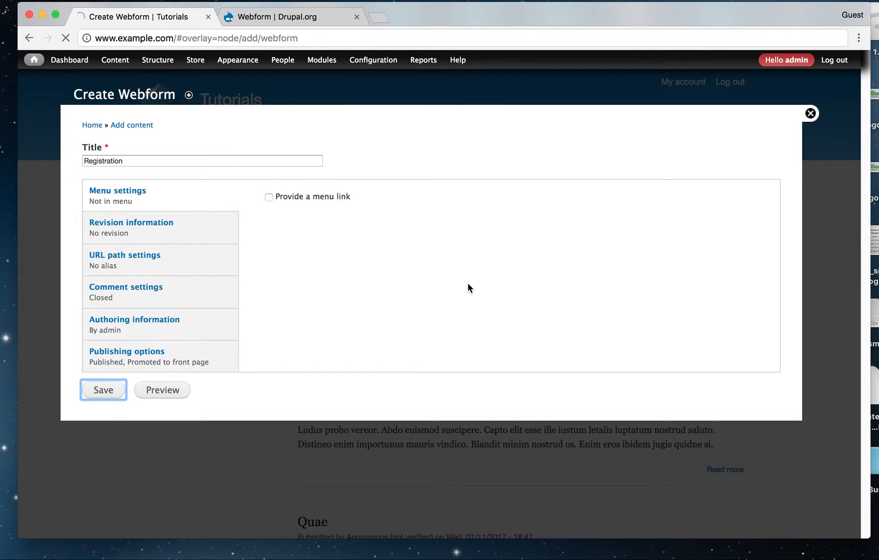
left_click(104, 390)
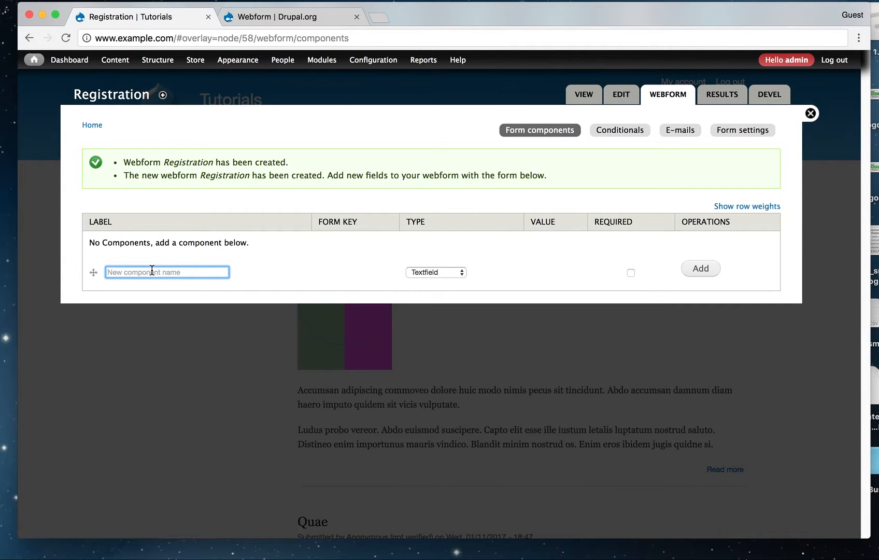
Step: Add and save a 'First Name' textfield component
type("First Name")
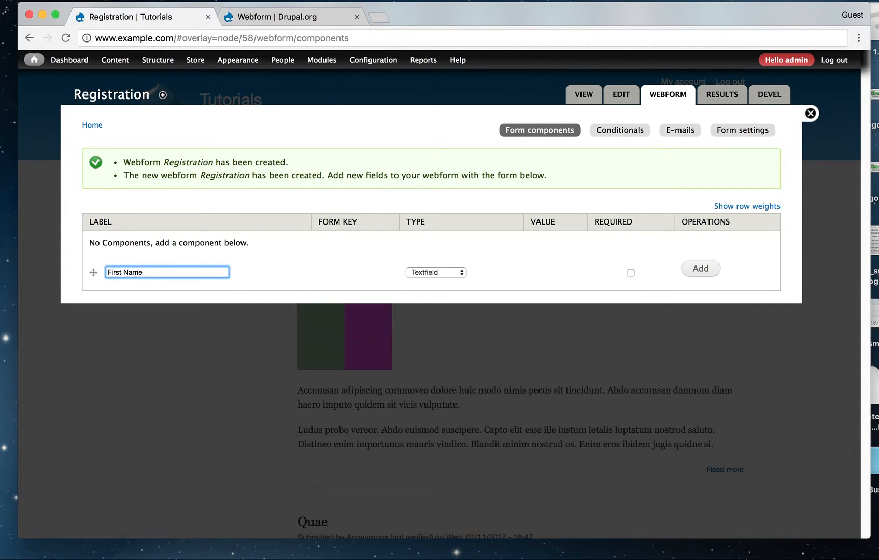
left_click(700, 268)
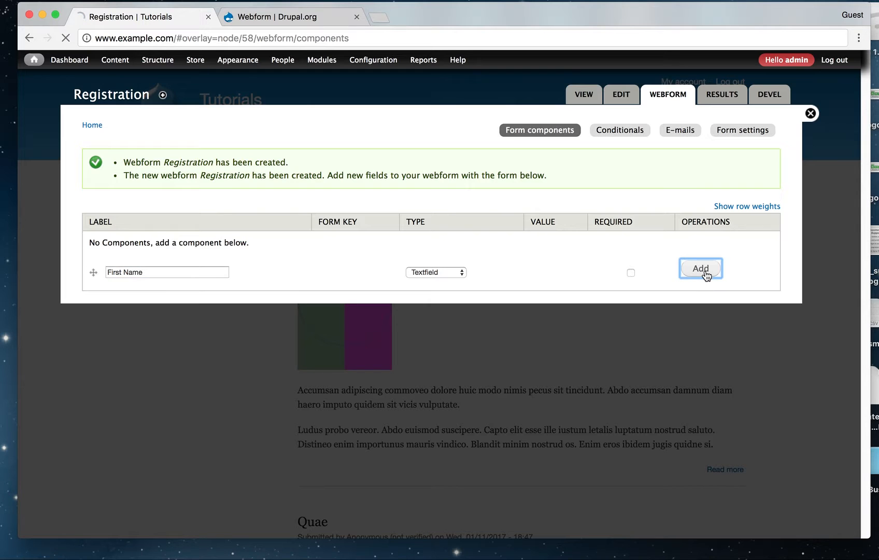
left_click(700, 268)
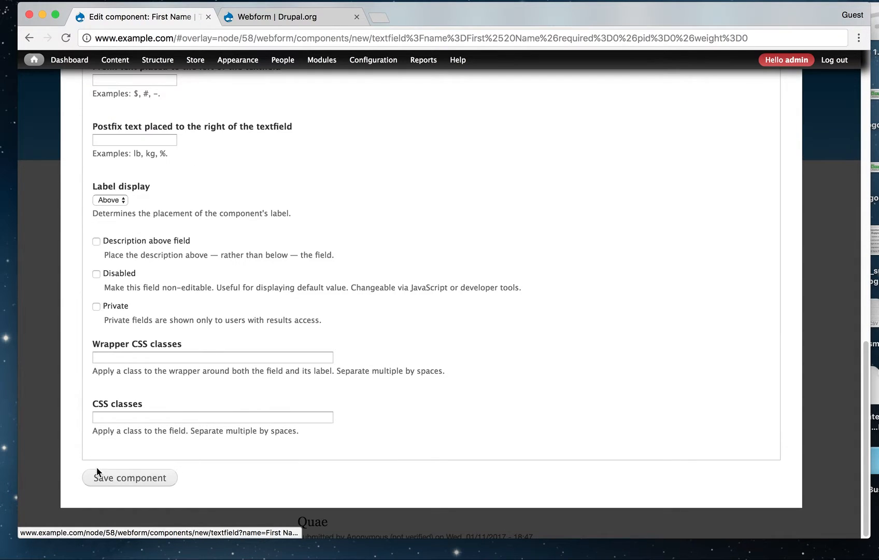
Step: Add and save a 'Last Name' textfield component
left_click(129, 477)
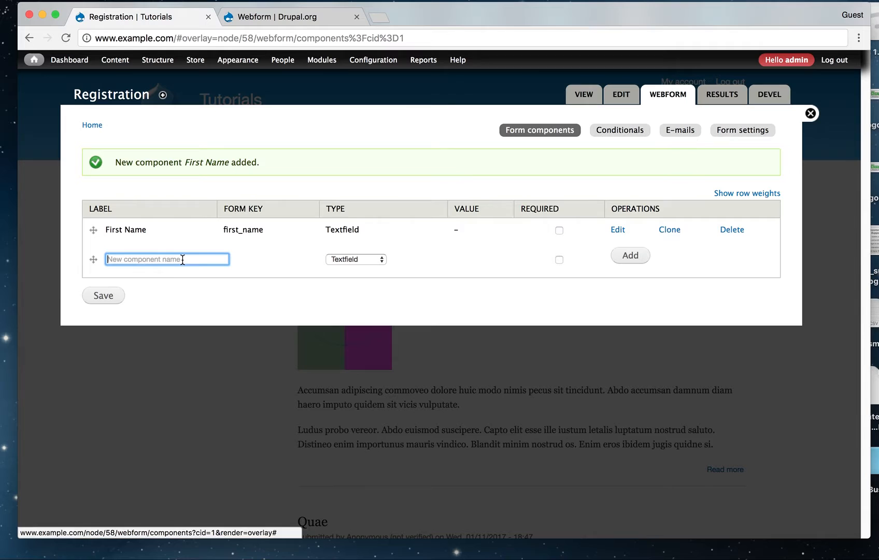
type("Last Na")
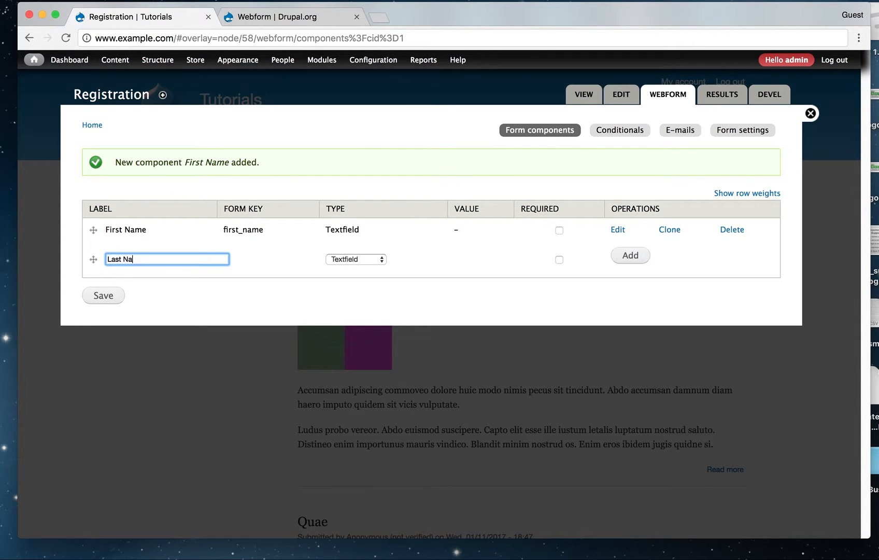
left_click(629, 255)
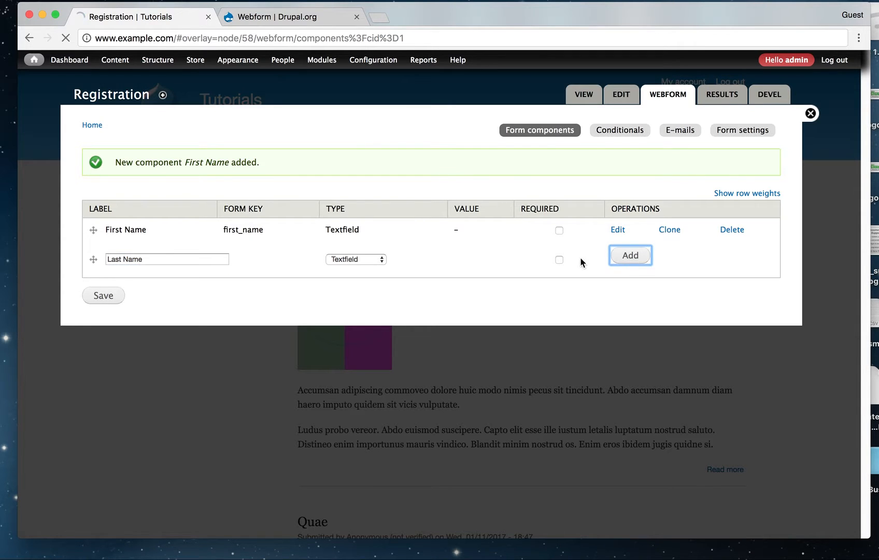
left_click(630, 255)
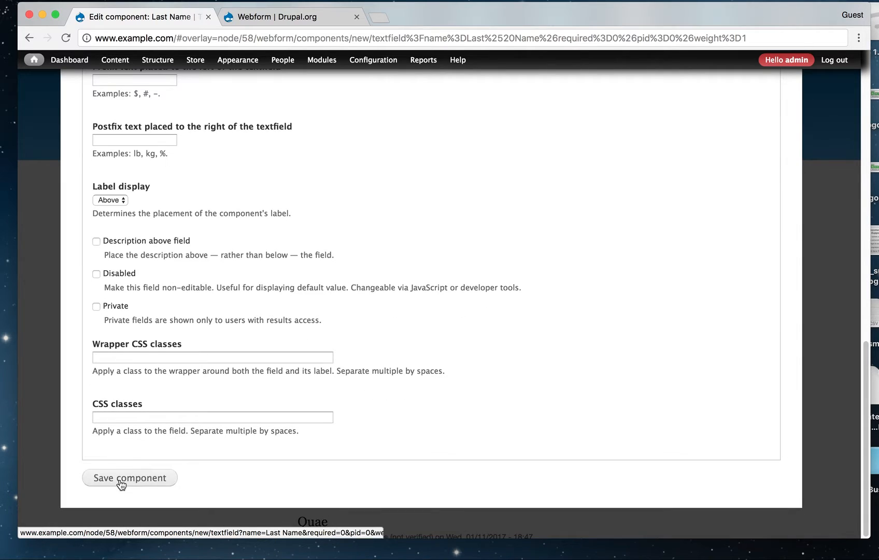
left_click(130, 477)
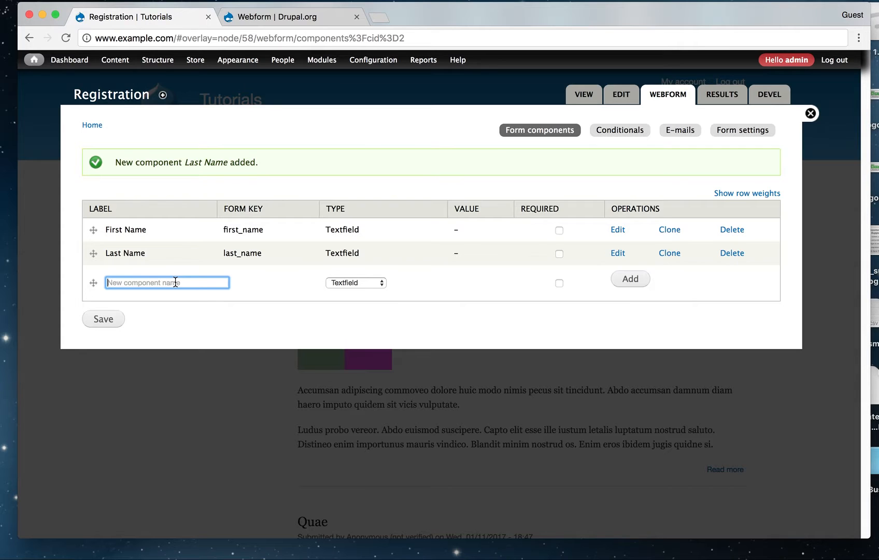
Step: Enter 'Are you vegetarian?' as a required Select options component
type("Are you")
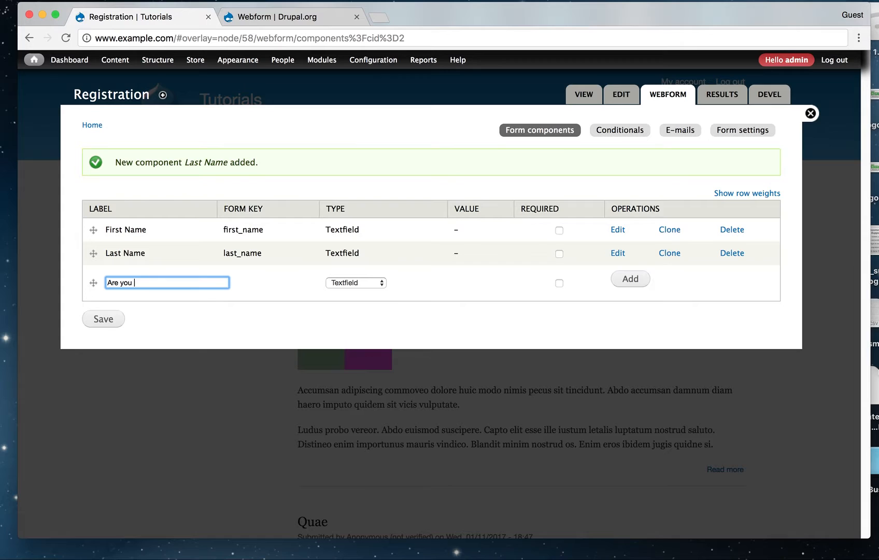
type("v")
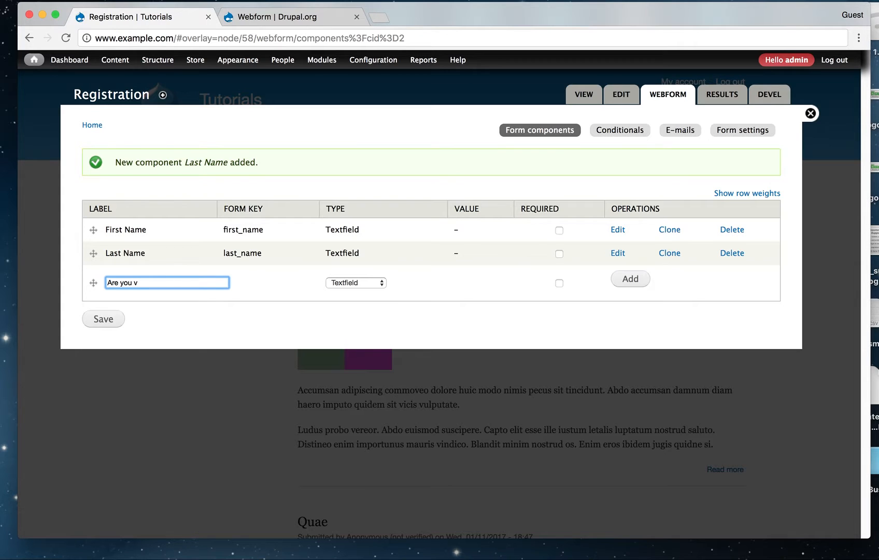
type("eget")
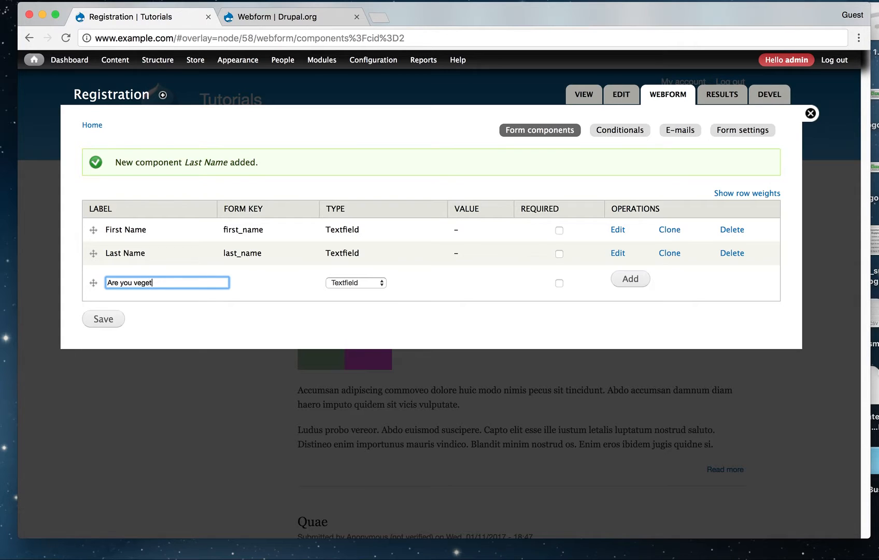
type("arian?")
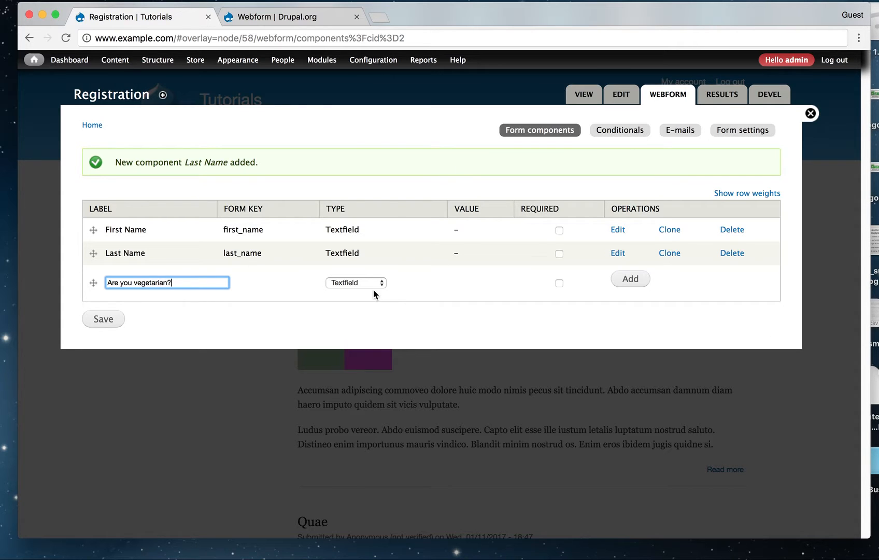
left_click(356, 282)
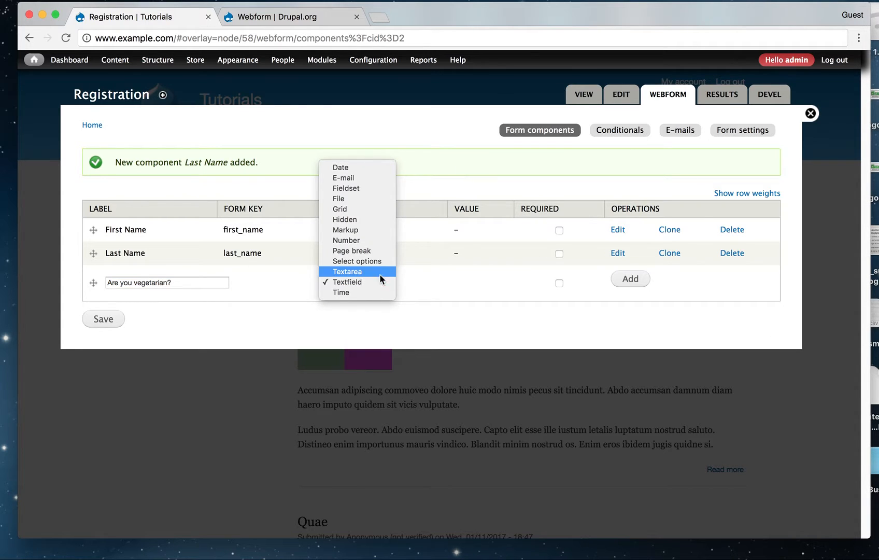
mouse_move(364, 189)
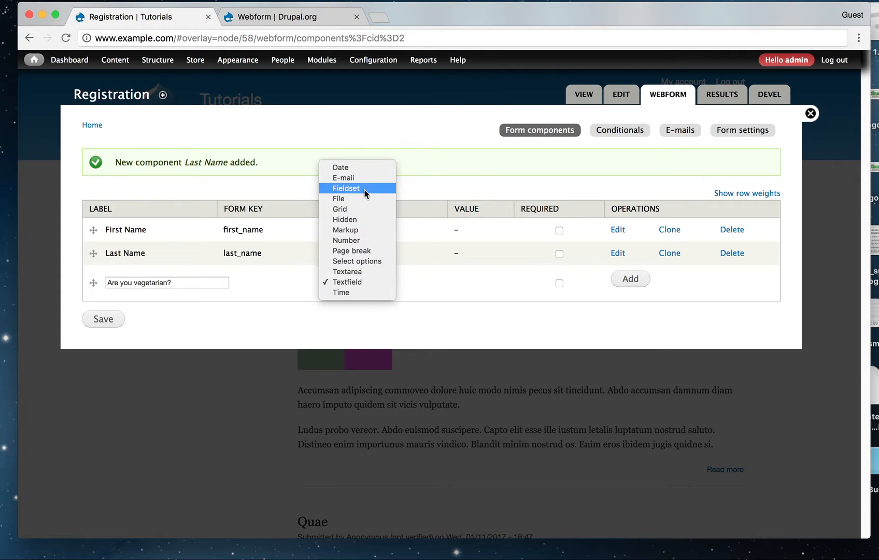
mouse_move(364, 260)
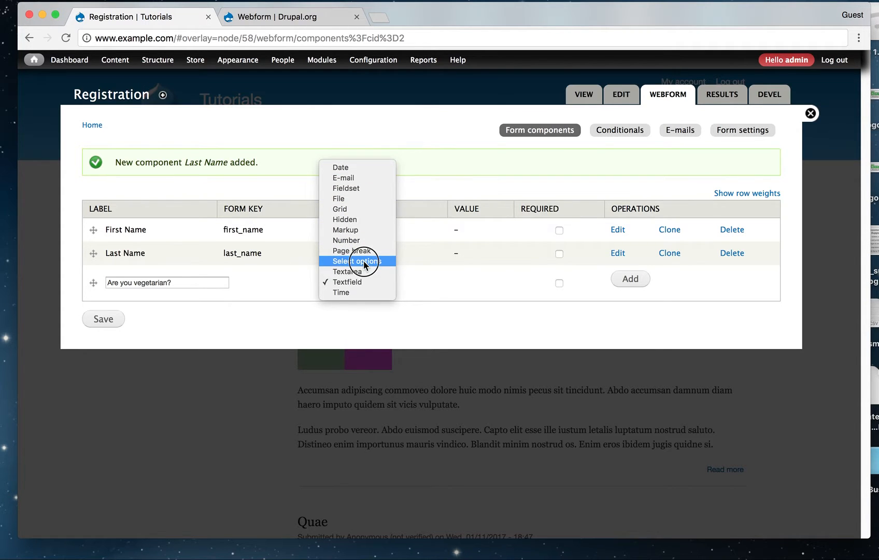
left_click(355, 260)
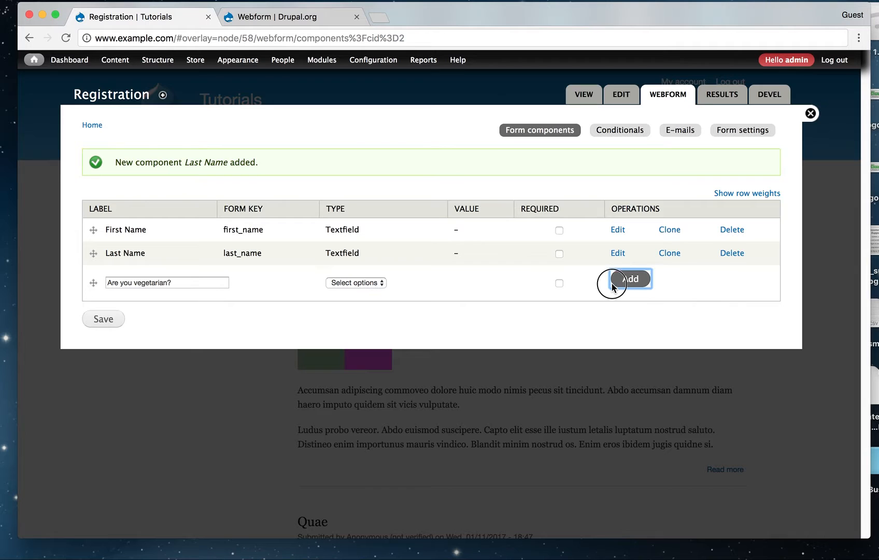
mouse_move(557, 293)
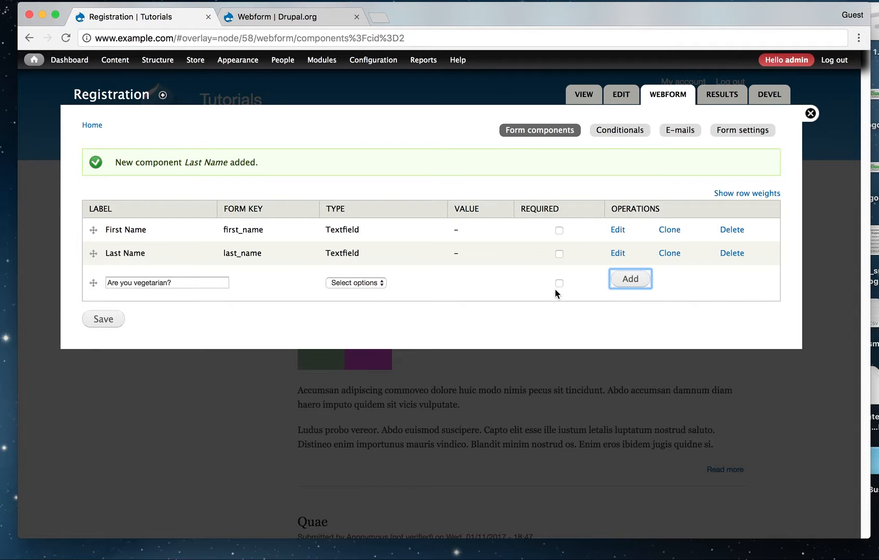
left_click(558, 283)
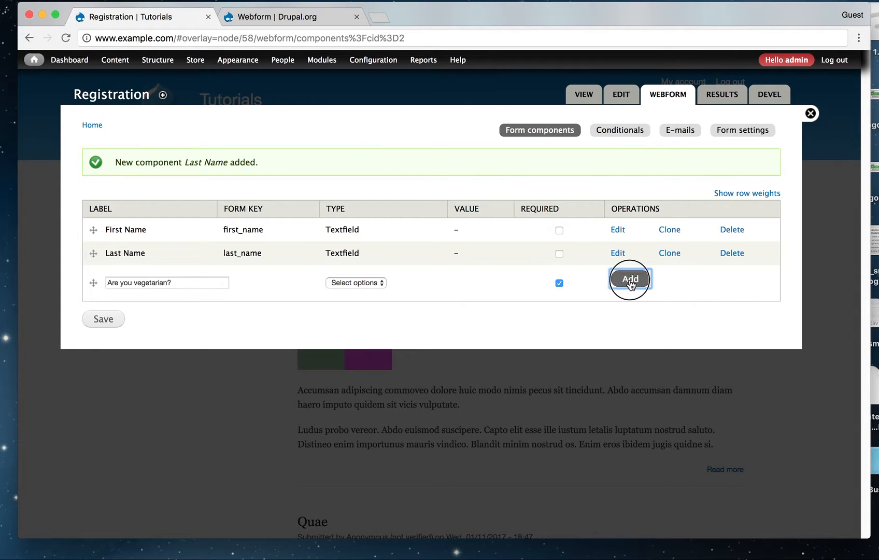
Step: Add the vegetarian question with options '1|Yes' and '2|No' and save it
left_click(630, 278)
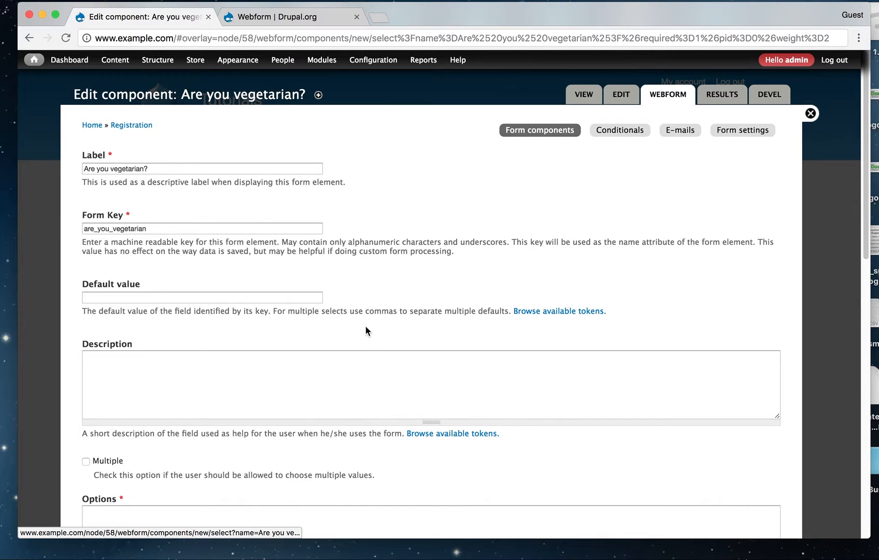
scroll("down", 3)
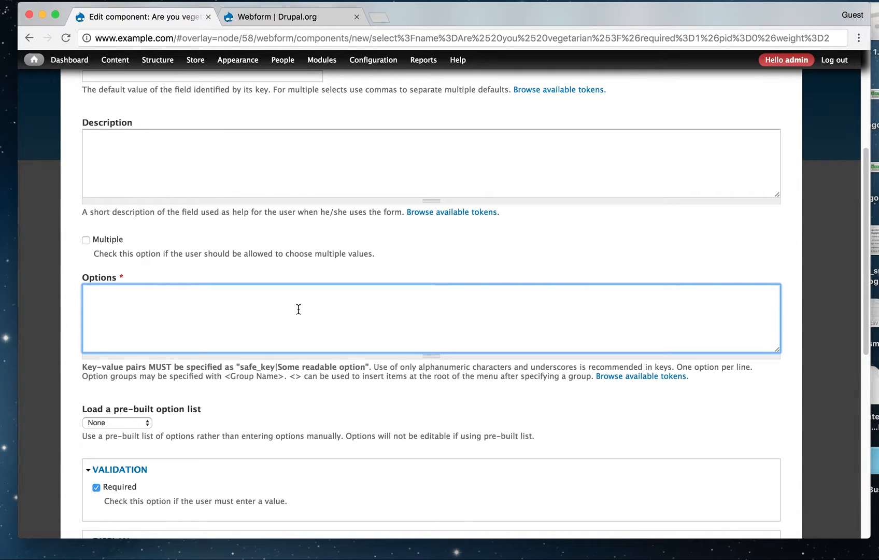
type("1")
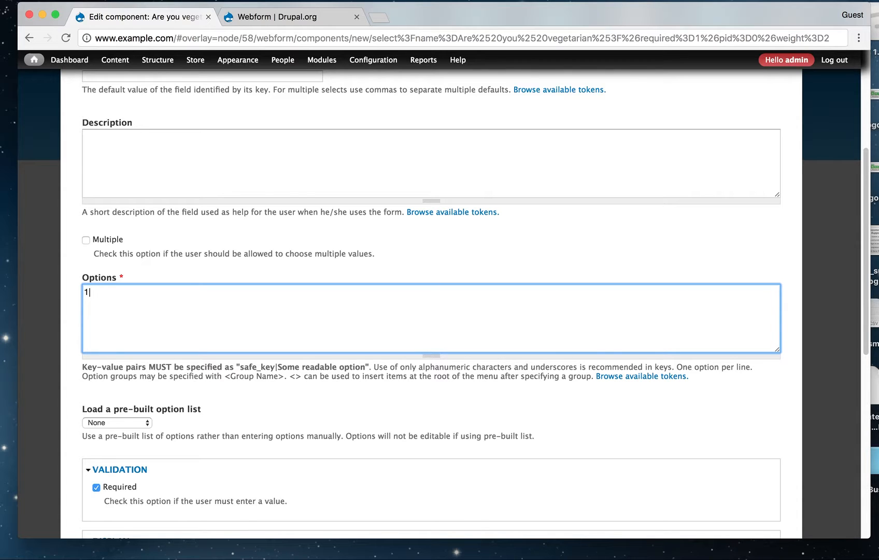
type("|Yes")
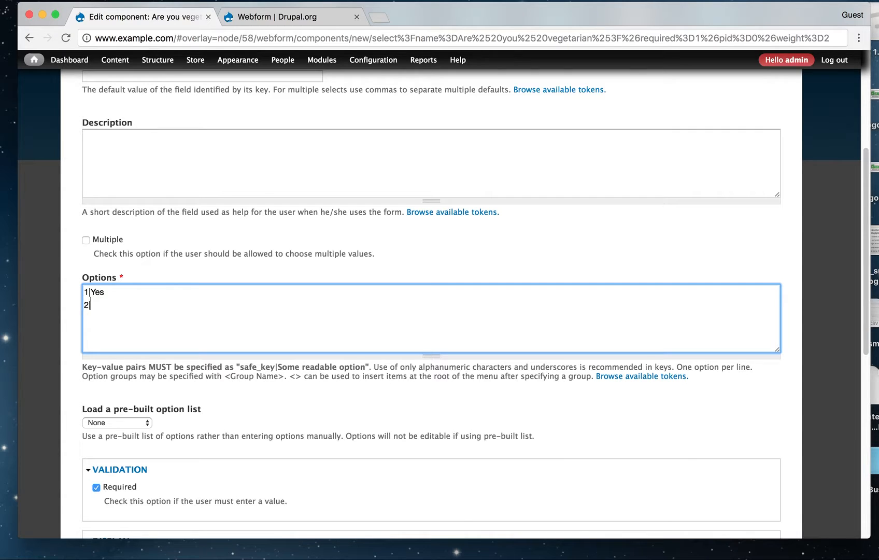
type("No")
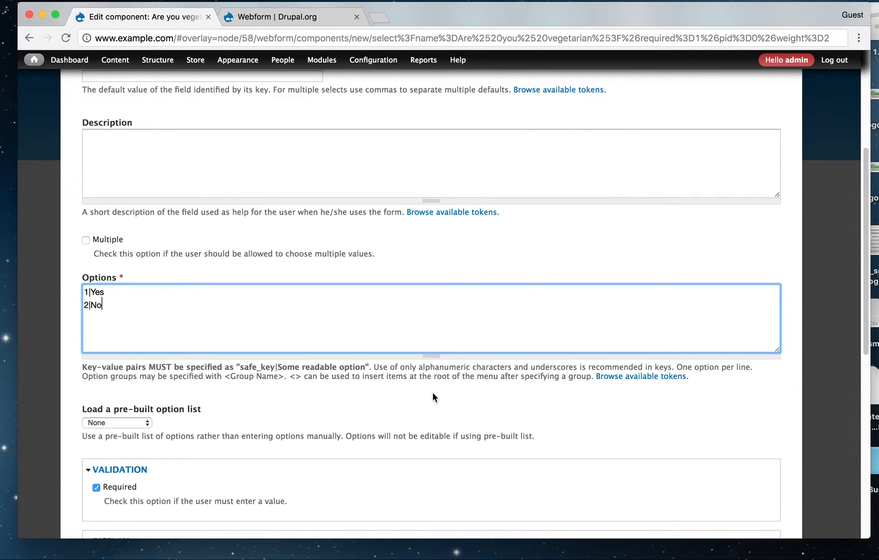
scroll("down", 3)
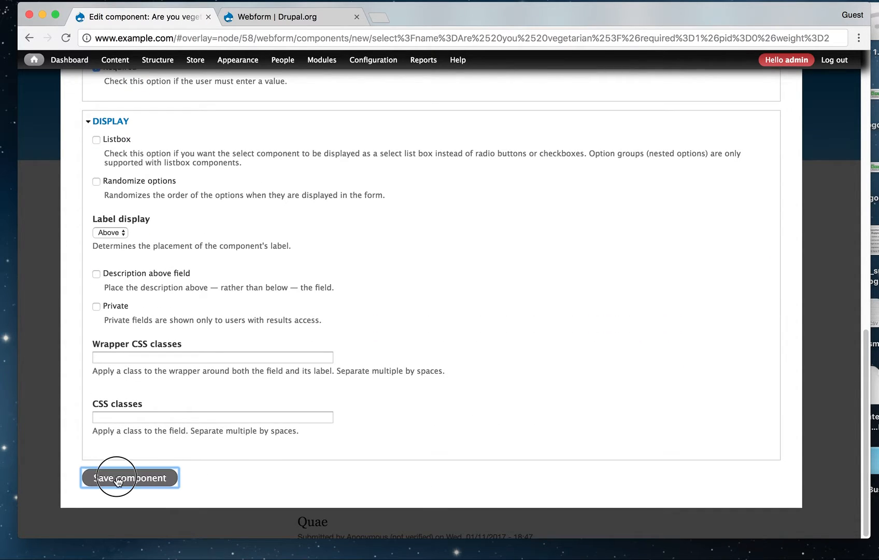
left_click(130, 478)
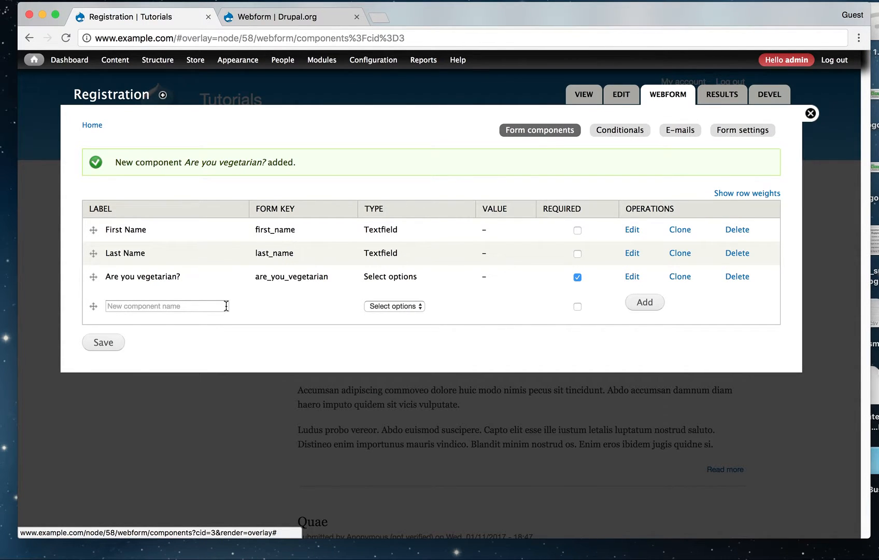
Step: Name the next component 'Vegetarian Meals' with Select options as its type
left_click(166, 306)
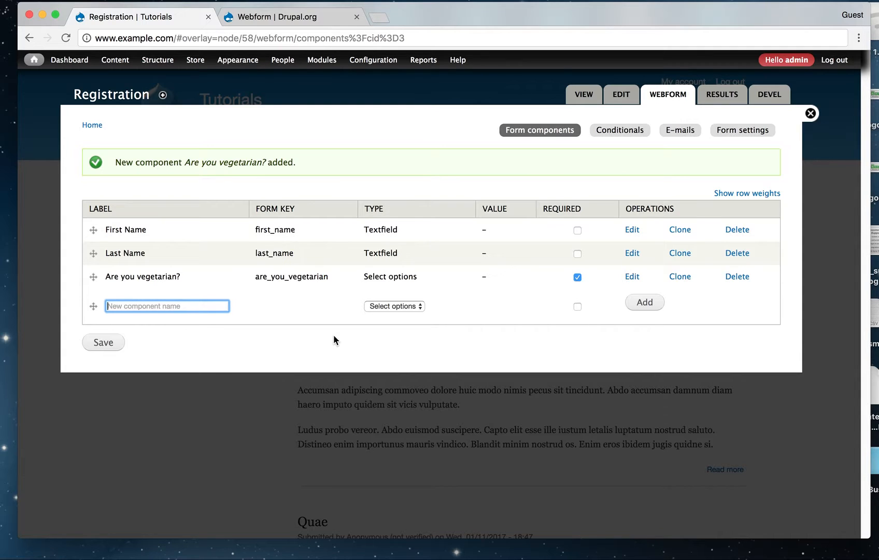
mouse_move(327, 315)
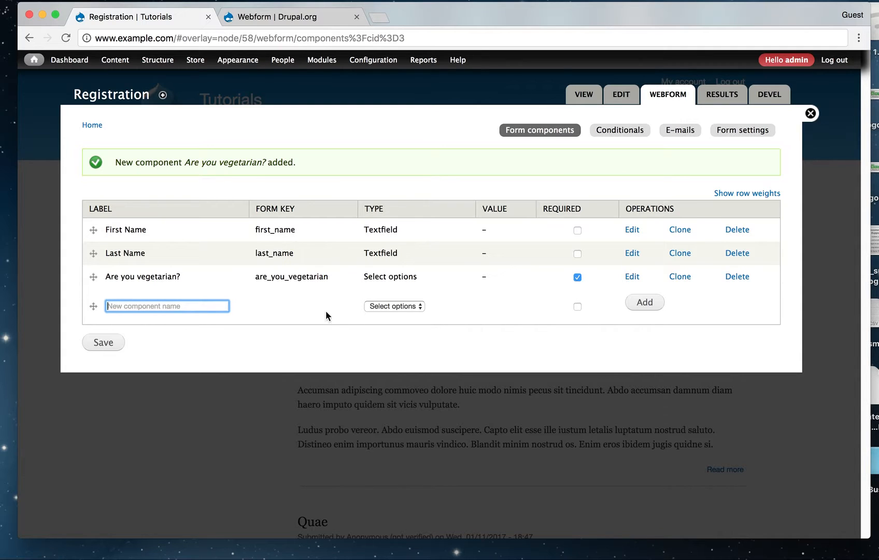
mouse_move(307, 340)
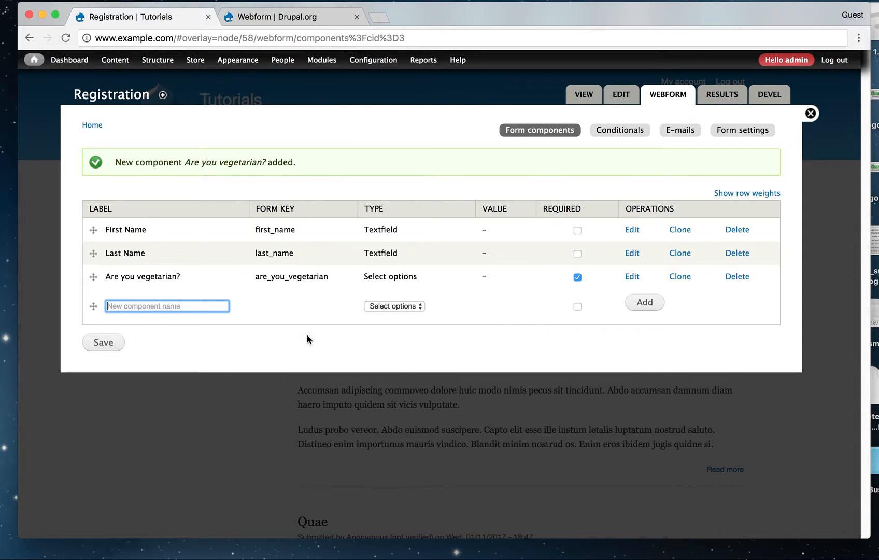
type("Vegetarian")
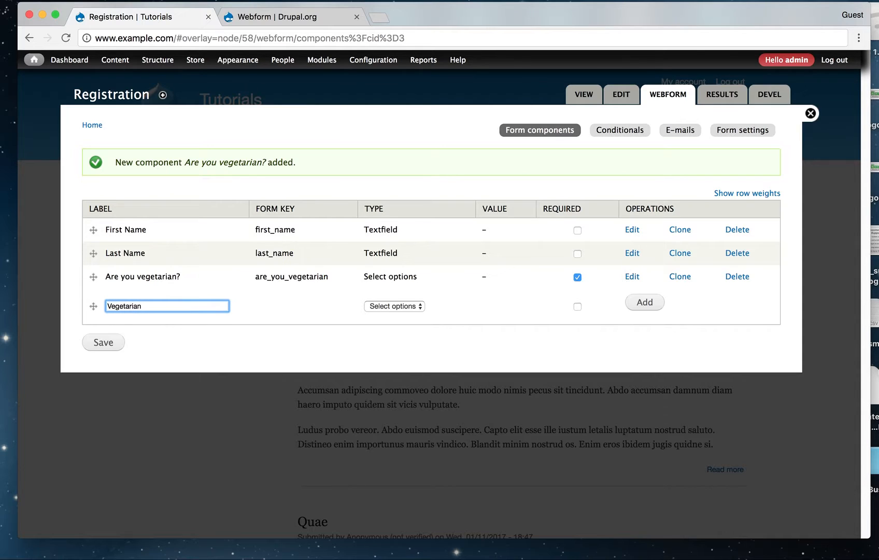
type("Meals")
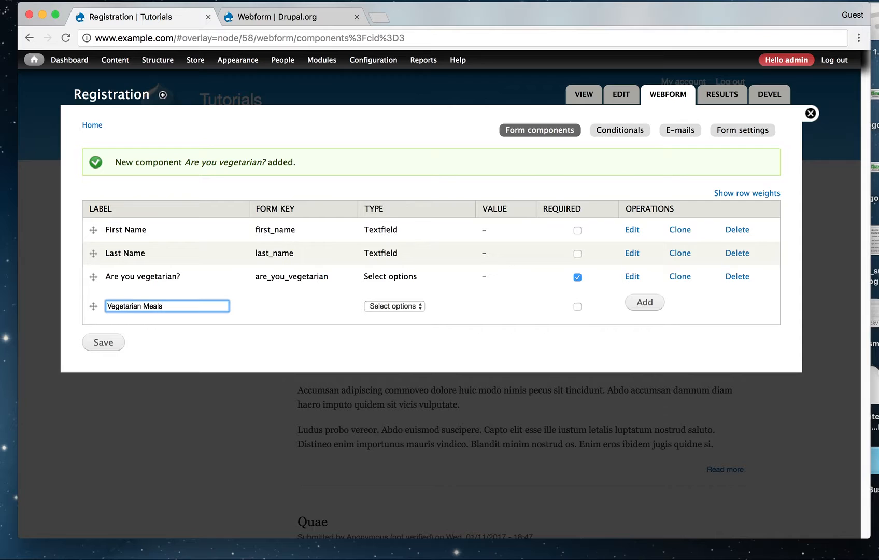
mouse_move(394, 307)
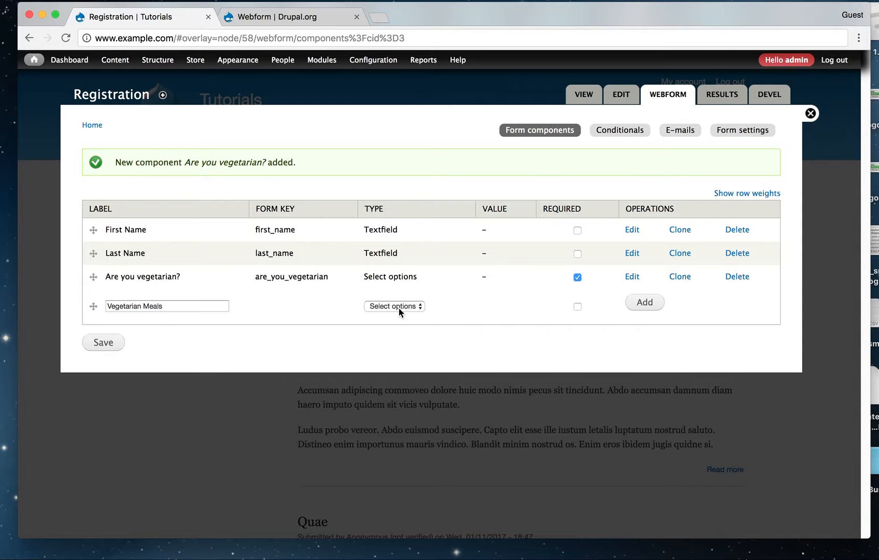
left_click(394, 306)
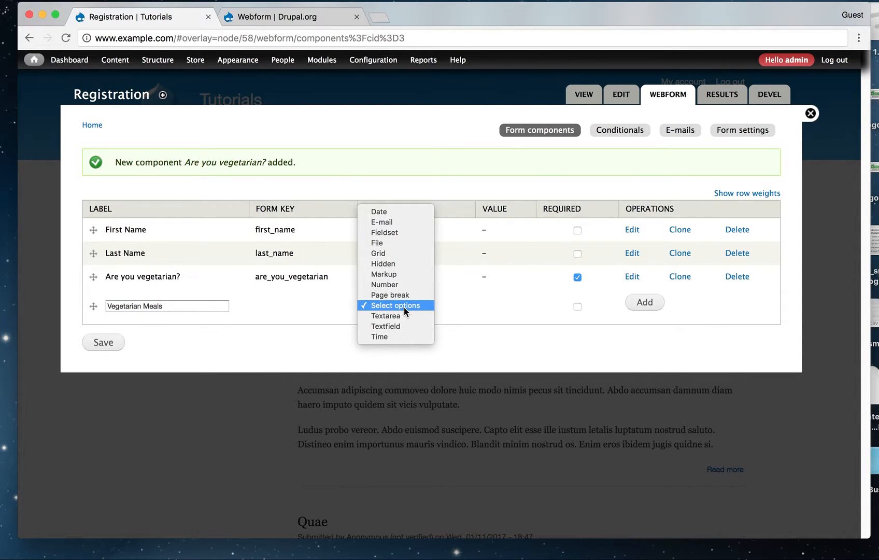
mouse_move(469, 307)
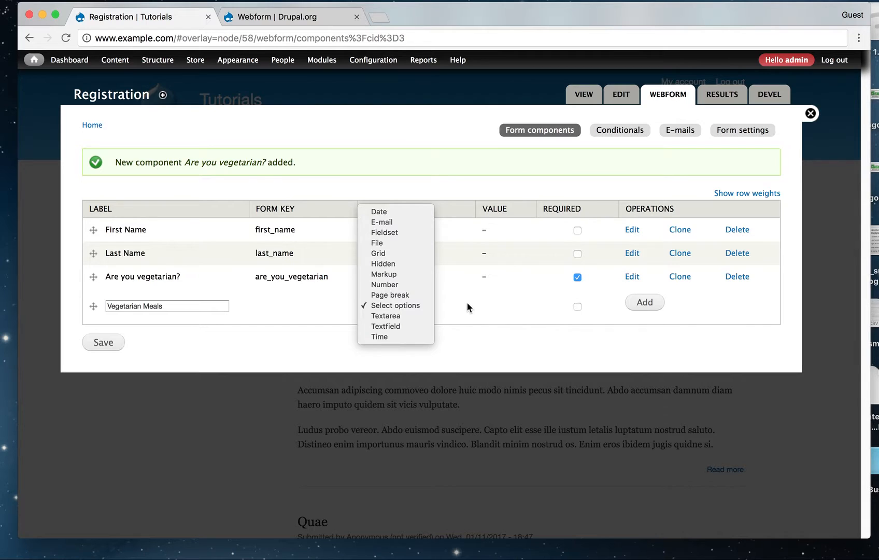
left_click(394, 305)
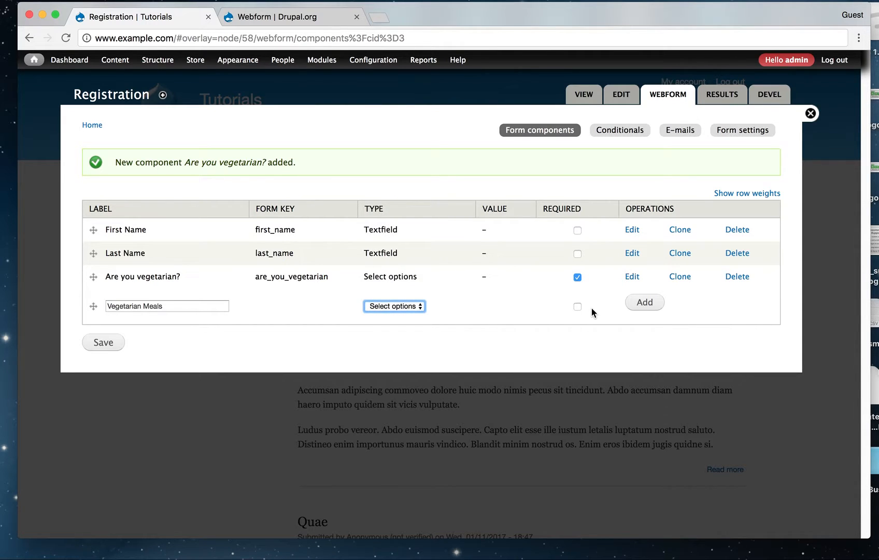
mouse_move(644, 306)
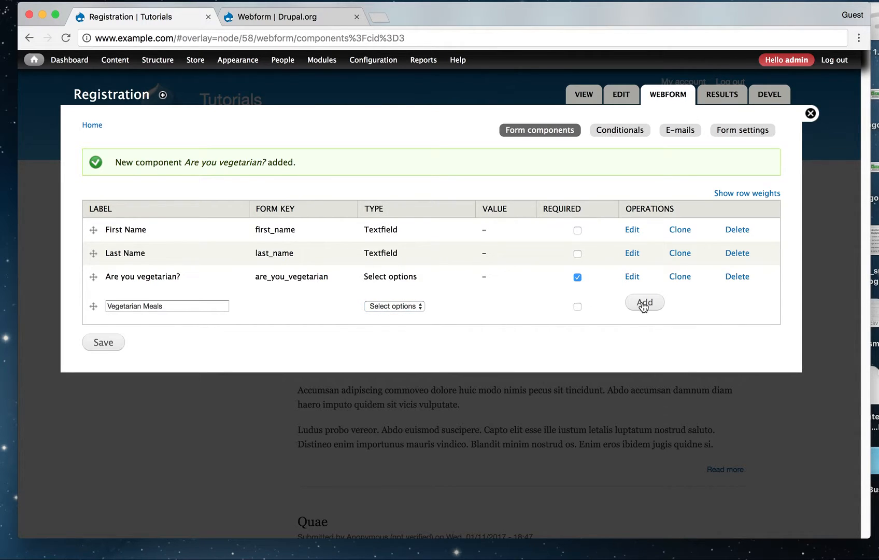
Step: Add Vegetarian Meals and enter the first option '1| Vegetarian Pastas'
left_click(645, 301)
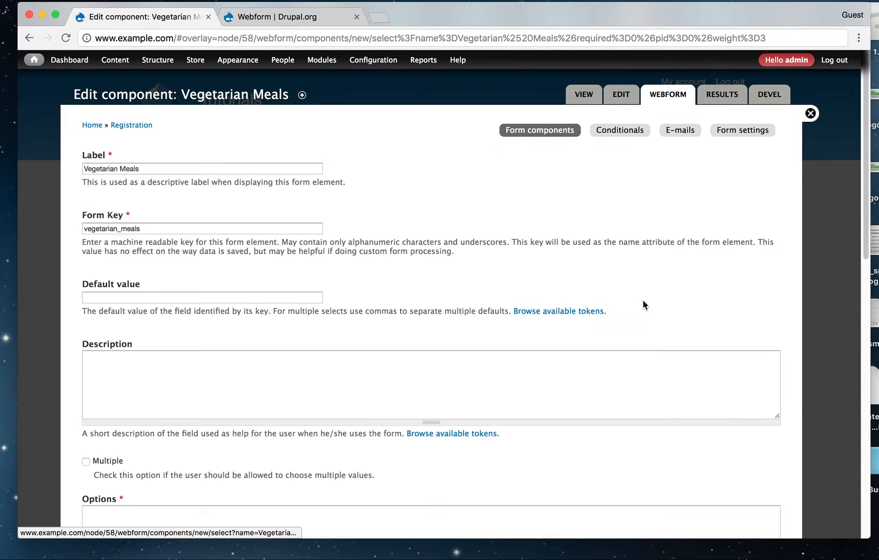
scroll("down", 3)
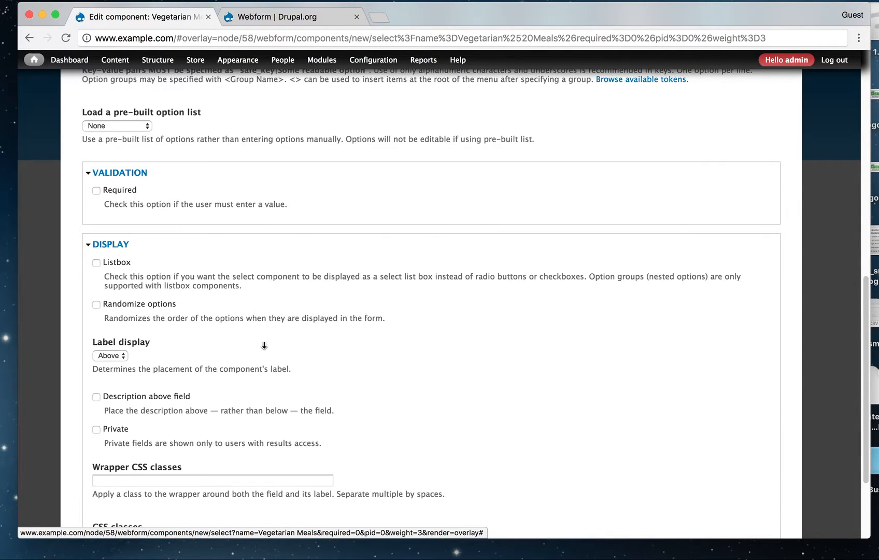
scroll("up", 3)
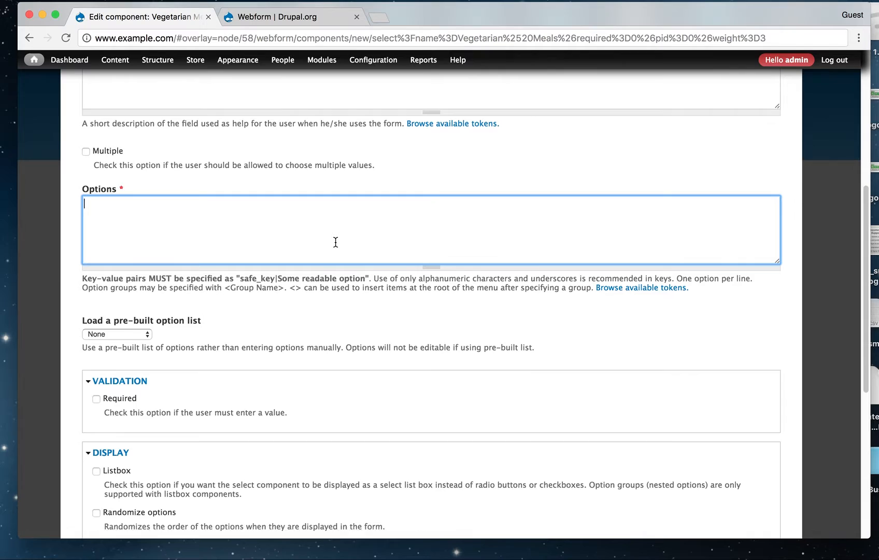
type("1")
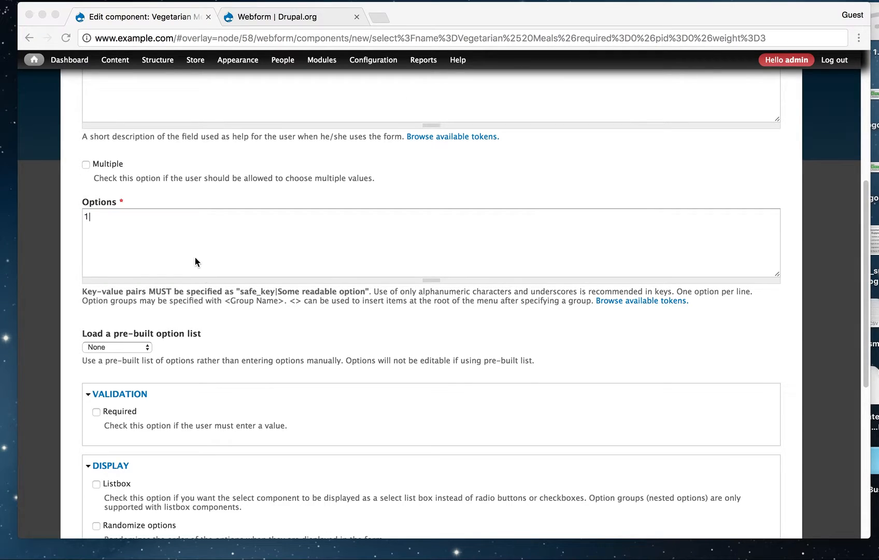
type("| V")
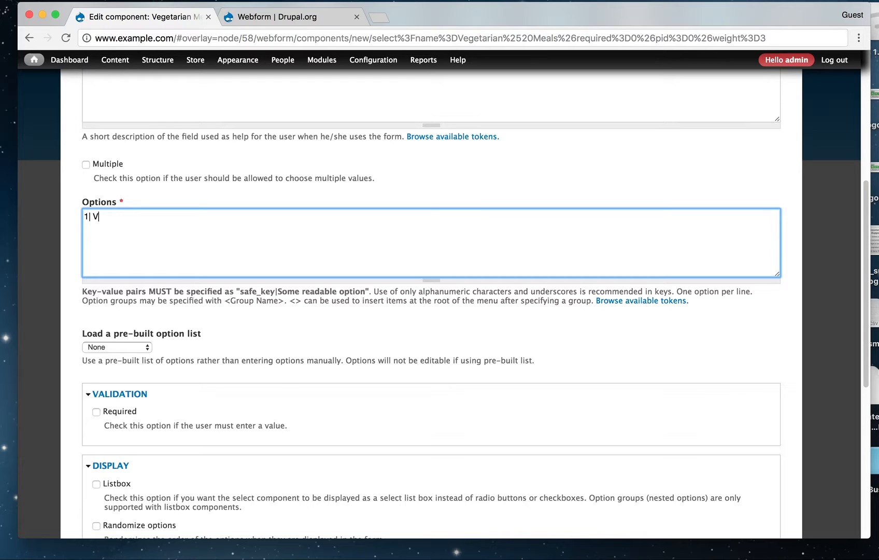
type("egetari")
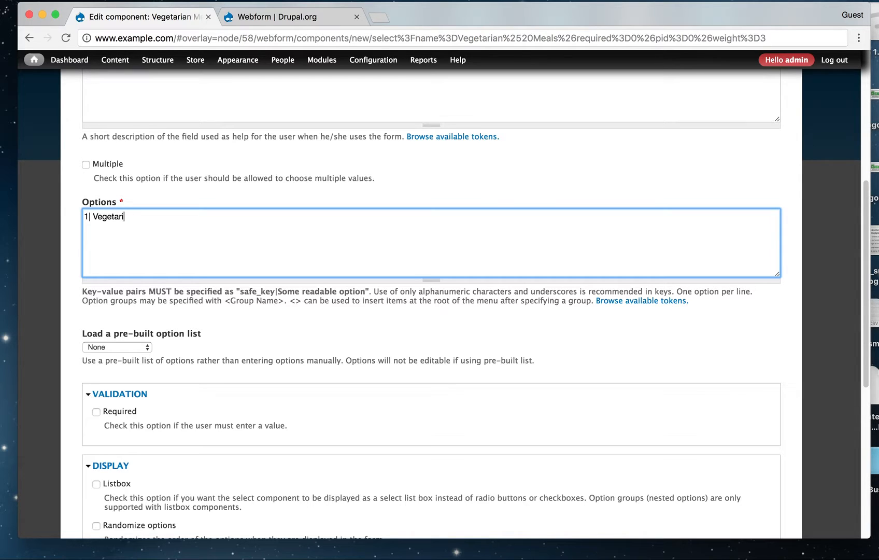
type("an Pastas")
type("2|")
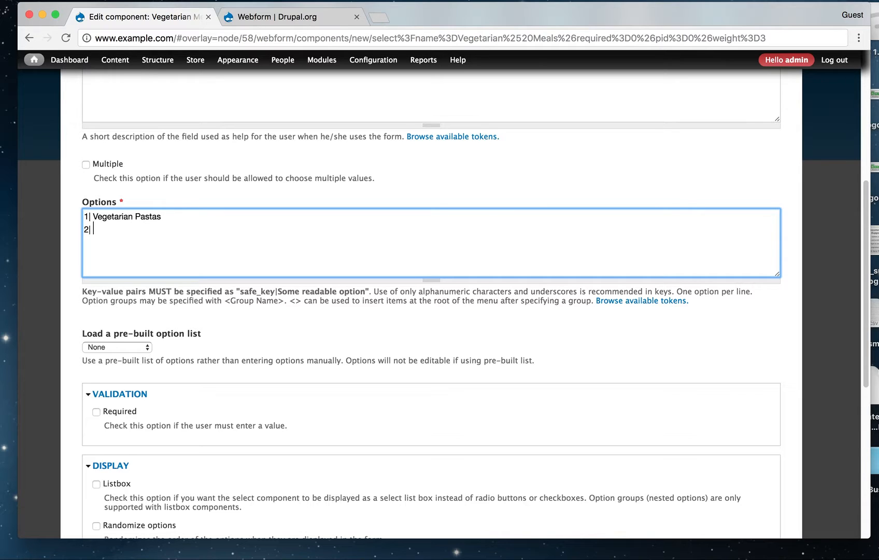
Step: Enter '2| Vegetarian Soups' as the second option and save the component
type("Vegetarian S")
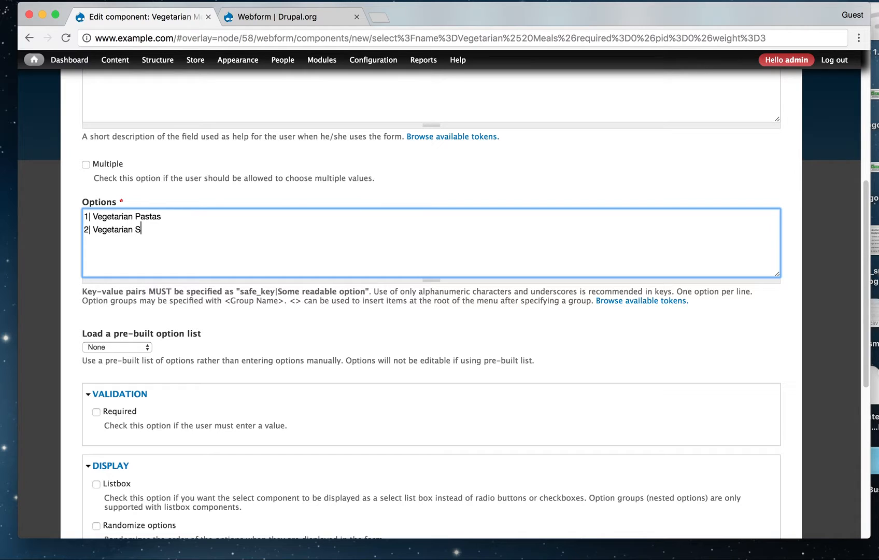
type("oups")
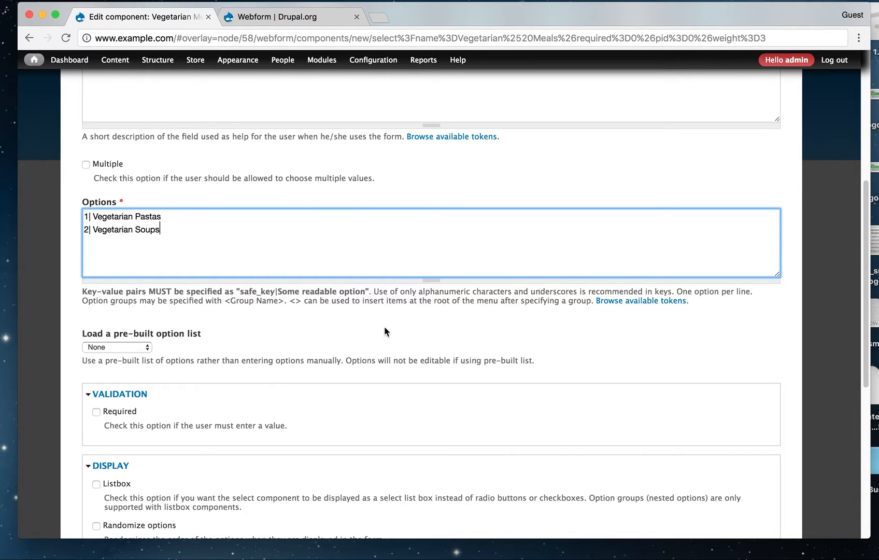
scroll("up", 3)
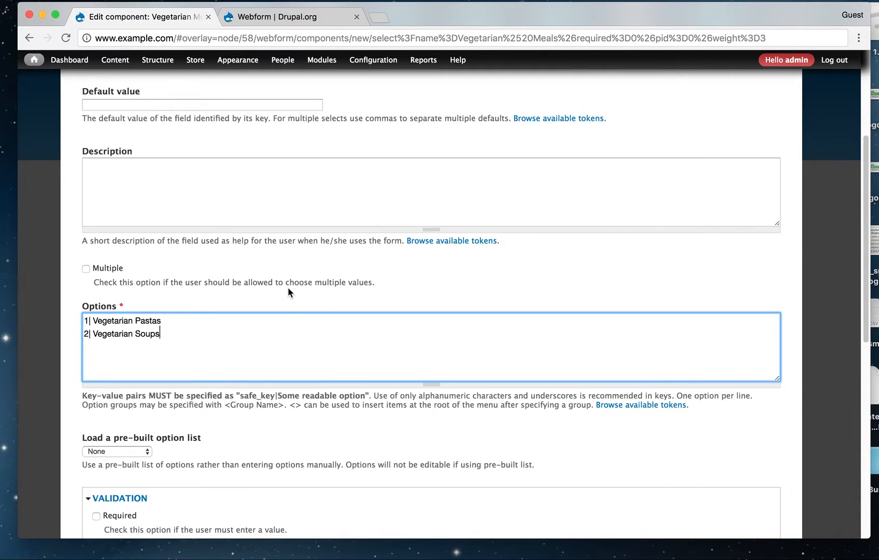
scroll("down", 3)
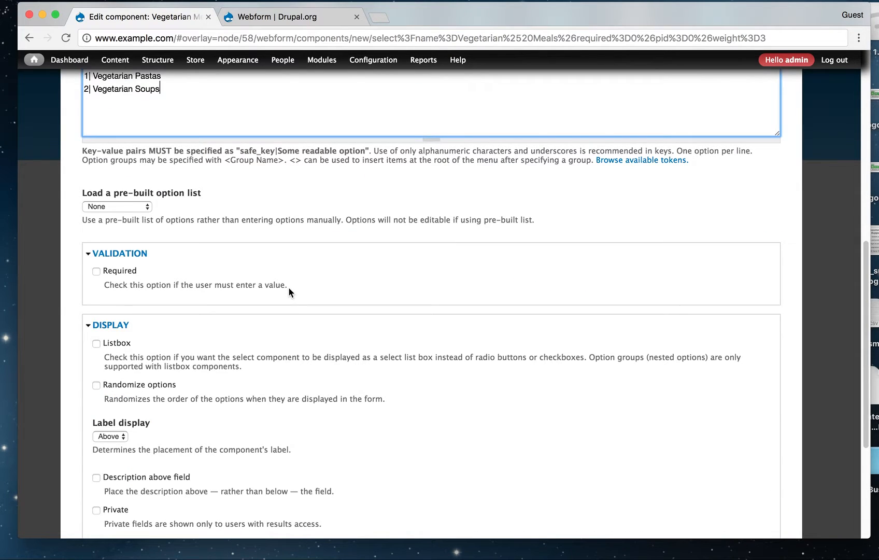
scroll("down", 3)
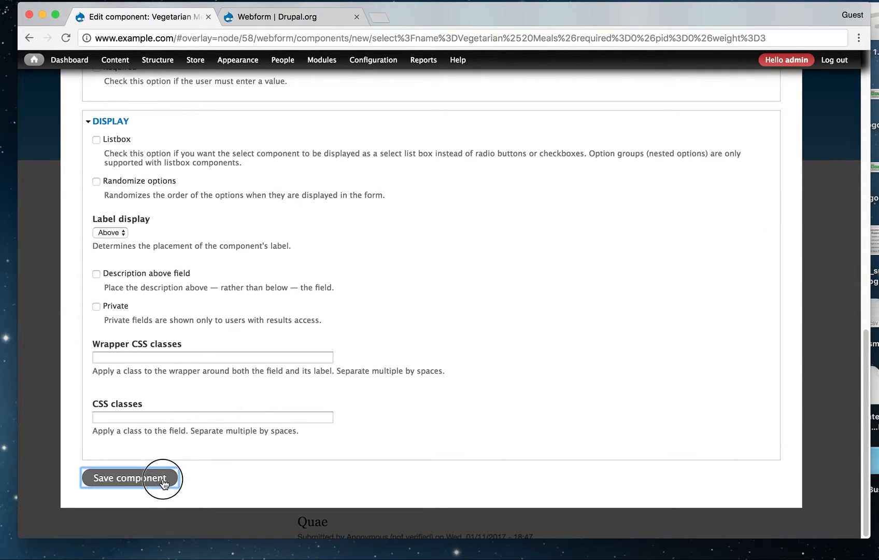
left_click(129, 477)
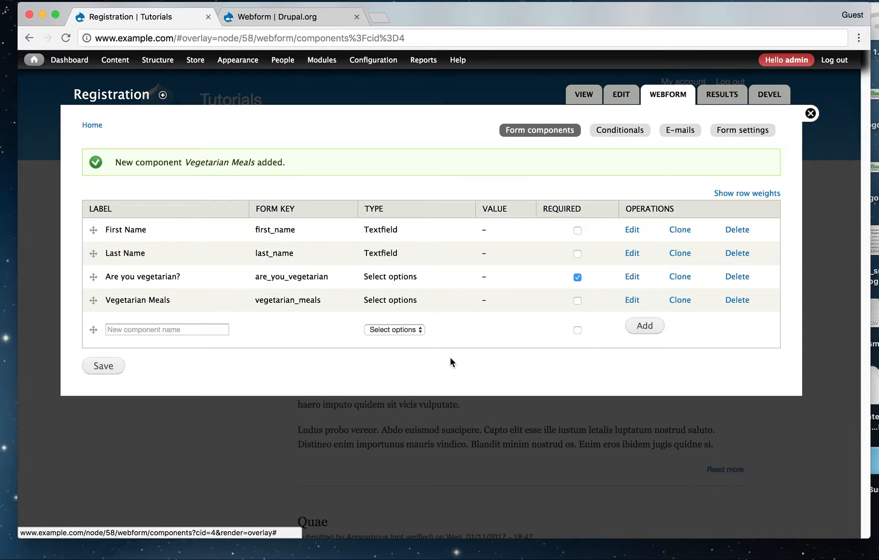
left_click(166, 329)
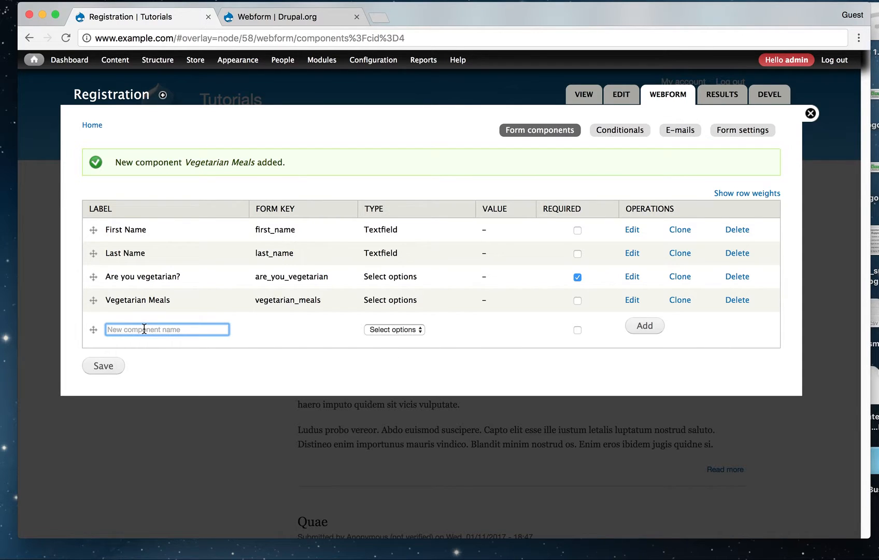
Step: Add 'Any other diet requirement?' as a Textarea component and save it
type("Any")
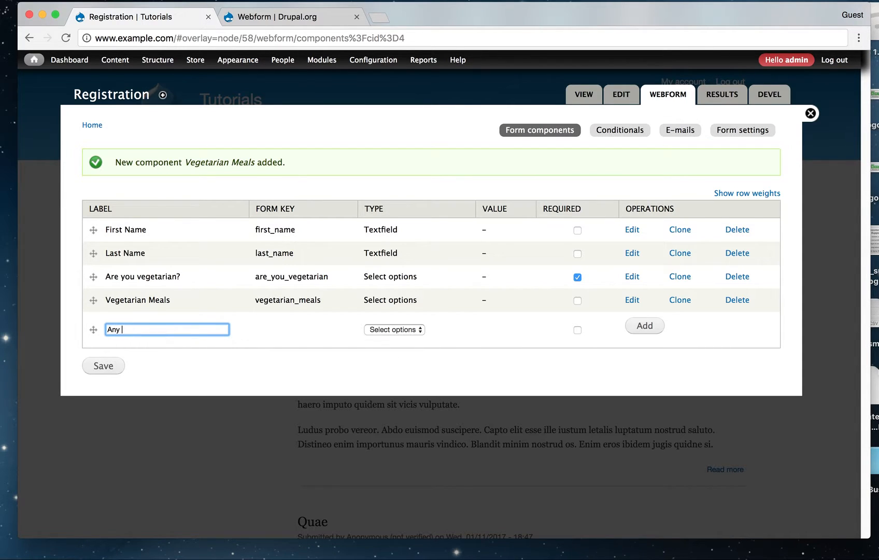
type("other die")
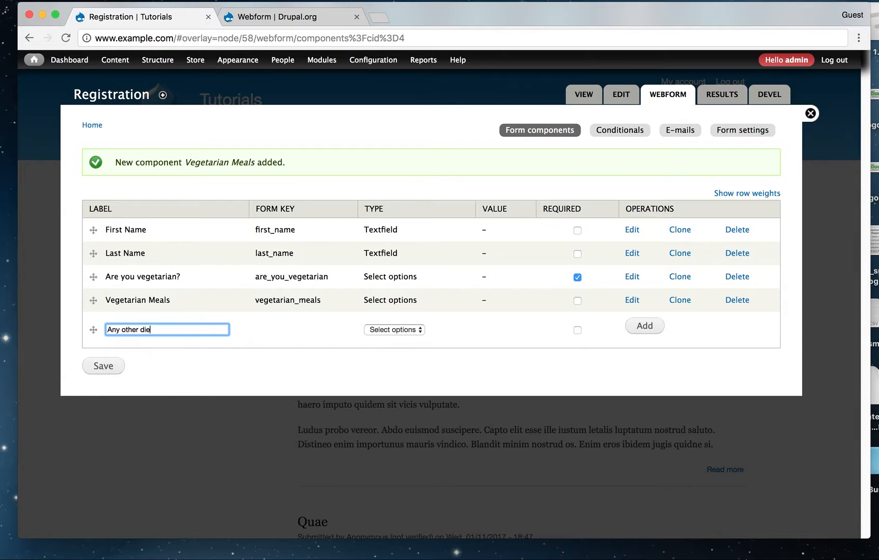
type("try")
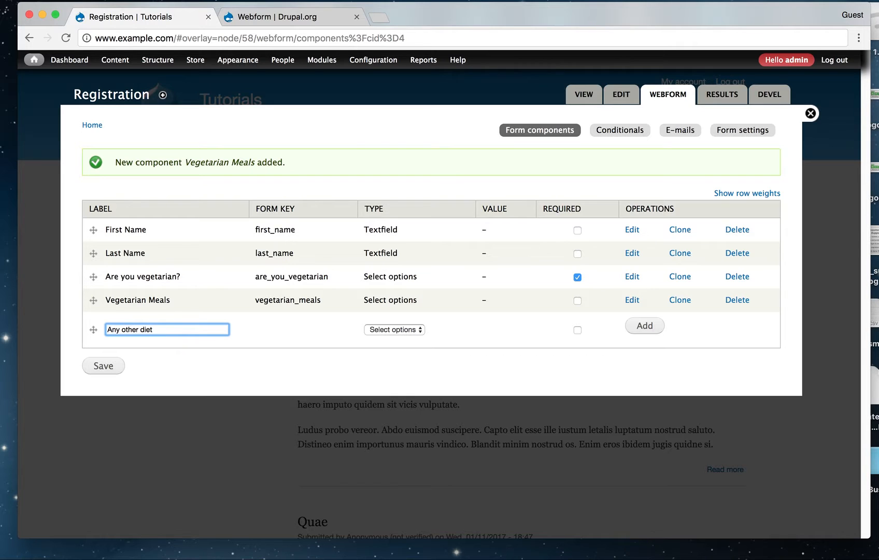
mouse_move(196, 340)
type(" requiremen")
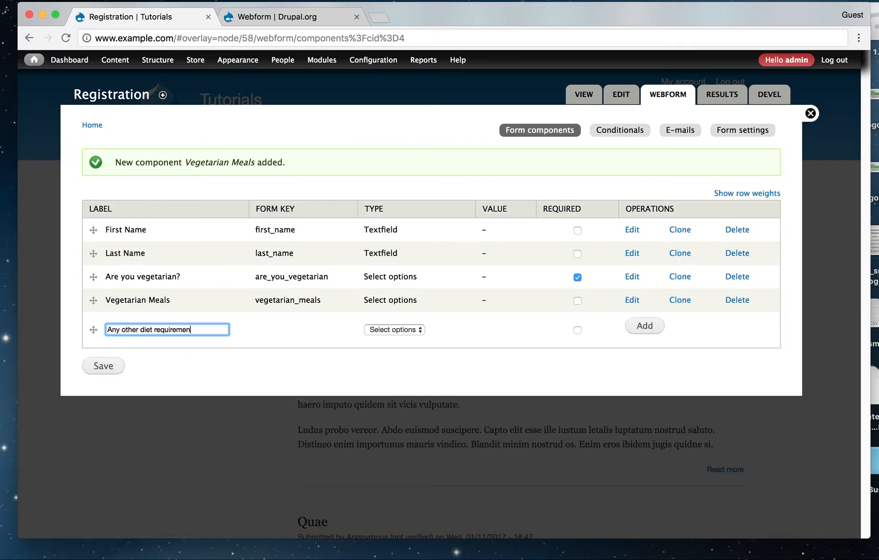
type("t?")
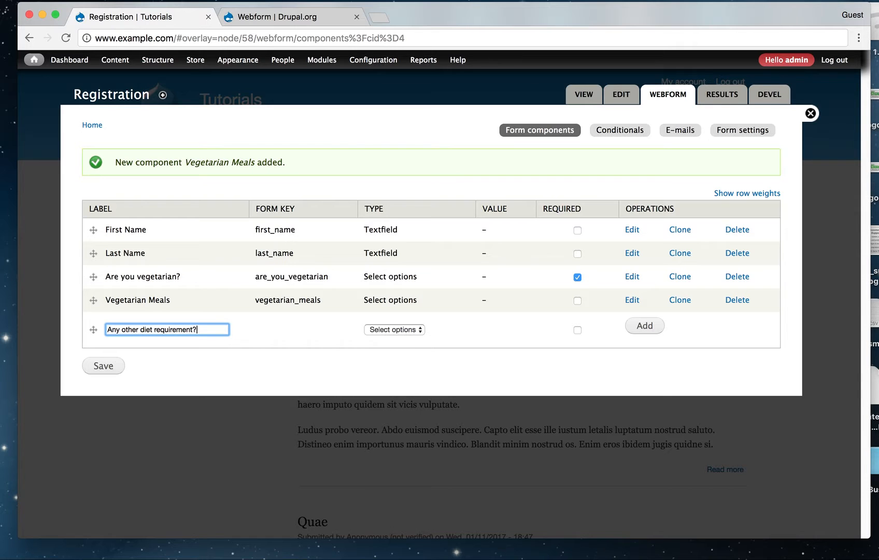
mouse_move(413, 332)
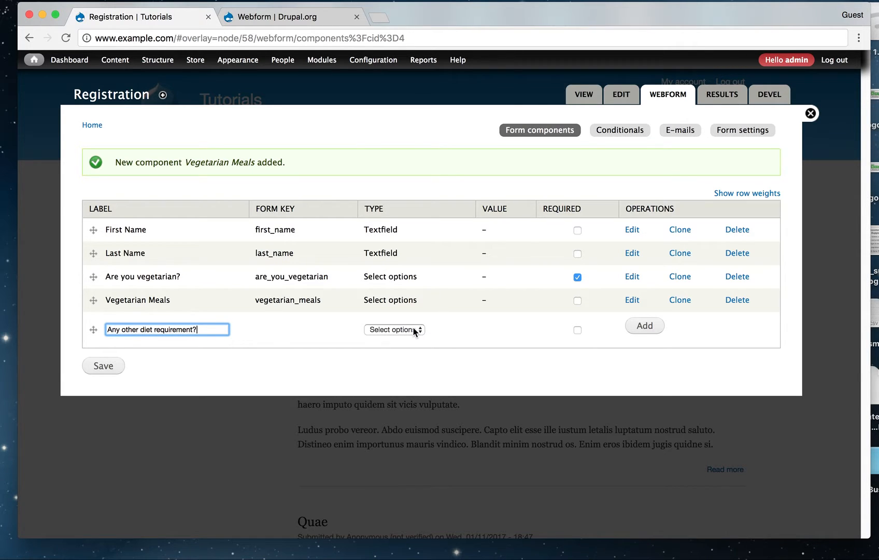
left_click(393, 329)
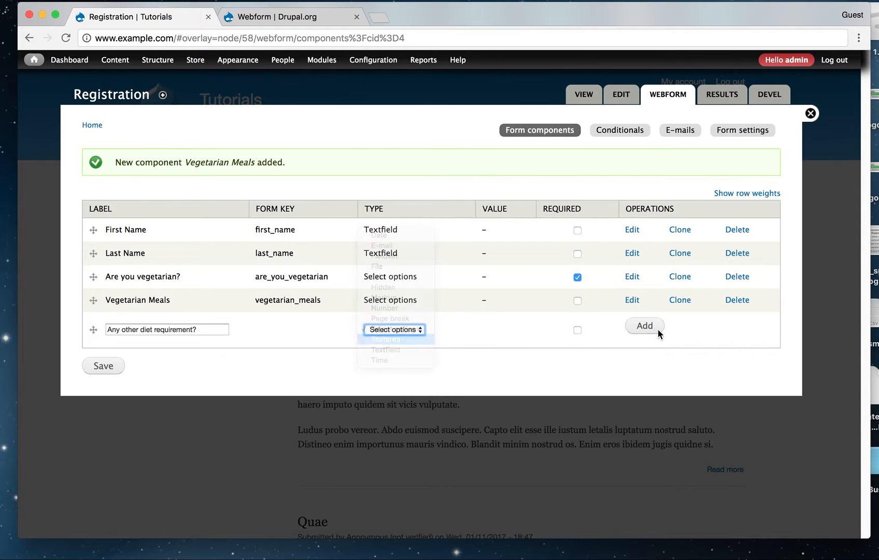
left_click(386, 339)
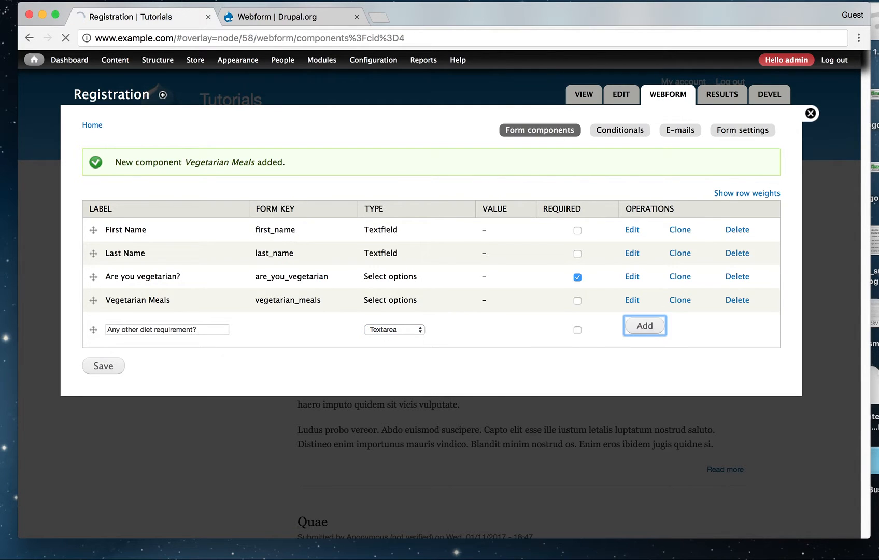
left_click(644, 326)
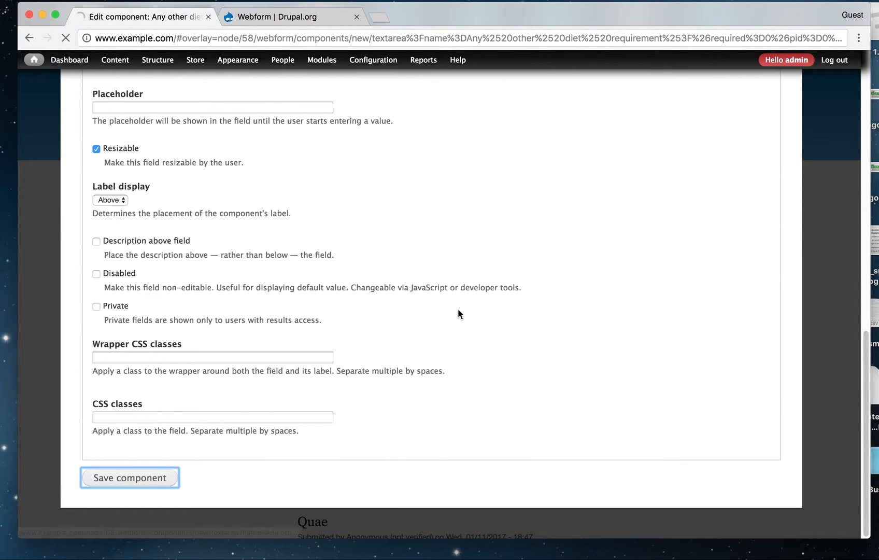
left_click(129, 477)
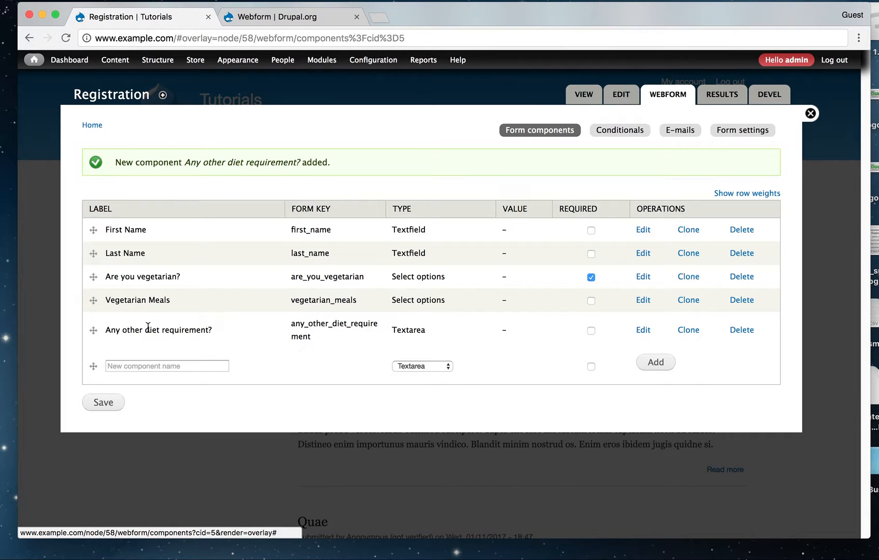
mouse_move(344, 298)
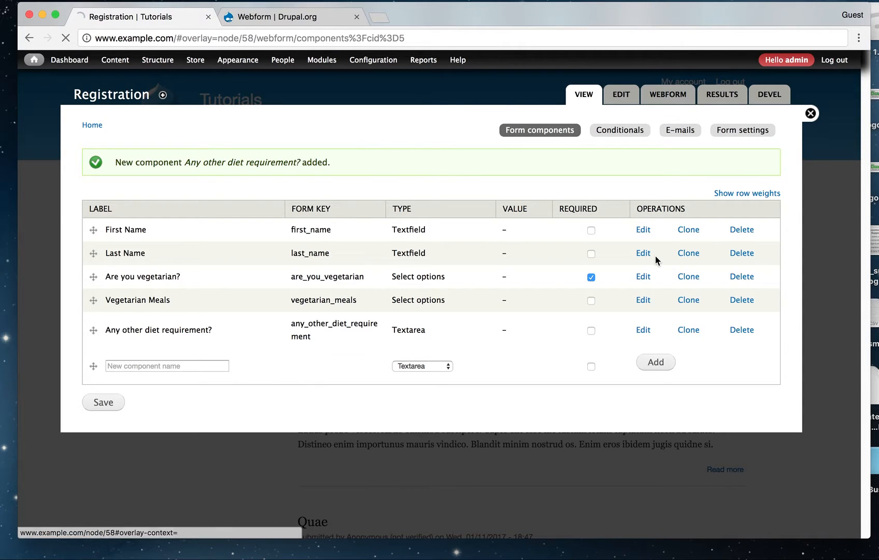
Step: On the live Registration form, toggle vegetarian Yes, No, then Yes; Vegetarian Meals stays visible
left_click(810, 113)
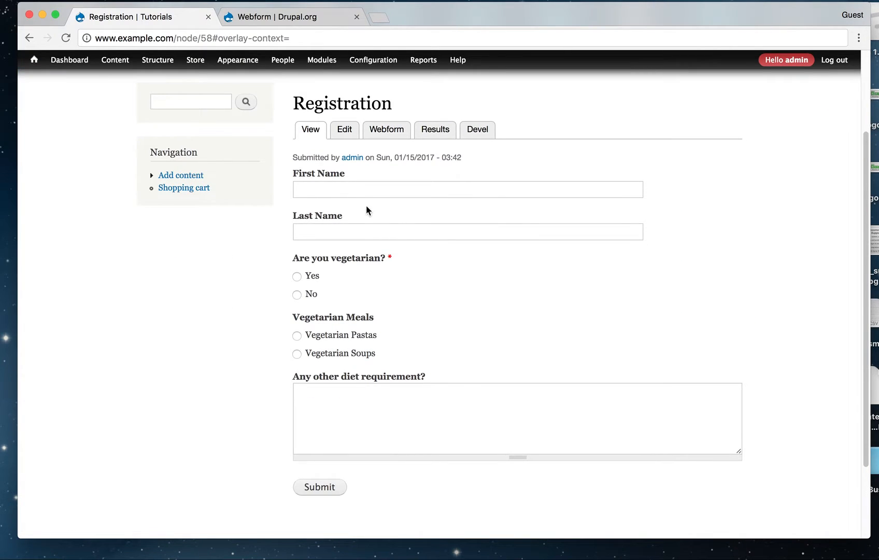
left_click(467, 231)
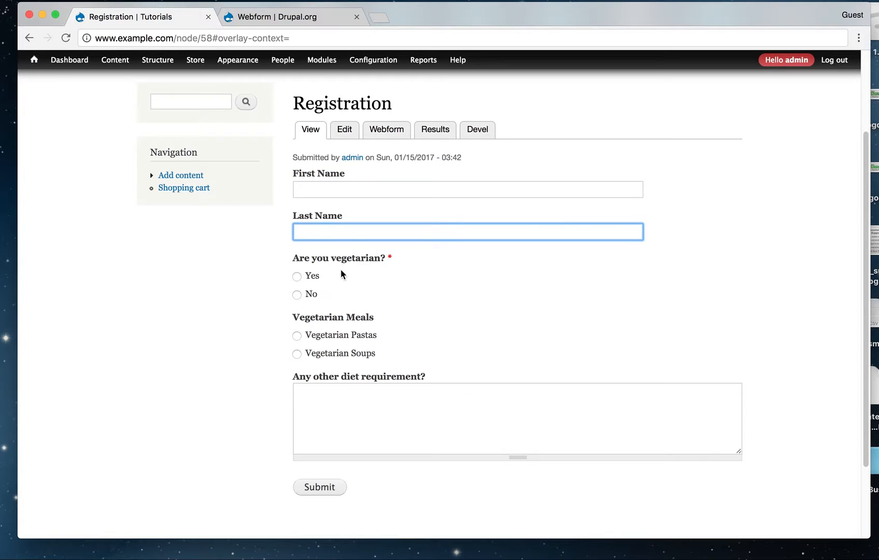
left_click(297, 275)
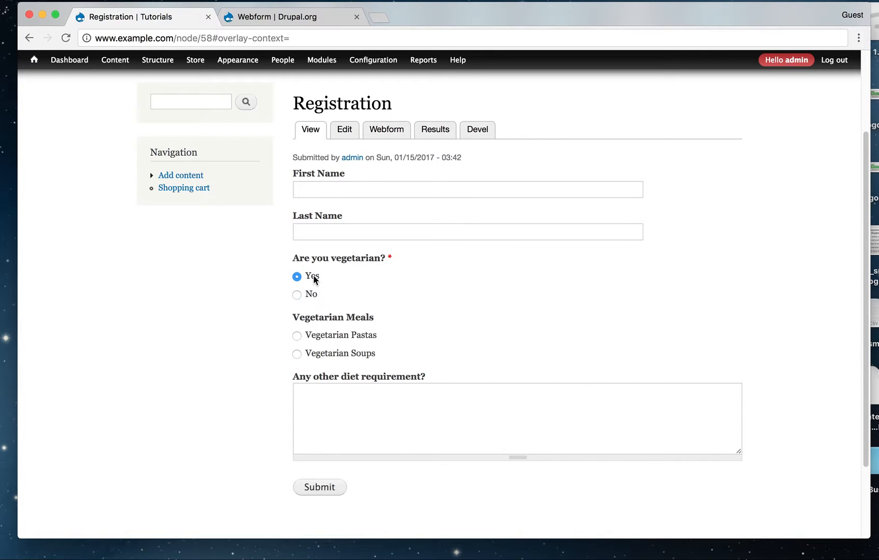
mouse_move(365, 329)
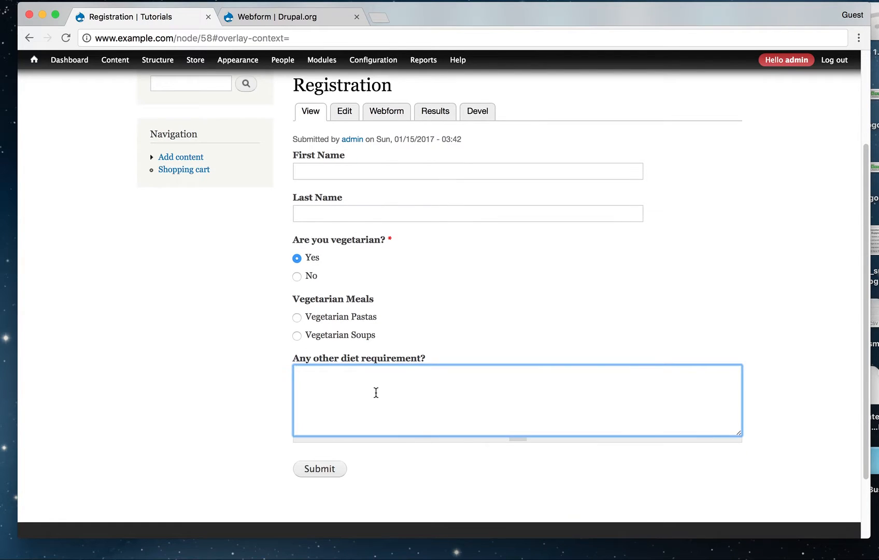
scroll("up", 3)
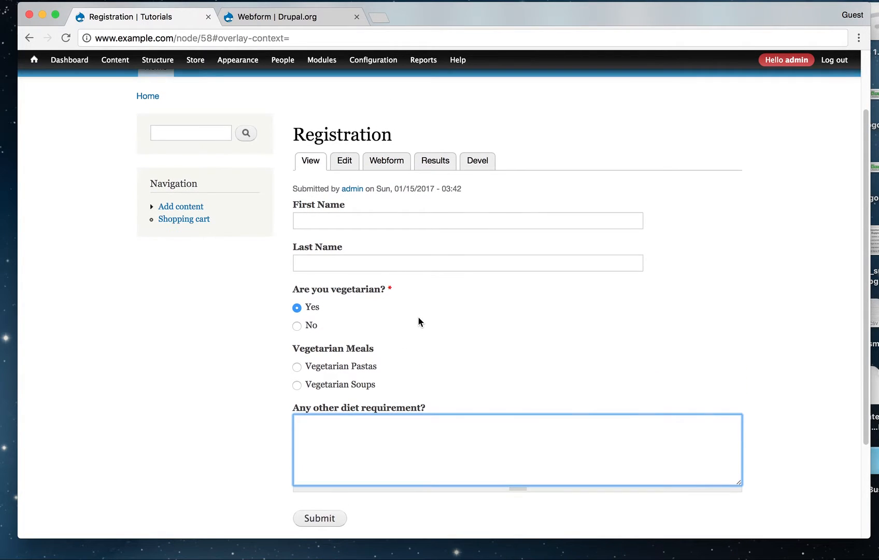
scroll("up", 3)
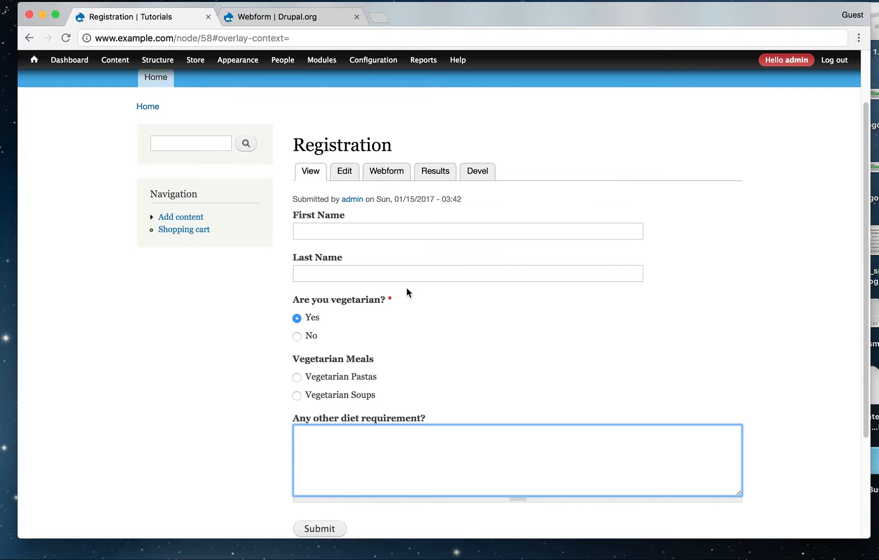
mouse_move(445, 370)
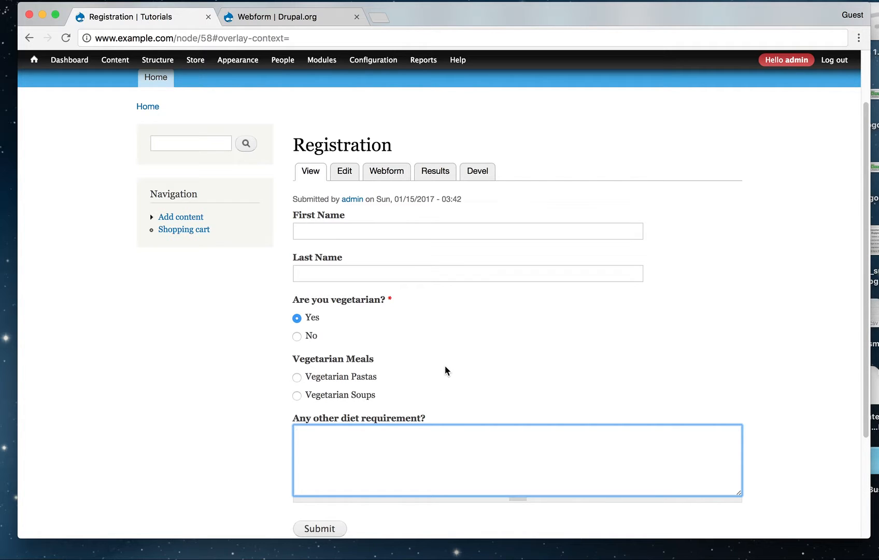
mouse_move(451, 352)
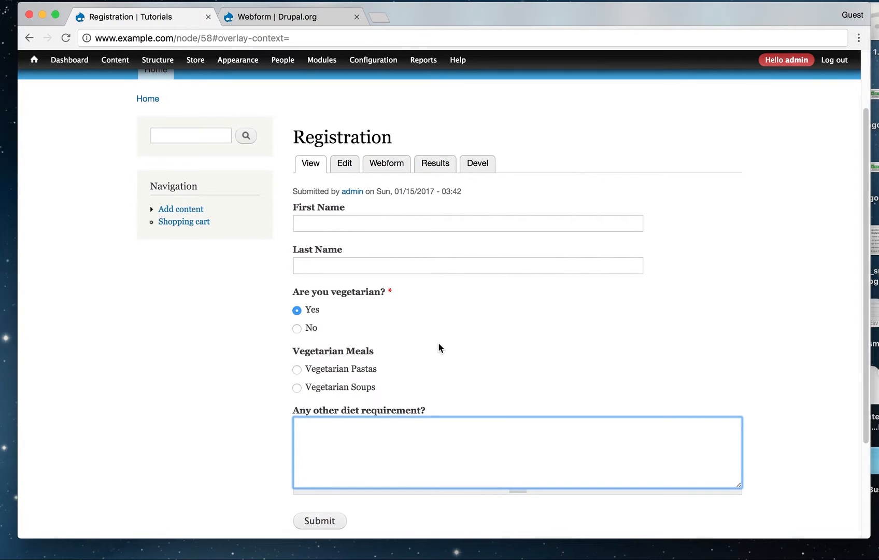
mouse_move(311, 333)
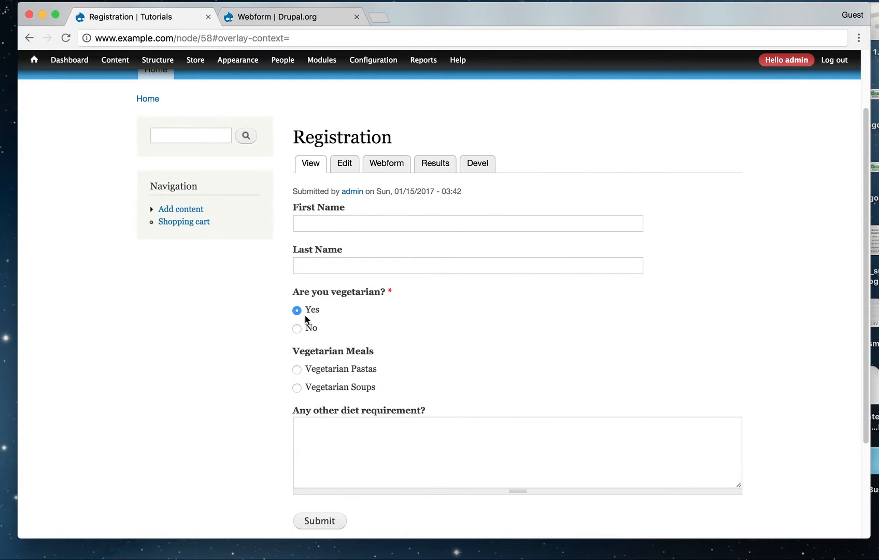
mouse_move(340, 296)
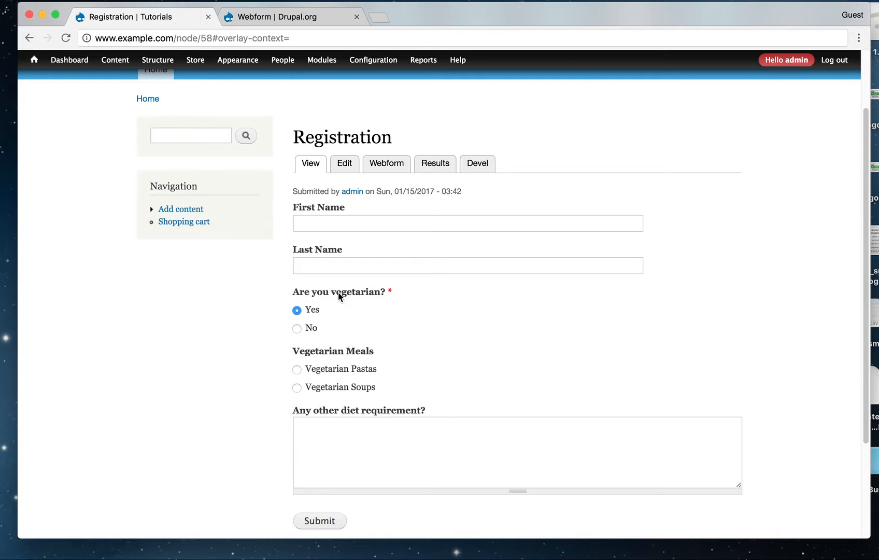
mouse_move(301, 342)
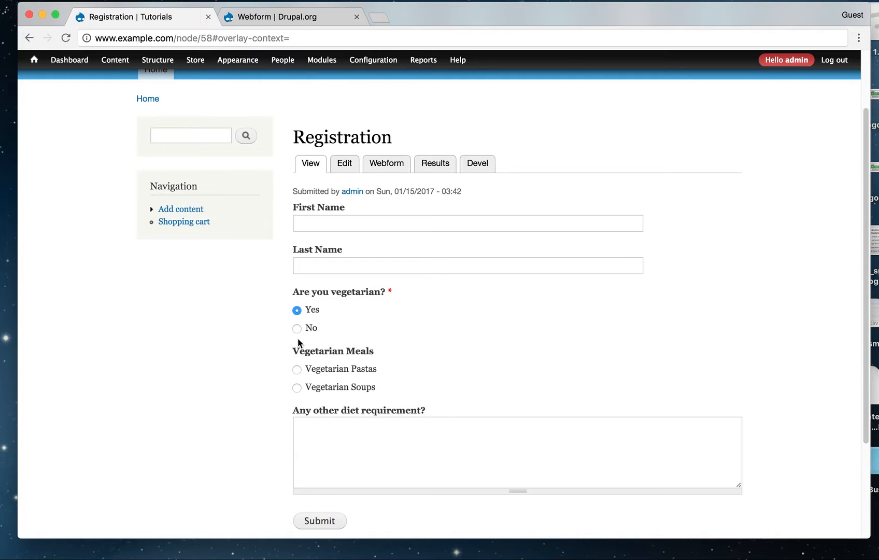
mouse_move(306, 392)
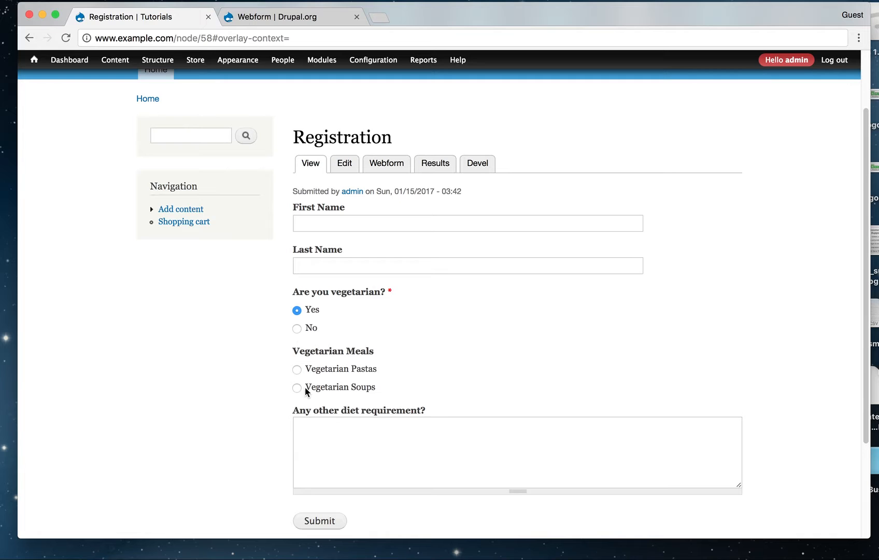
mouse_move(367, 368)
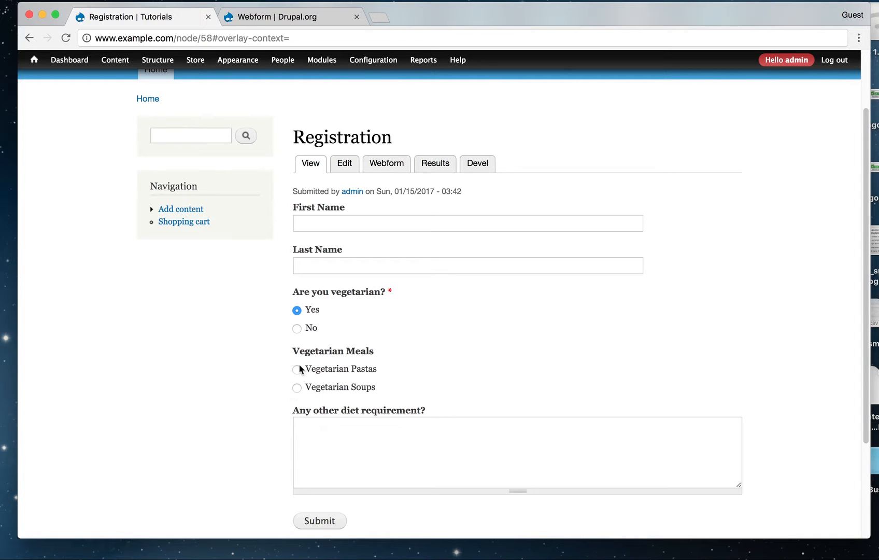
mouse_move(359, 340)
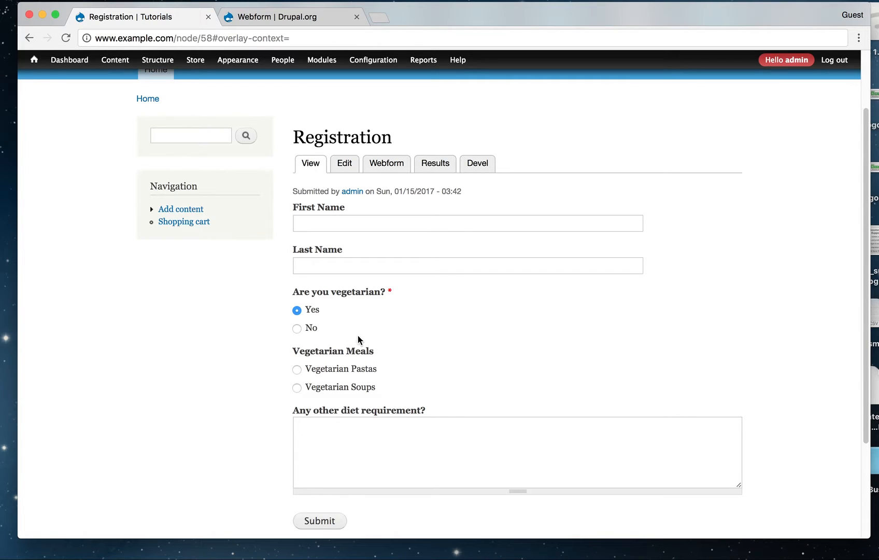
mouse_move(309, 328)
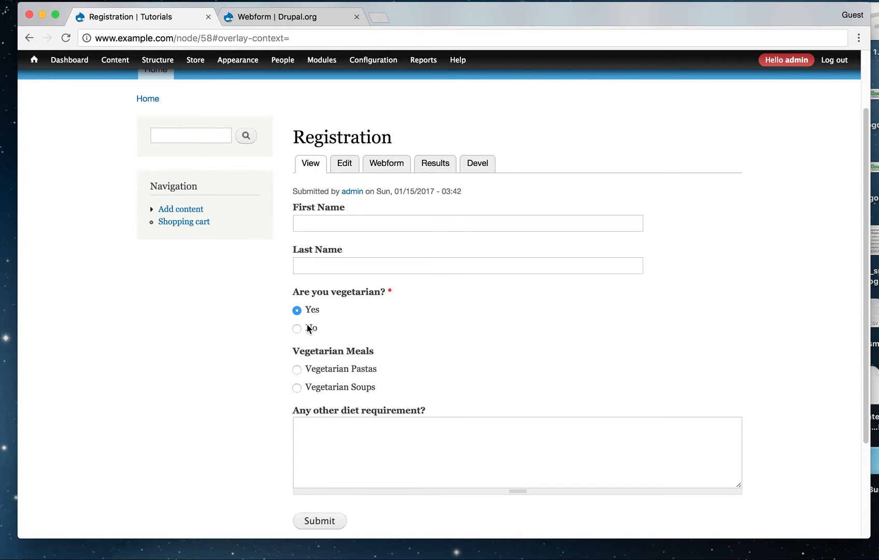
left_click(297, 328)
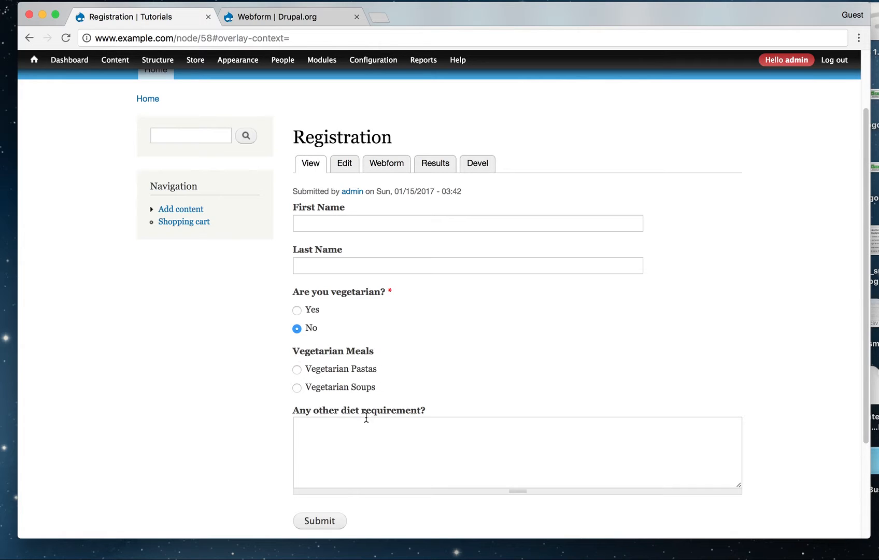
mouse_move(291, 367)
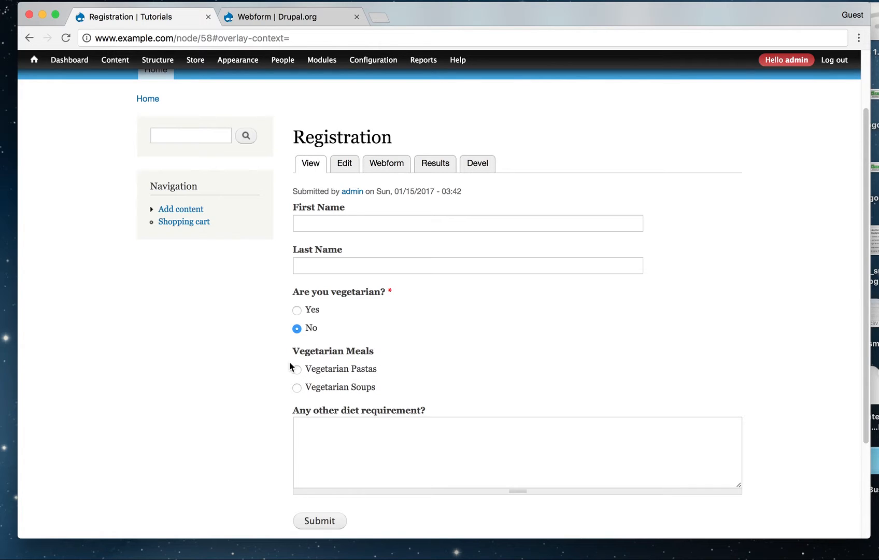
left_click(296, 310)
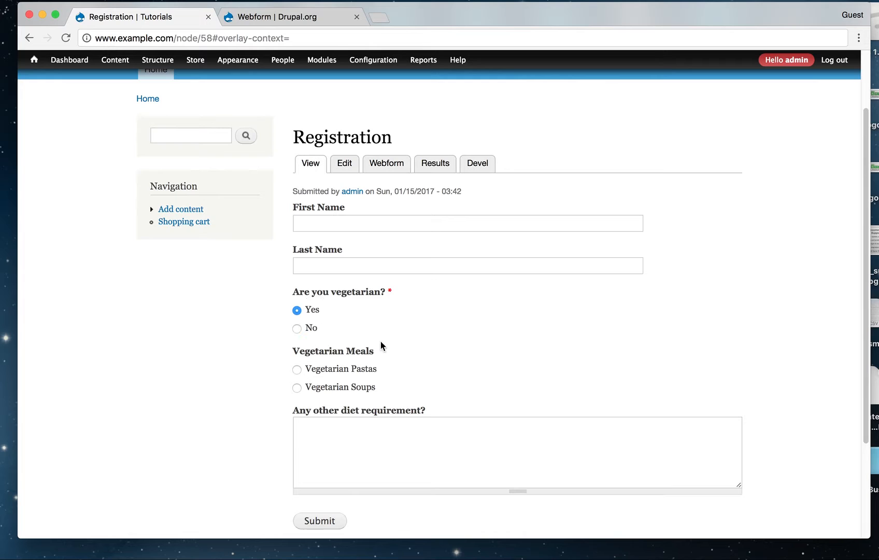
mouse_move(378, 384)
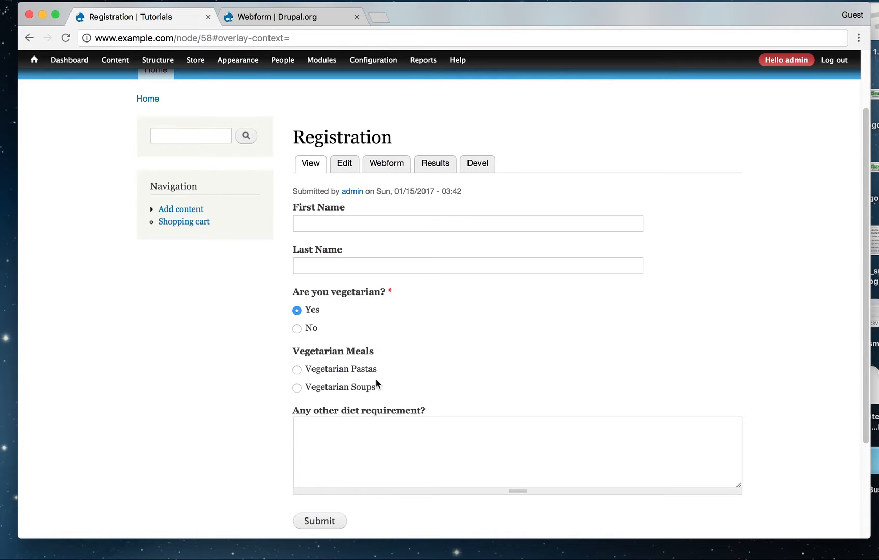
mouse_move(351, 331)
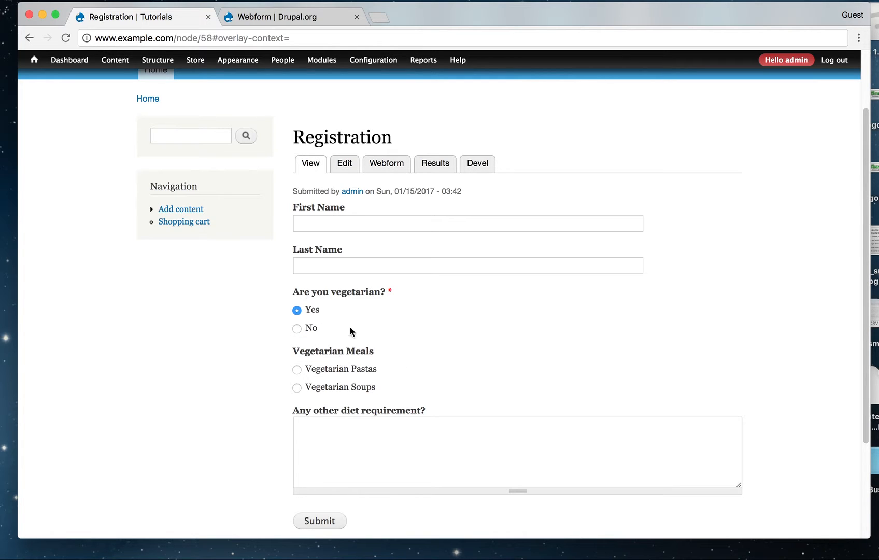
mouse_move(392, 354)
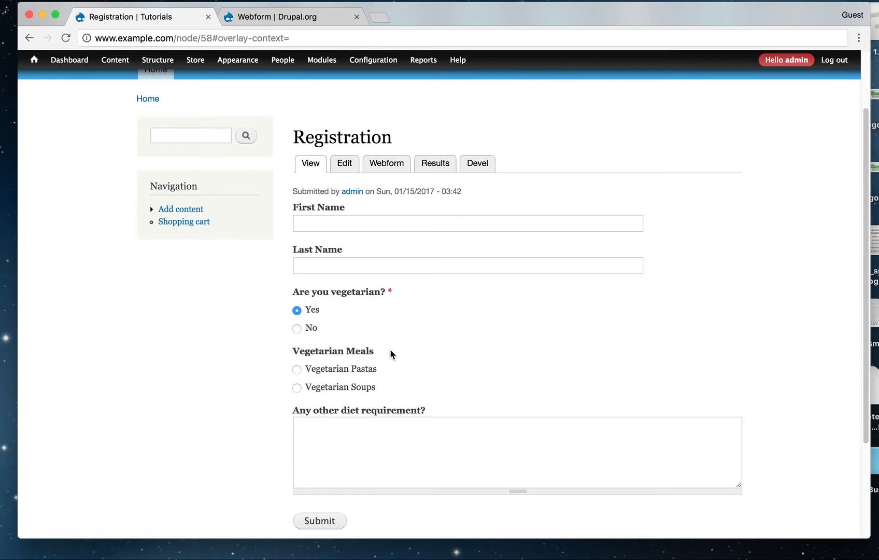
mouse_move(401, 162)
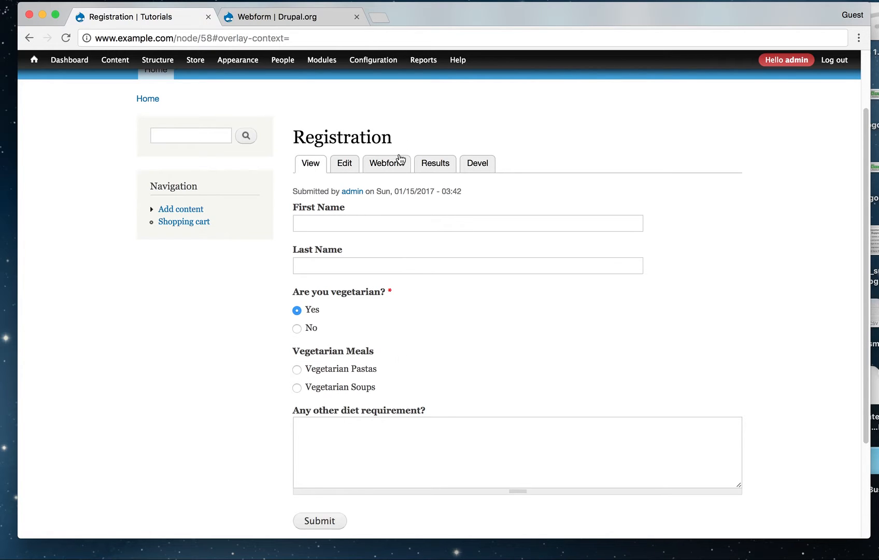
mouse_move(386, 163)
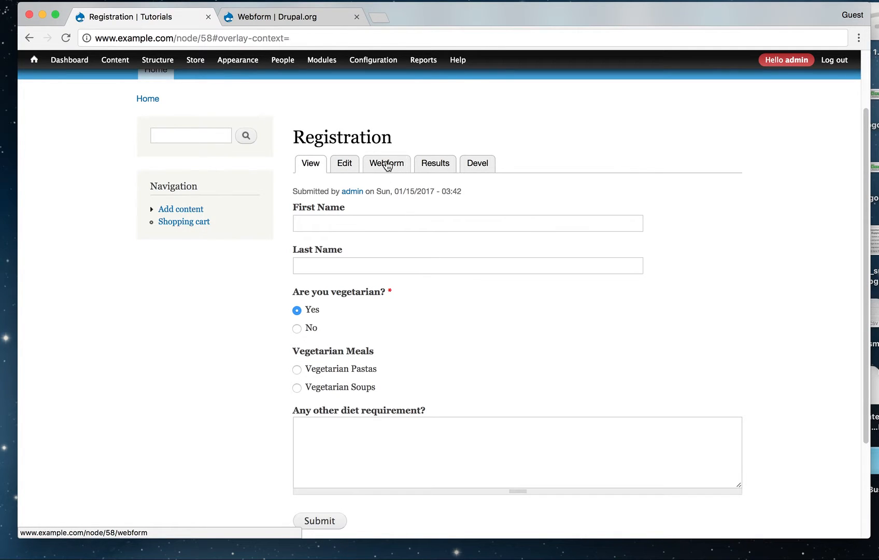
Step: Add a new webform conditional based on 'Are you vegetarian?'
left_click(386, 163)
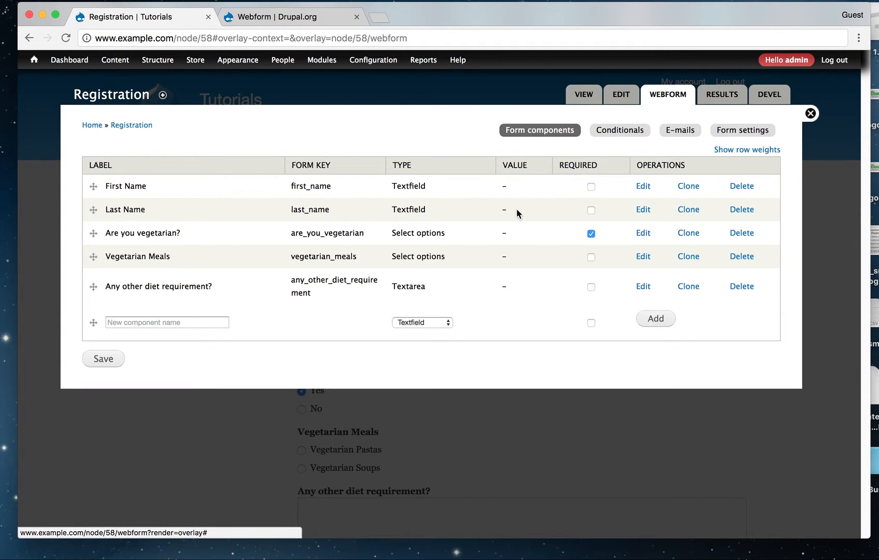
mouse_move(620, 130)
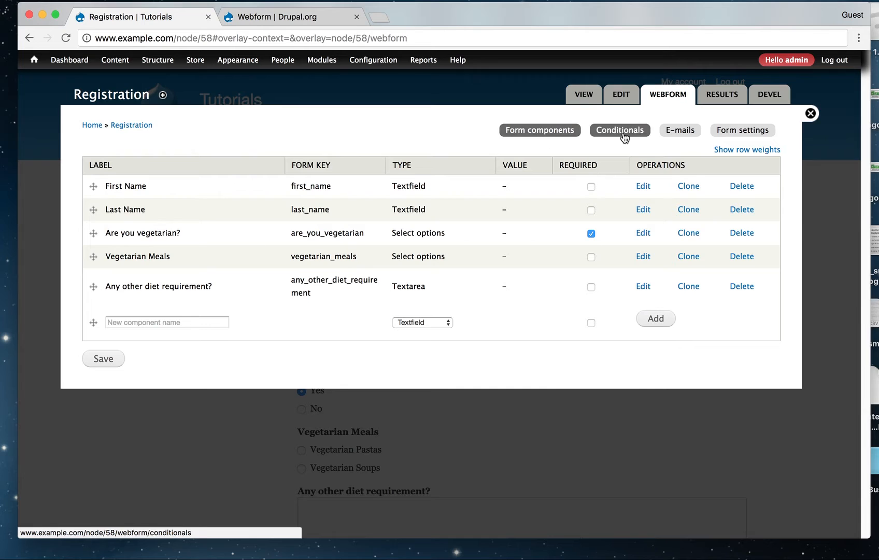
mouse_move(623, 140)
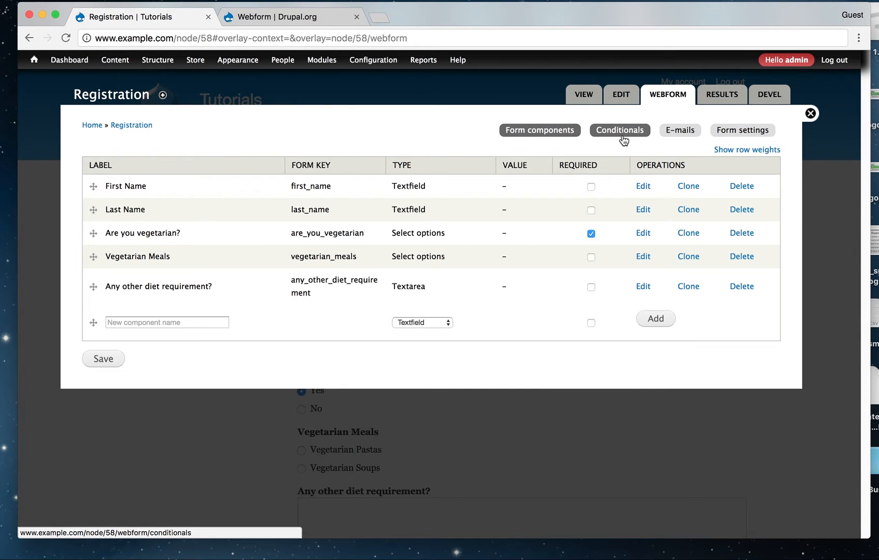
left_click(618, 130)
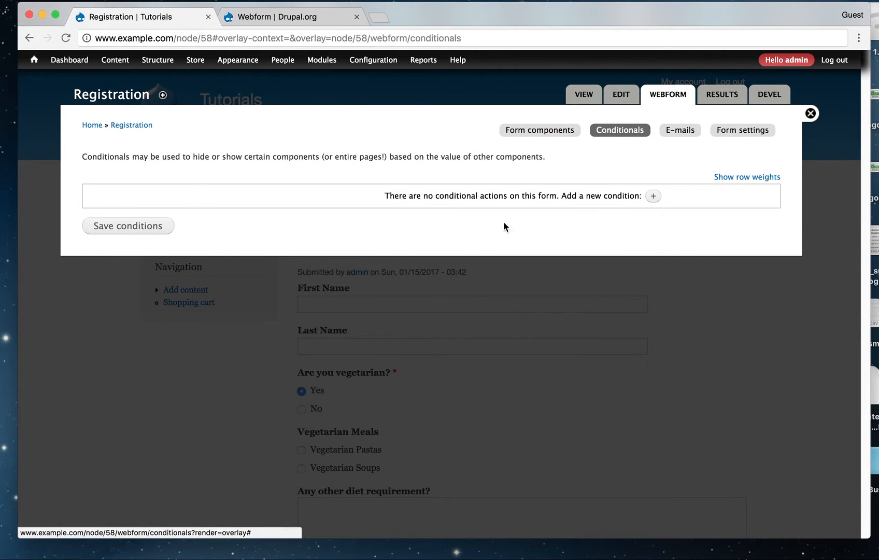
mouse_move(653, 196)
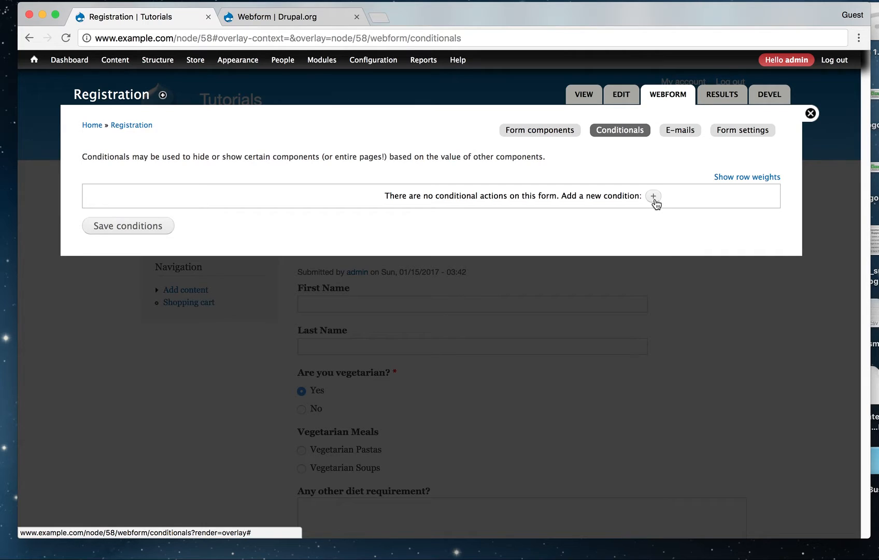
left_click(652, 196)
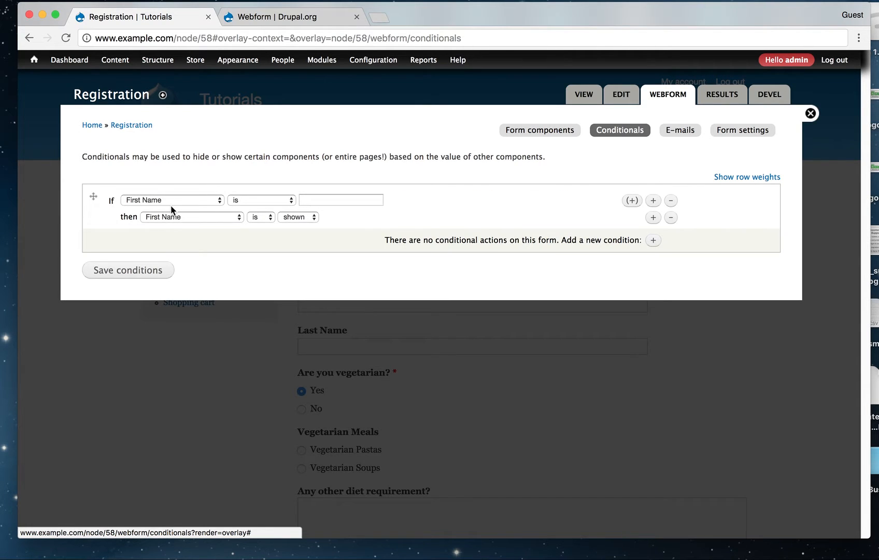
left_click(172, 200)
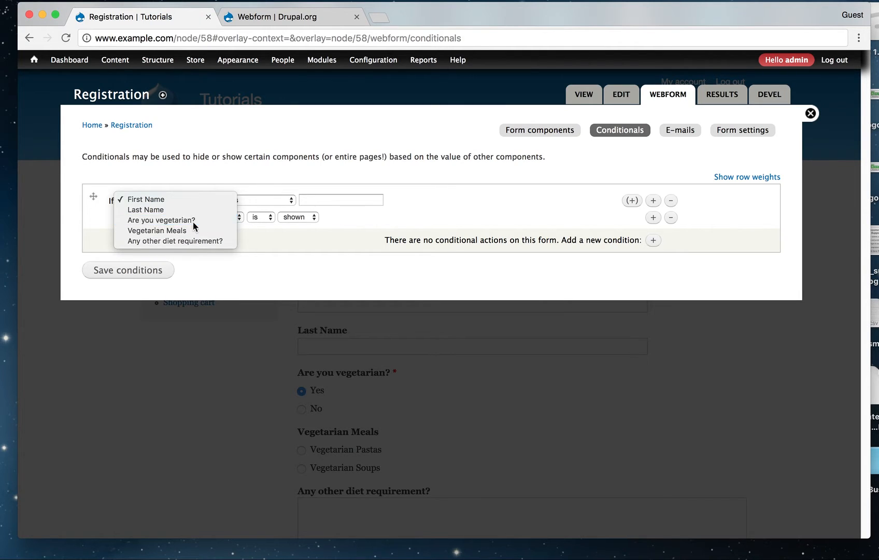
left_click(162, 219)
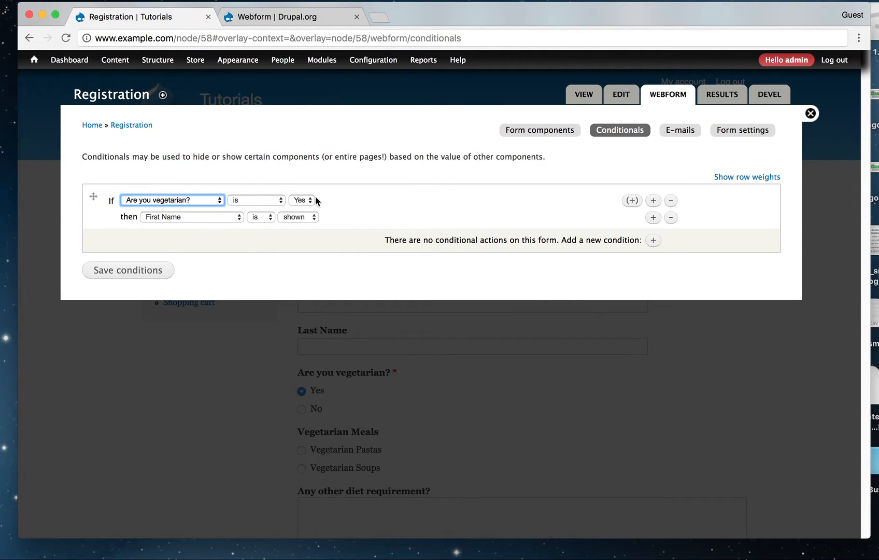
mouse_move(301, 205)
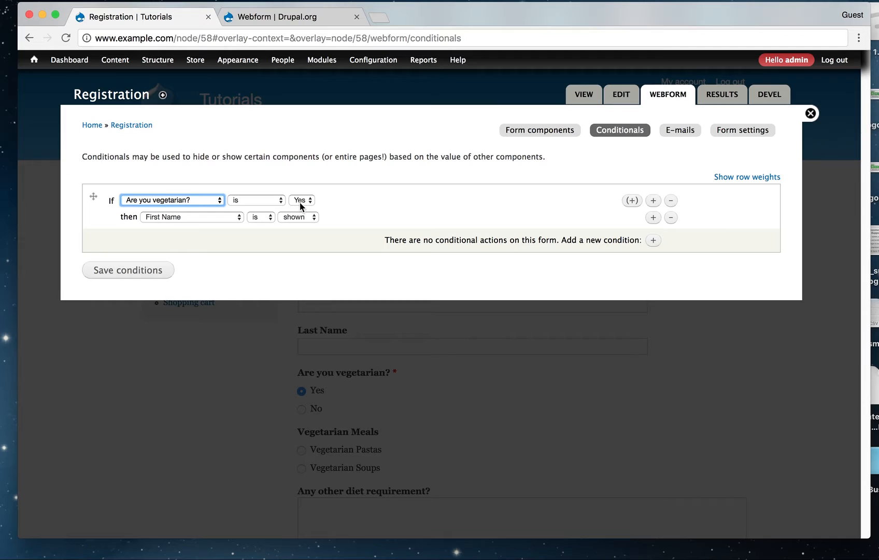
mouse_move(401, 210)
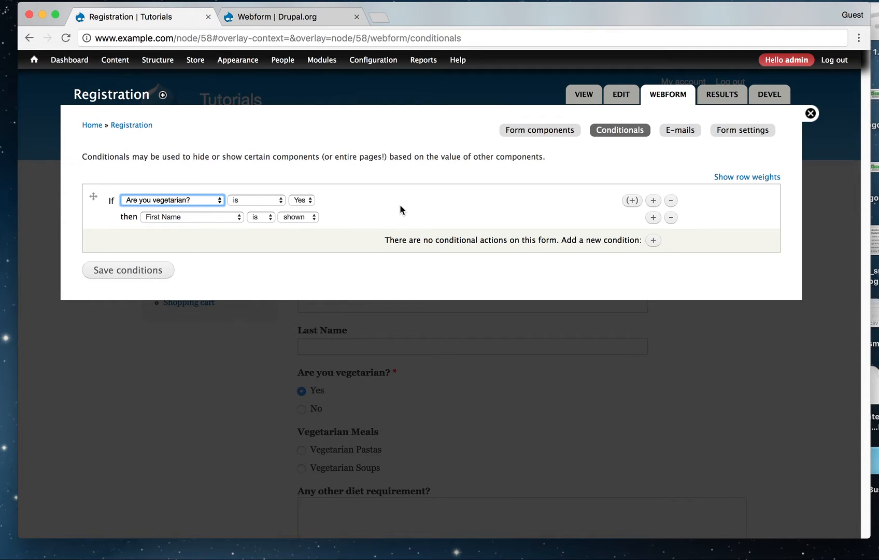
Step: Make the condition control Vegetarian Meals, save it, and return to the form
left_click(191, 217)
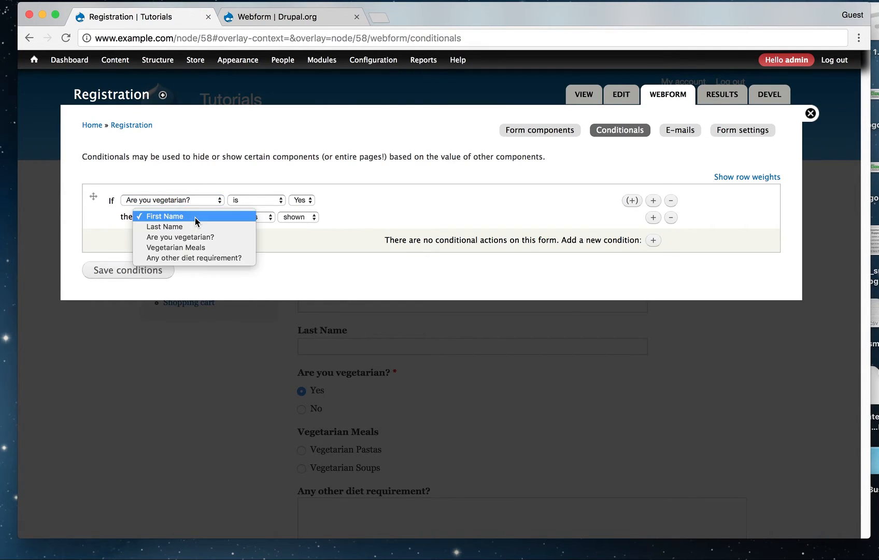
mouse_move(197, 247)
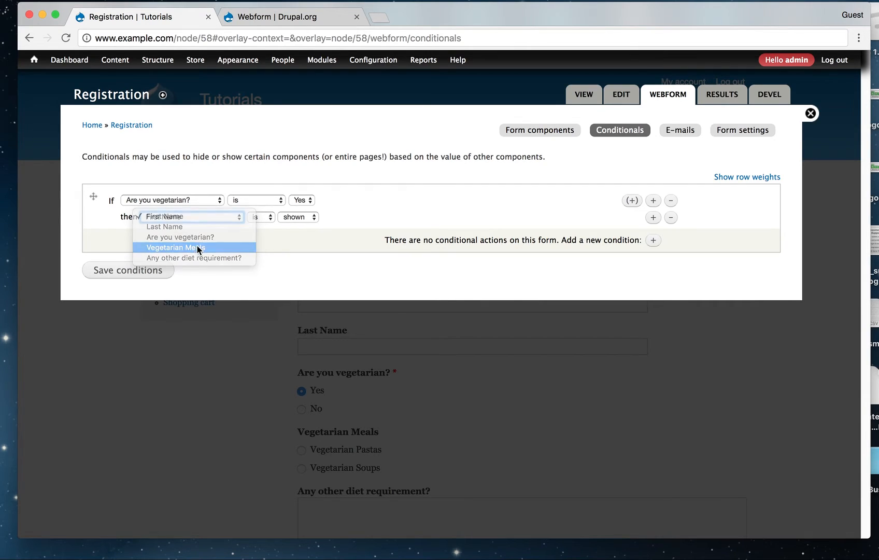
left_click(177, 248)
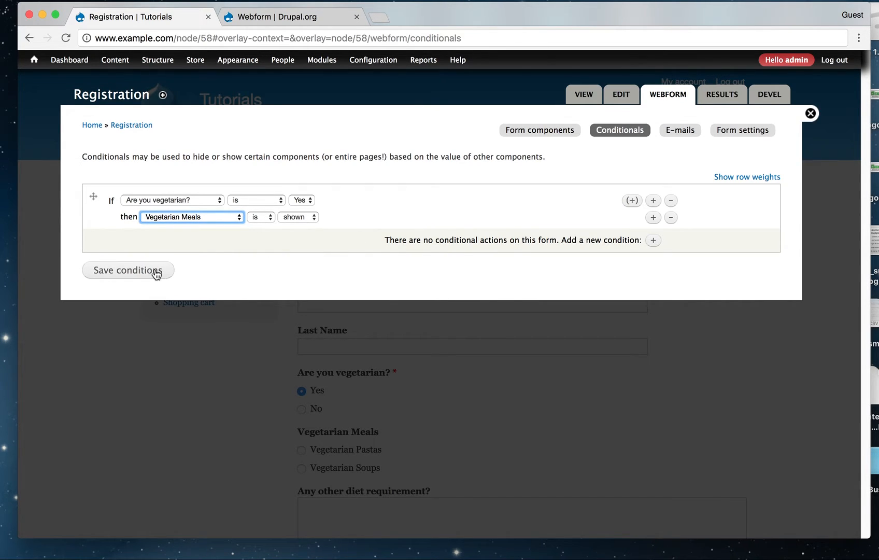
left_click(128, 270)
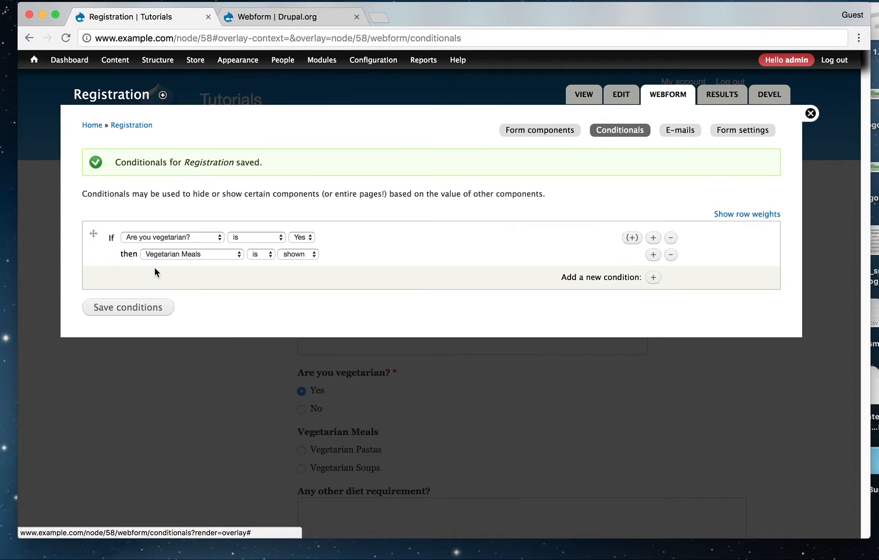
mouse_move(505, 283)
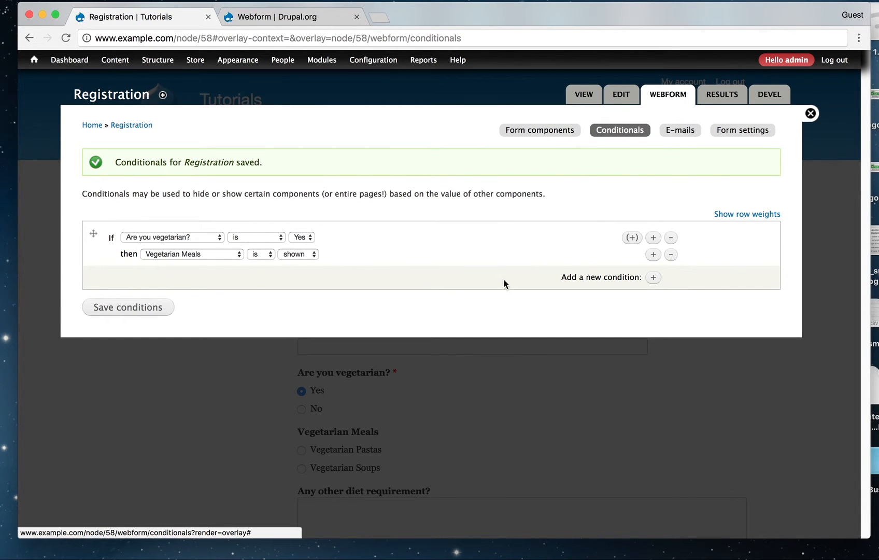
mouse_move(583, 135)
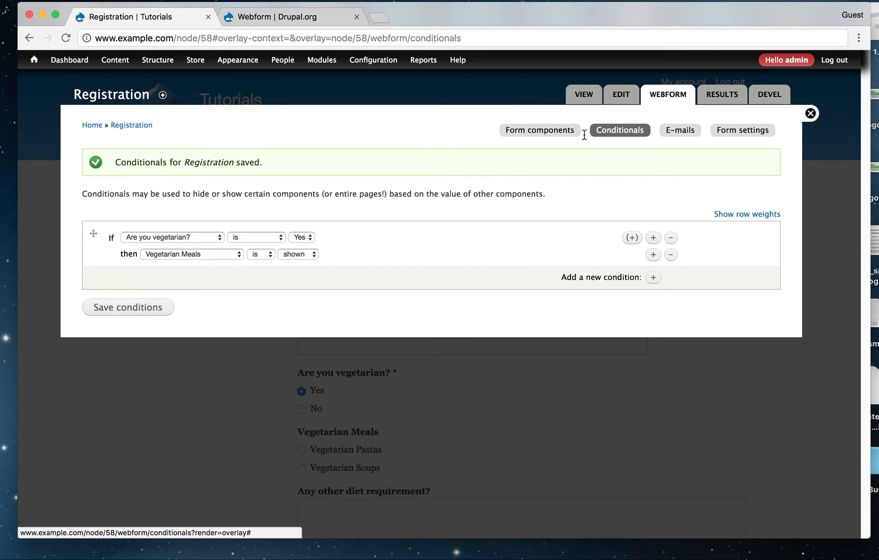
left_click(810, 113)
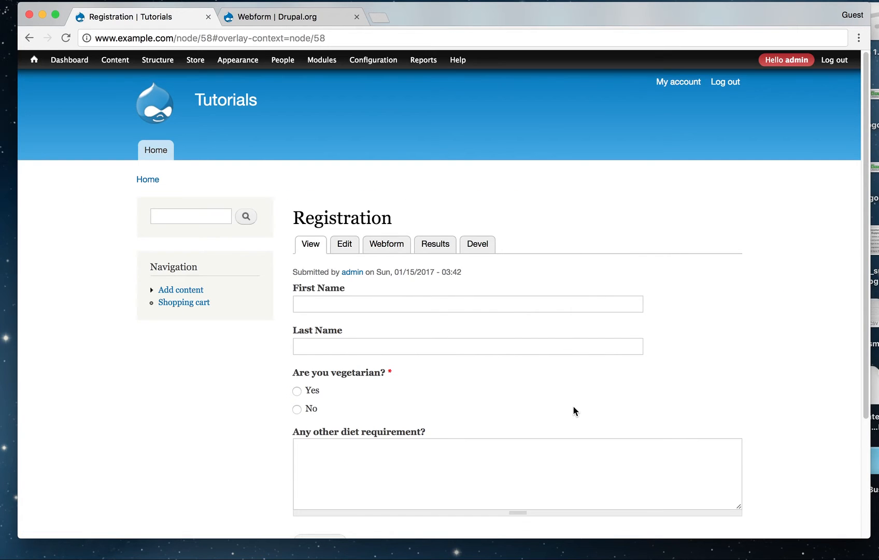
Step: Start filling in the name fields and confirm meal options appear for Yes and hide for No
scroll("down", 3)
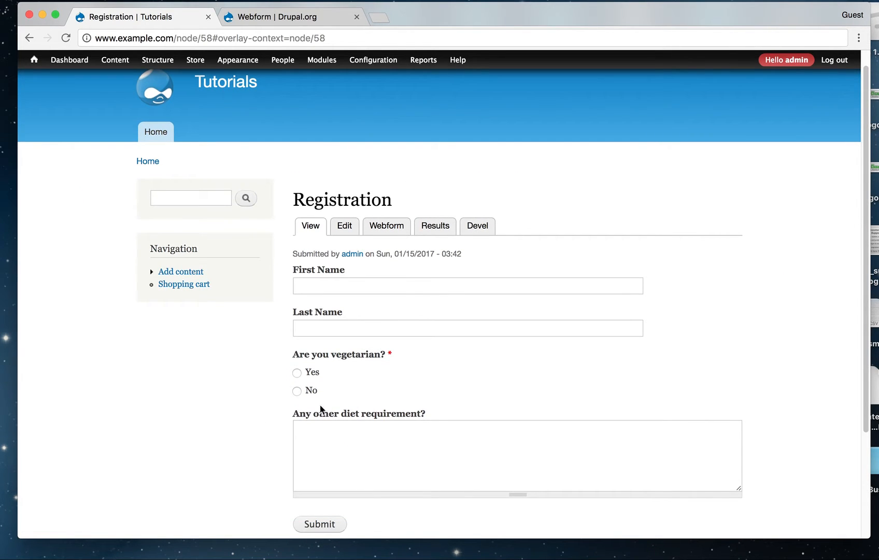
mouse_move(354, 397)
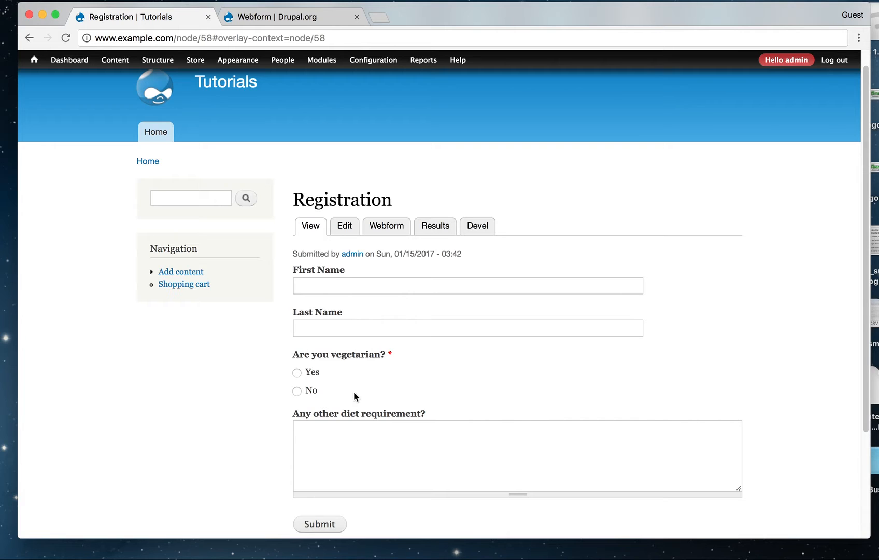
mouse_move(329, 412)
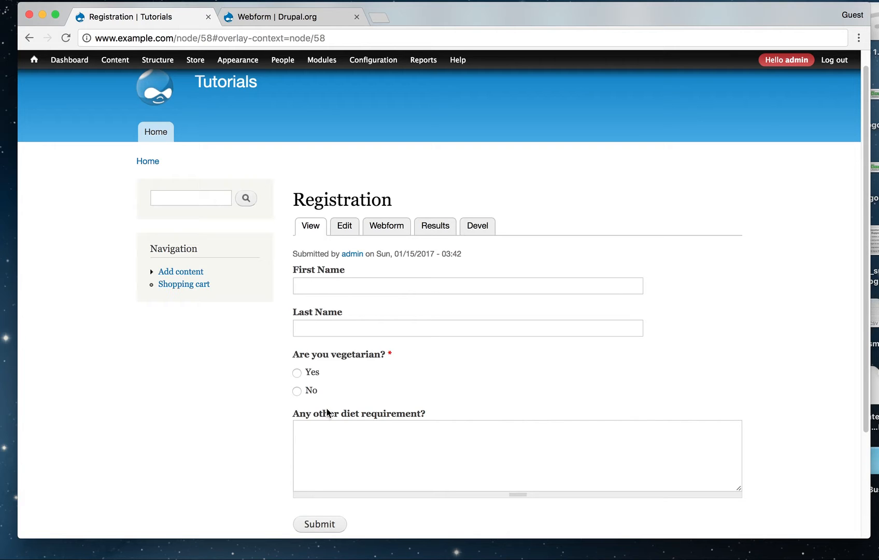
scroll("down", 3)
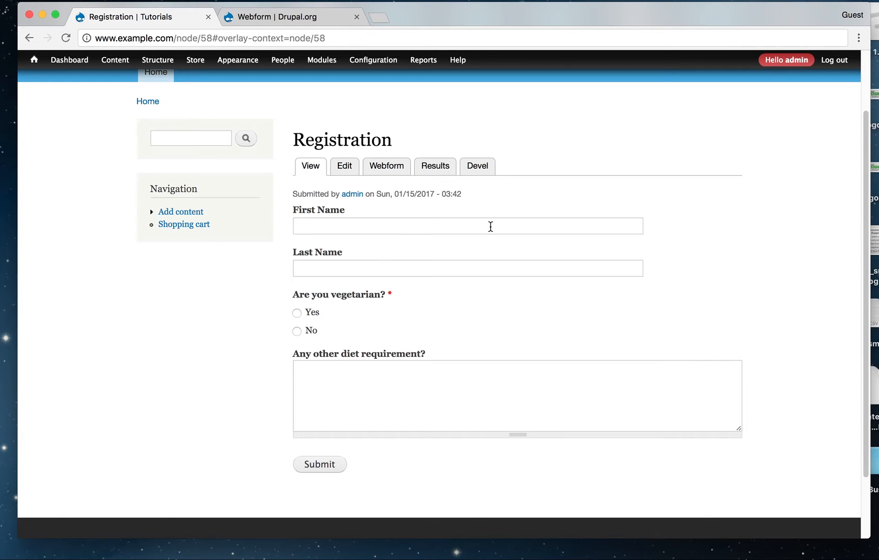
left_click(403, 226)
type("Finau")
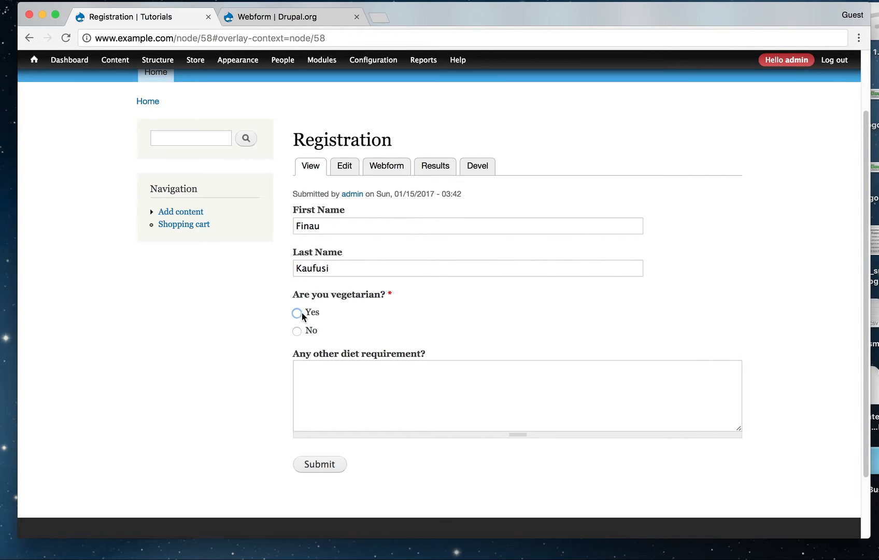
left_click(297, 313)
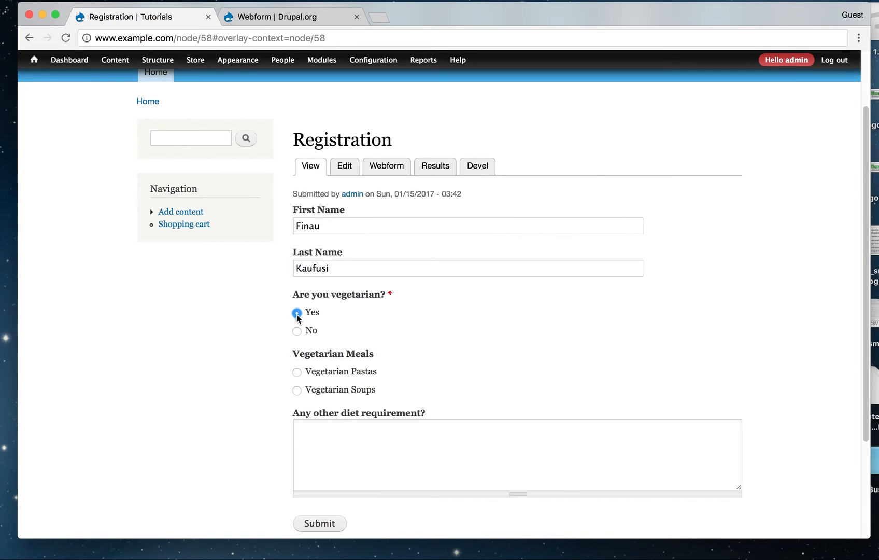
mouse_move(344, 390)
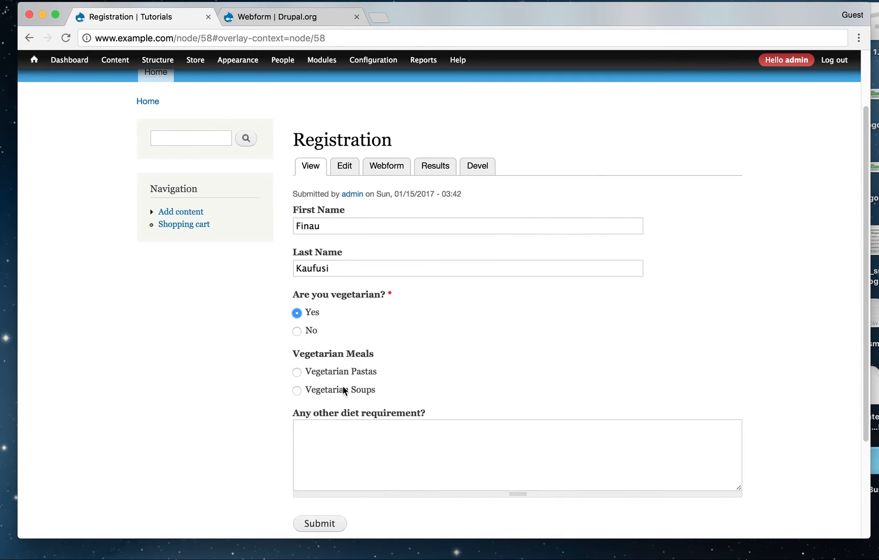
left_click(296, 331)
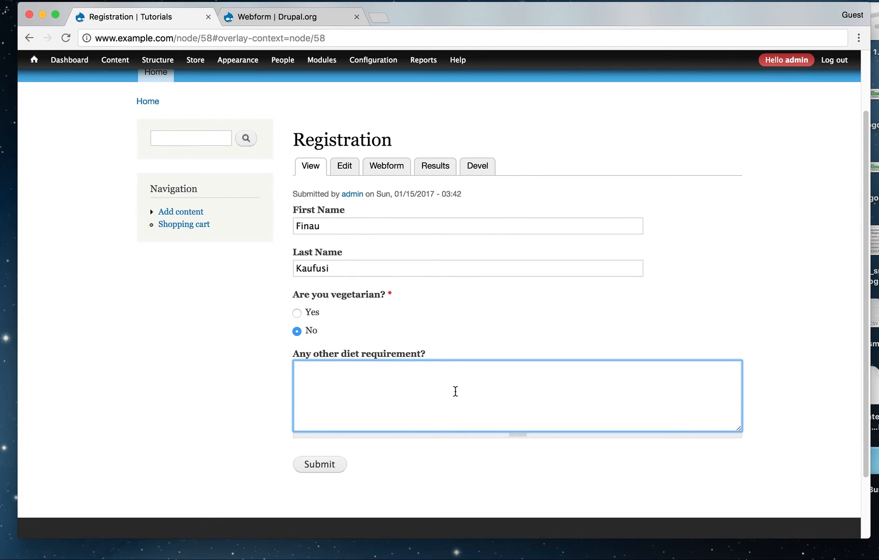
Step: Enter 'No thank you.', answer Yes, choose Vegetarian Soups, and submit the registration
type("No thank")
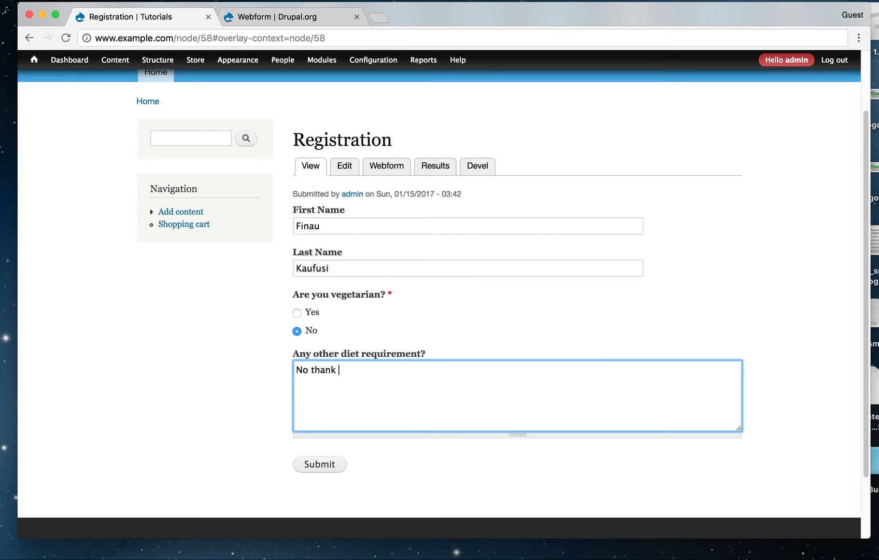
type("you.")
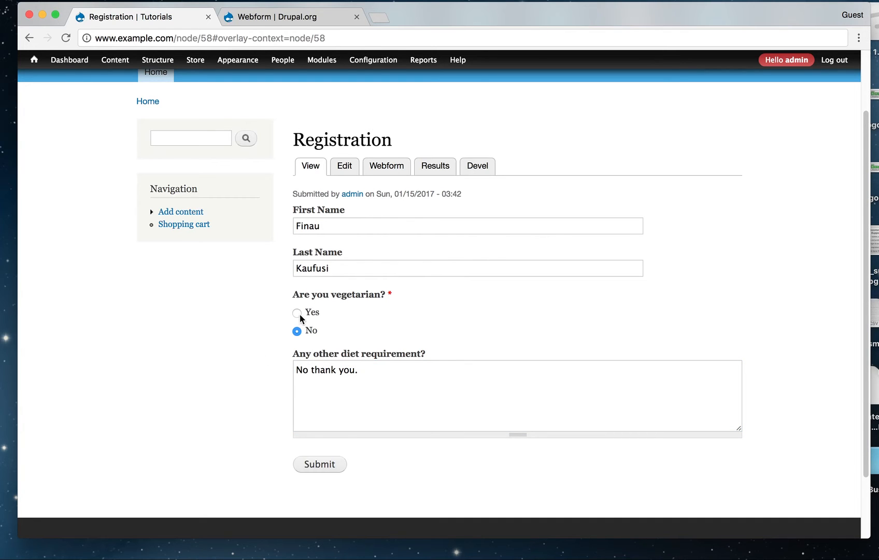
left_click(297, 312)
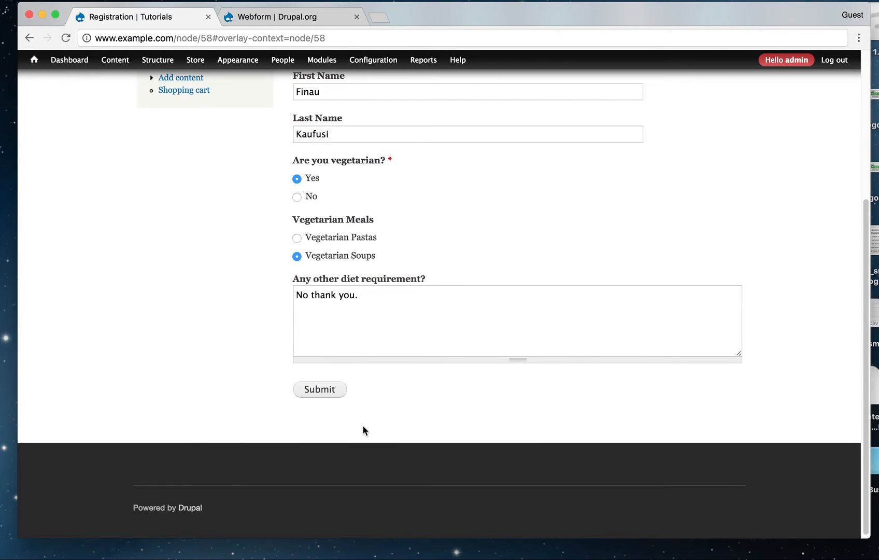
left_click(320, 388)
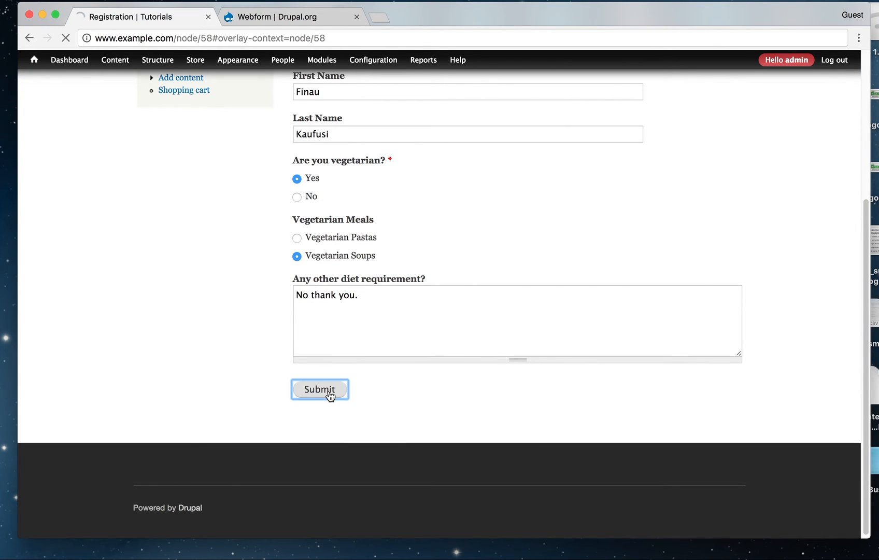
left_click(319, 390)
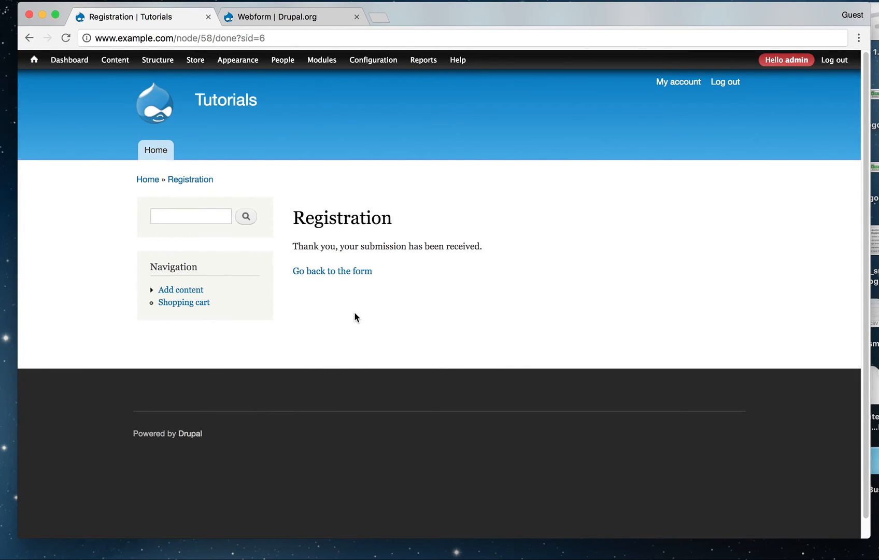
mouse_move(118, 84)
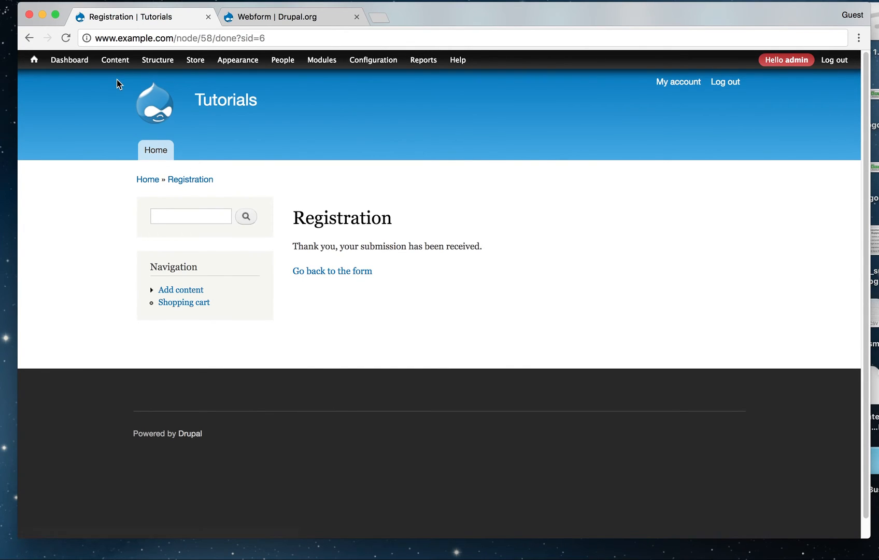
Step: Under Content > Webforms, open Registration's submissions and view submission #1
left_click(115, 60)
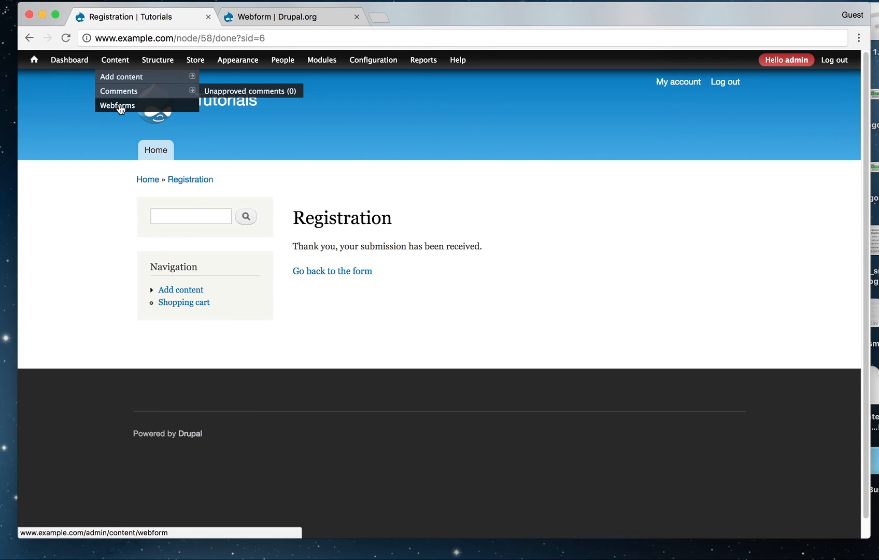
left_click(118, 105)
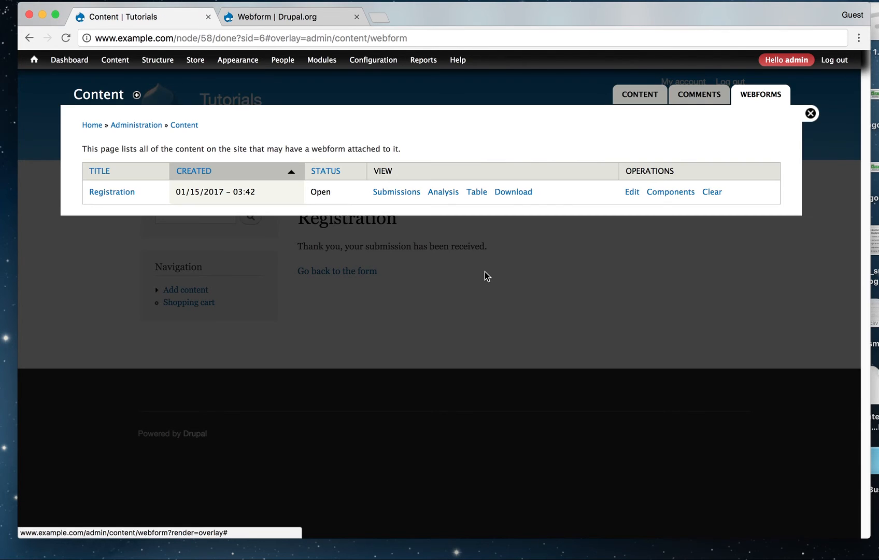
left_click(397, 192)
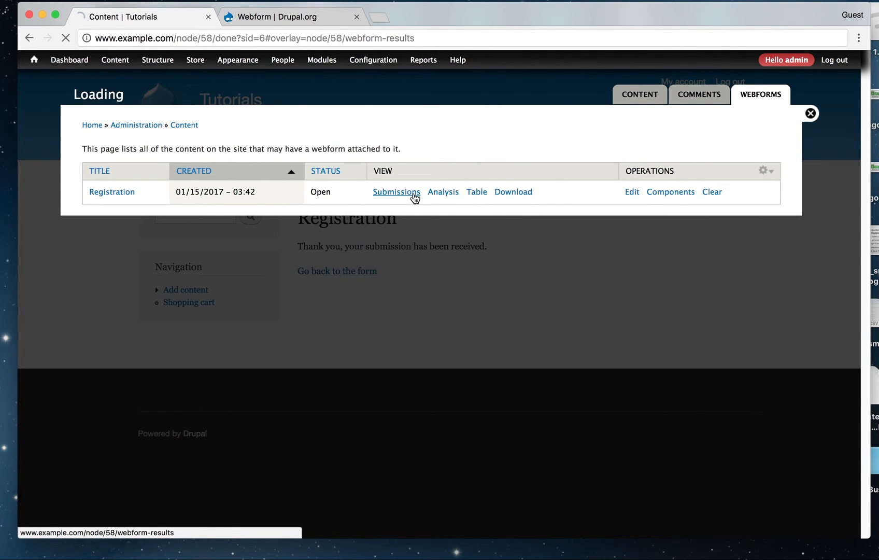
left_click(396, 191)
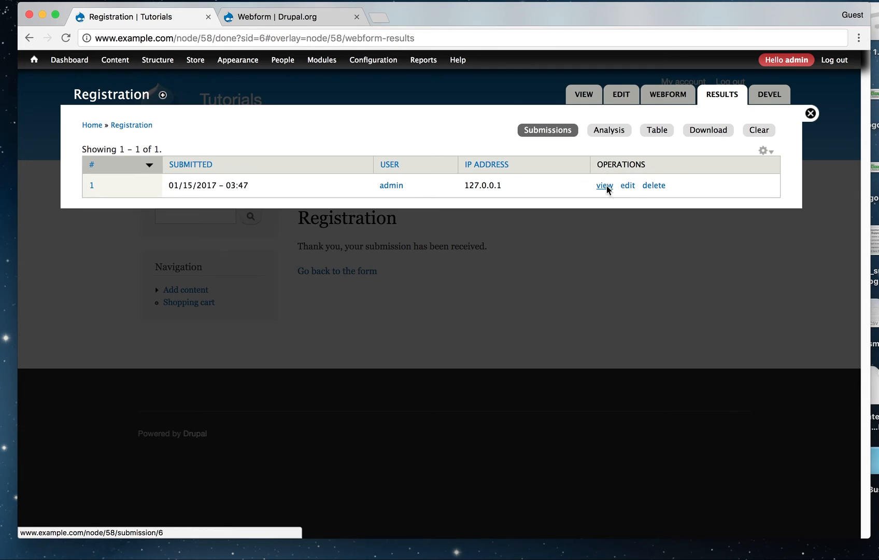
left_click(604, 185)
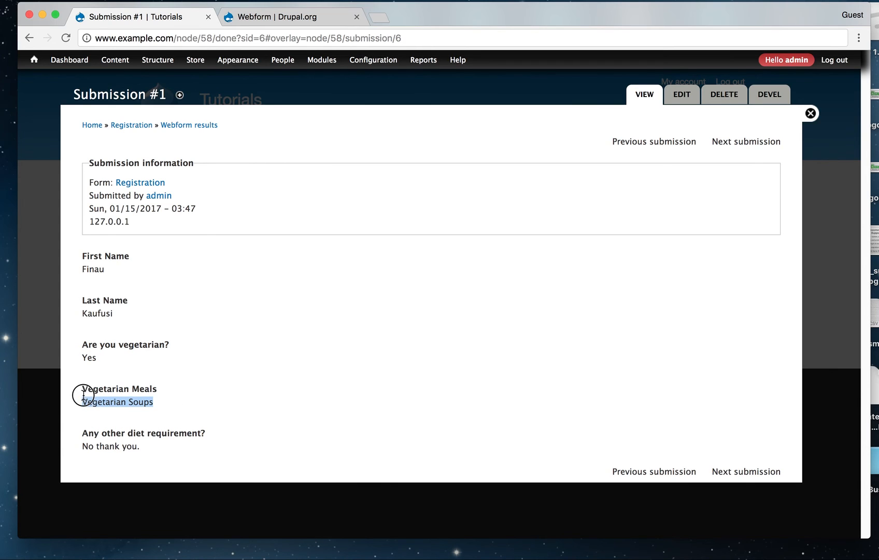
mouse_move(361, 426)
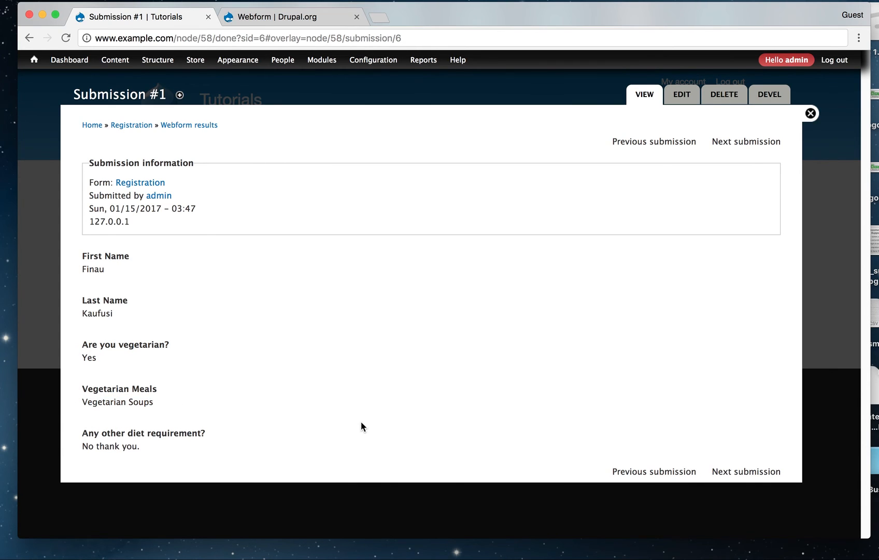